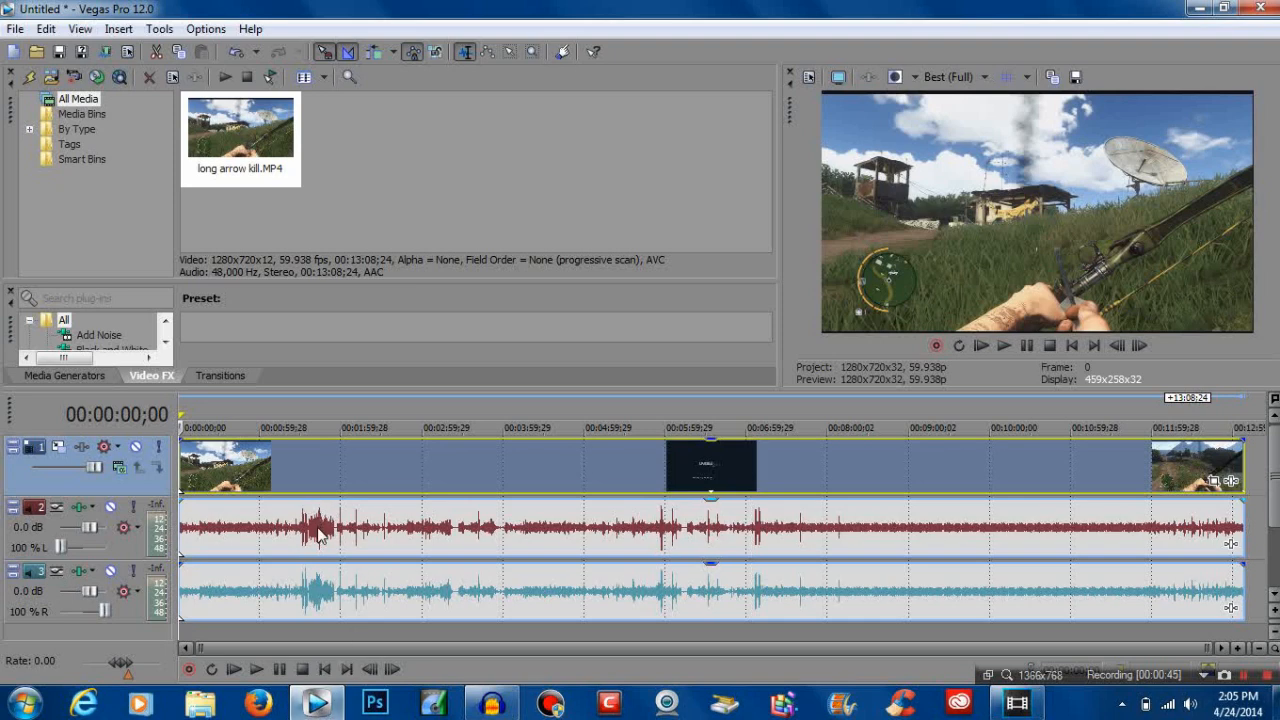
mouse_move(345, 260)
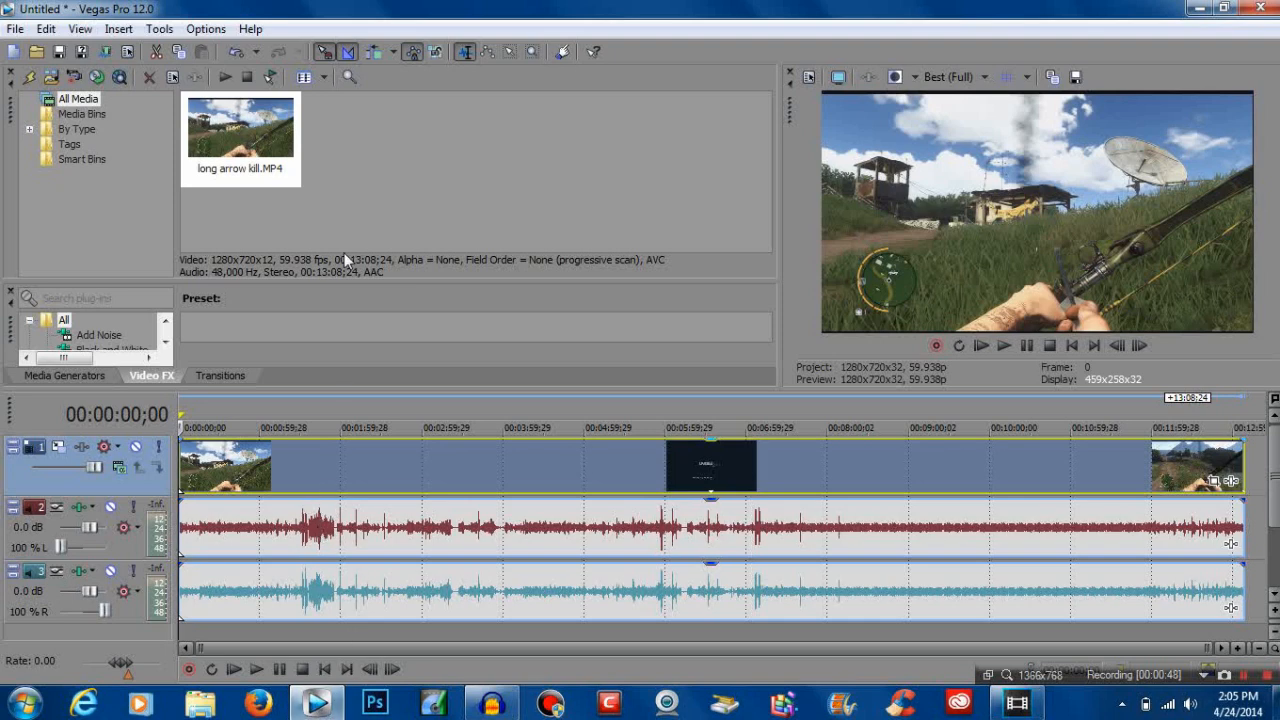
mouse_move(305, 135)
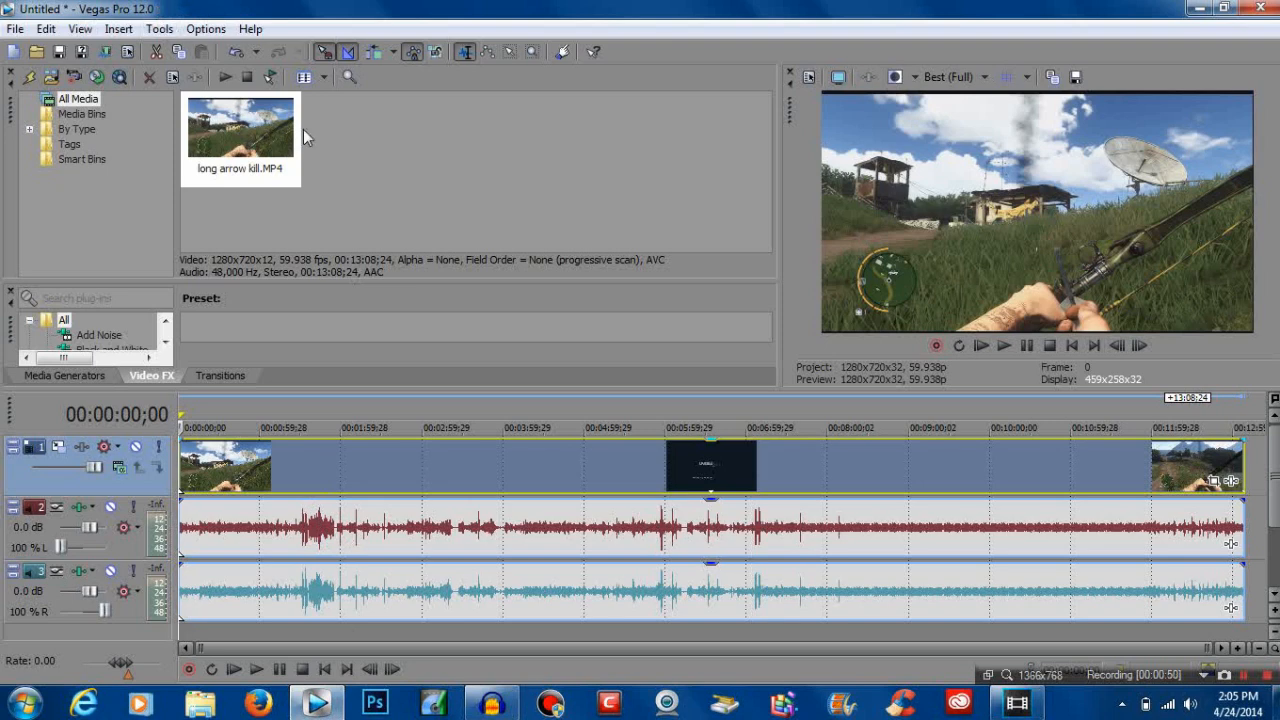
mouse_move(930, 260)
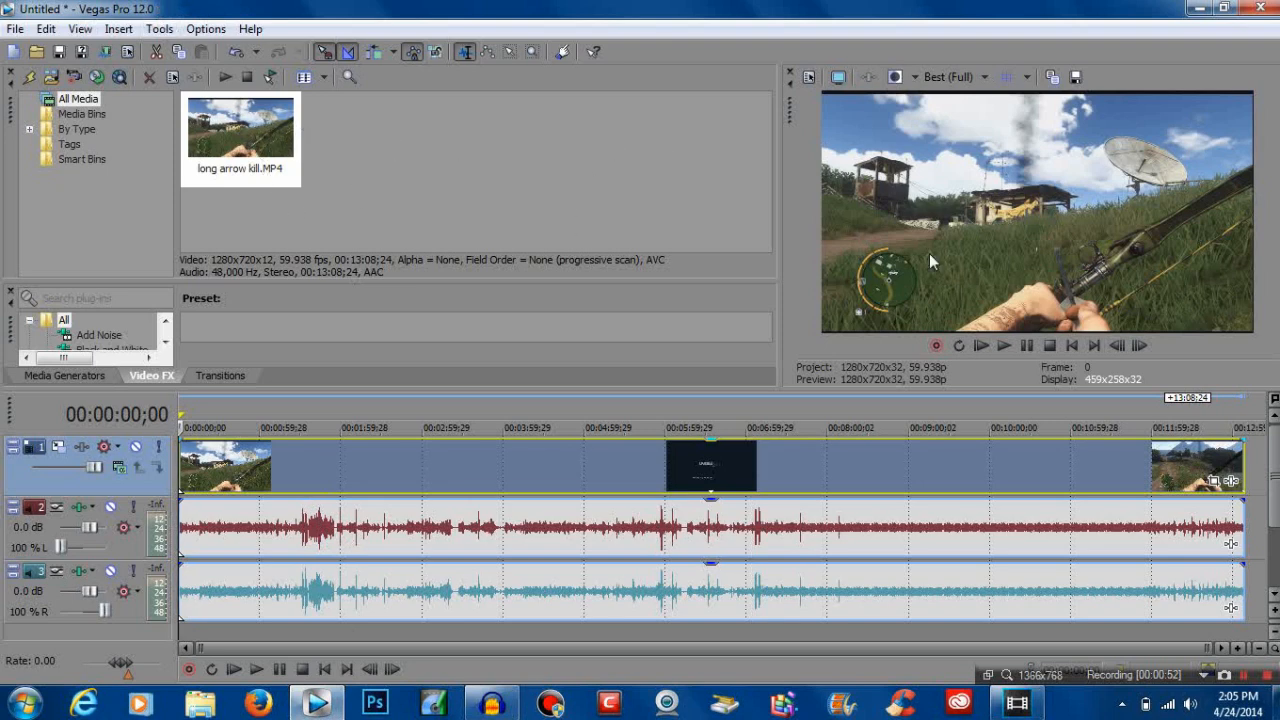
mouse_move(540, 207)
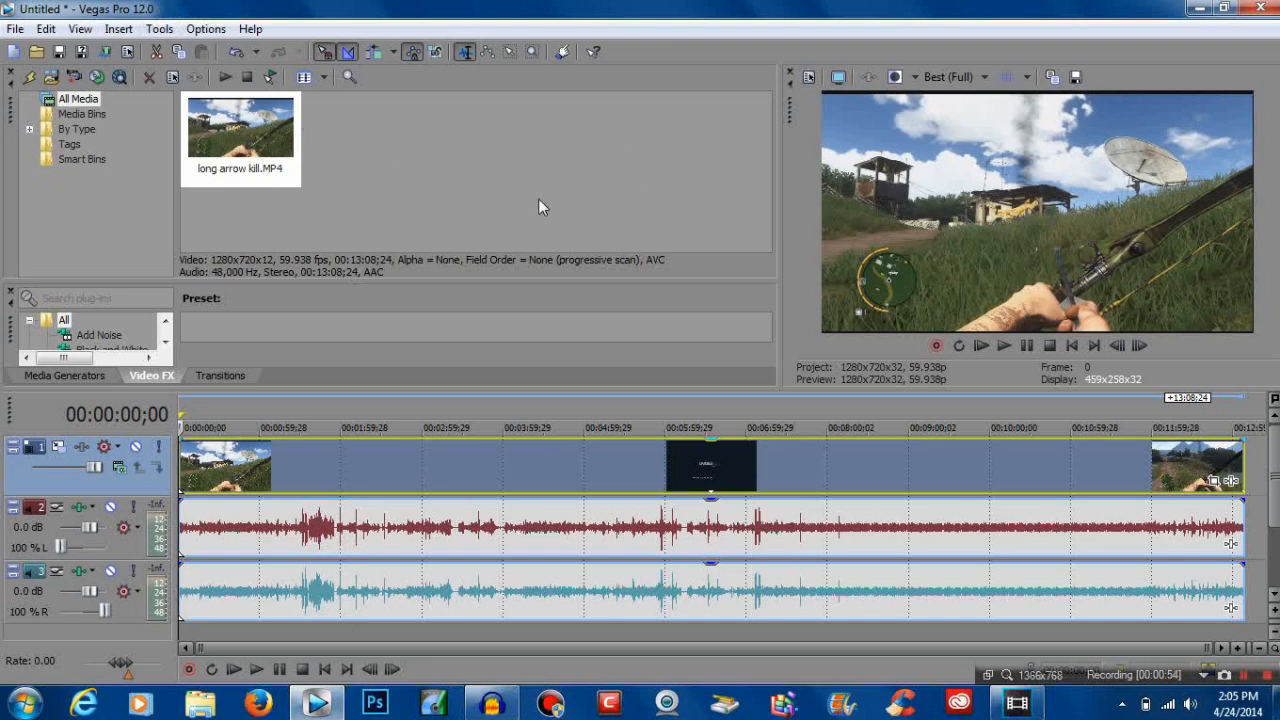
mouse_move(562, 235)
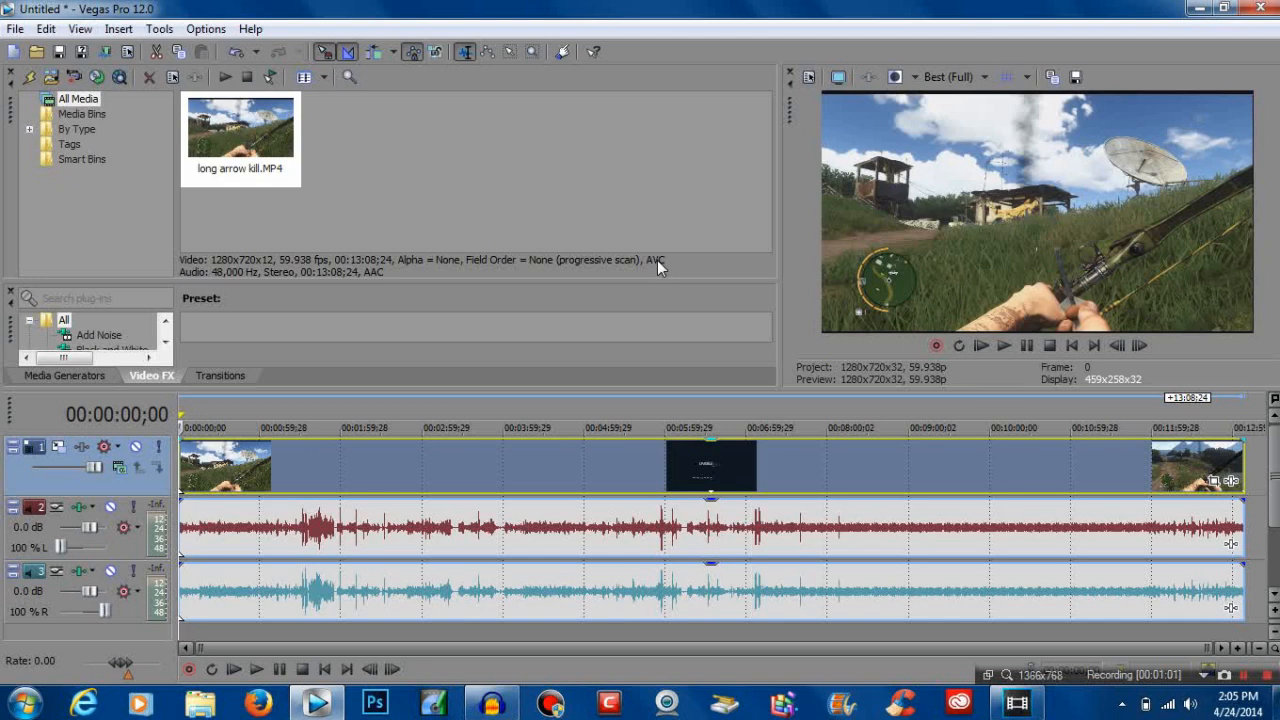
mouse_move(758, 388)
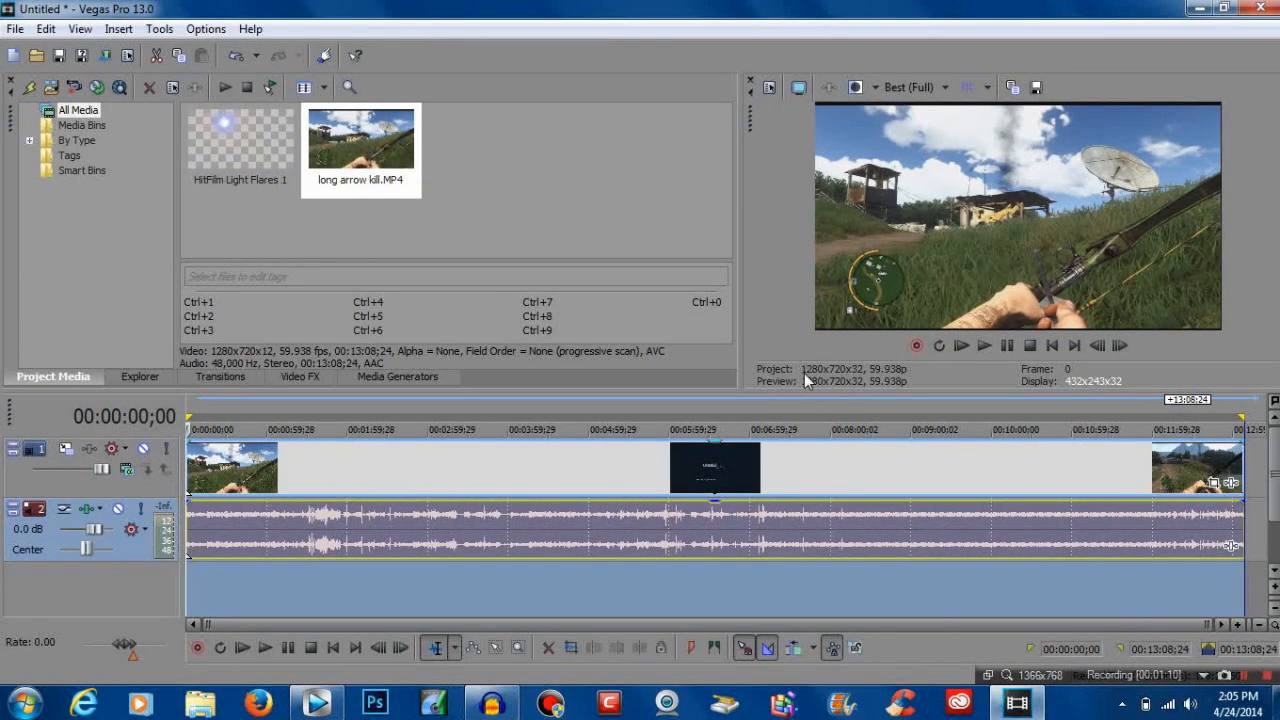
mouse_move(720, 305)
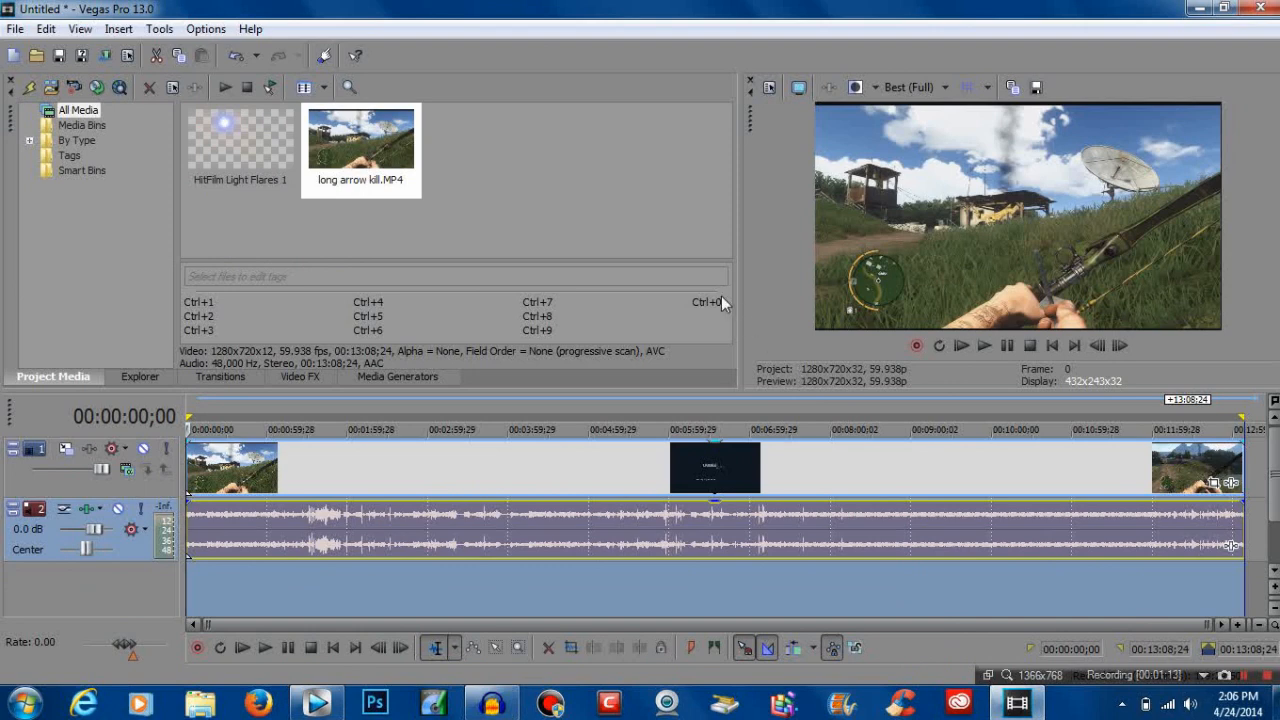
mouse_move(567, 208)
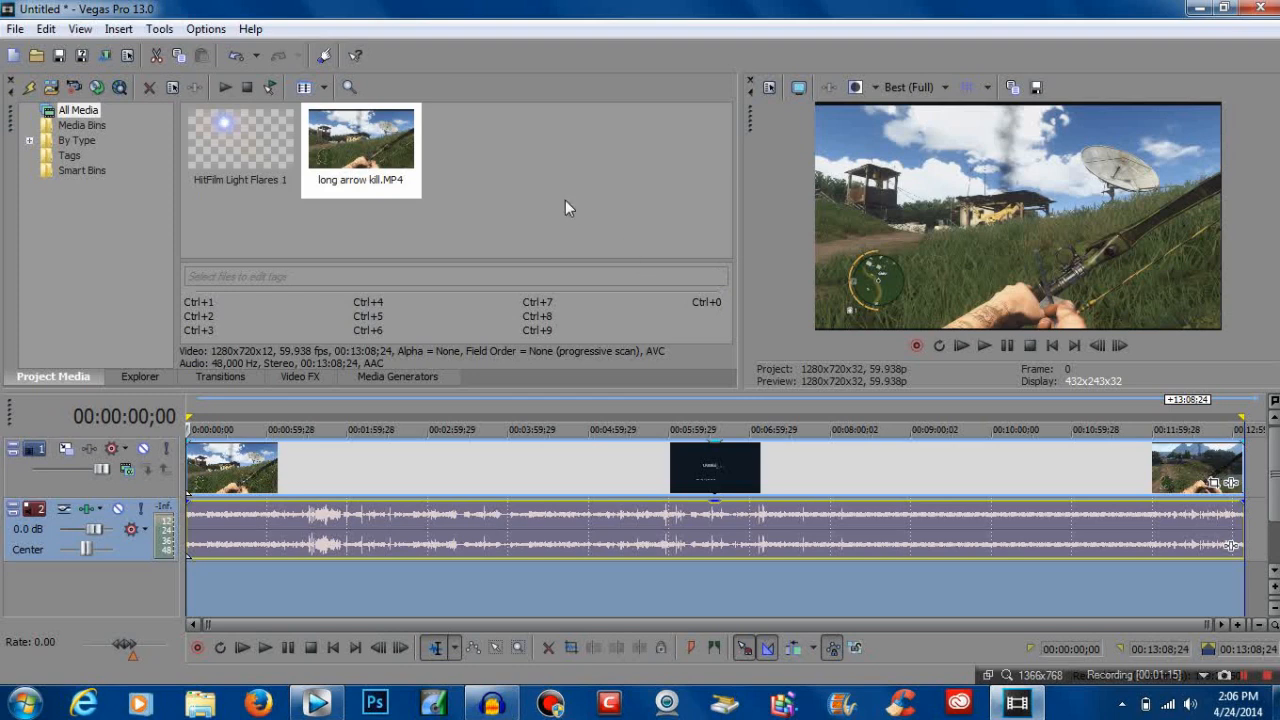
mouse_move(562, 212)
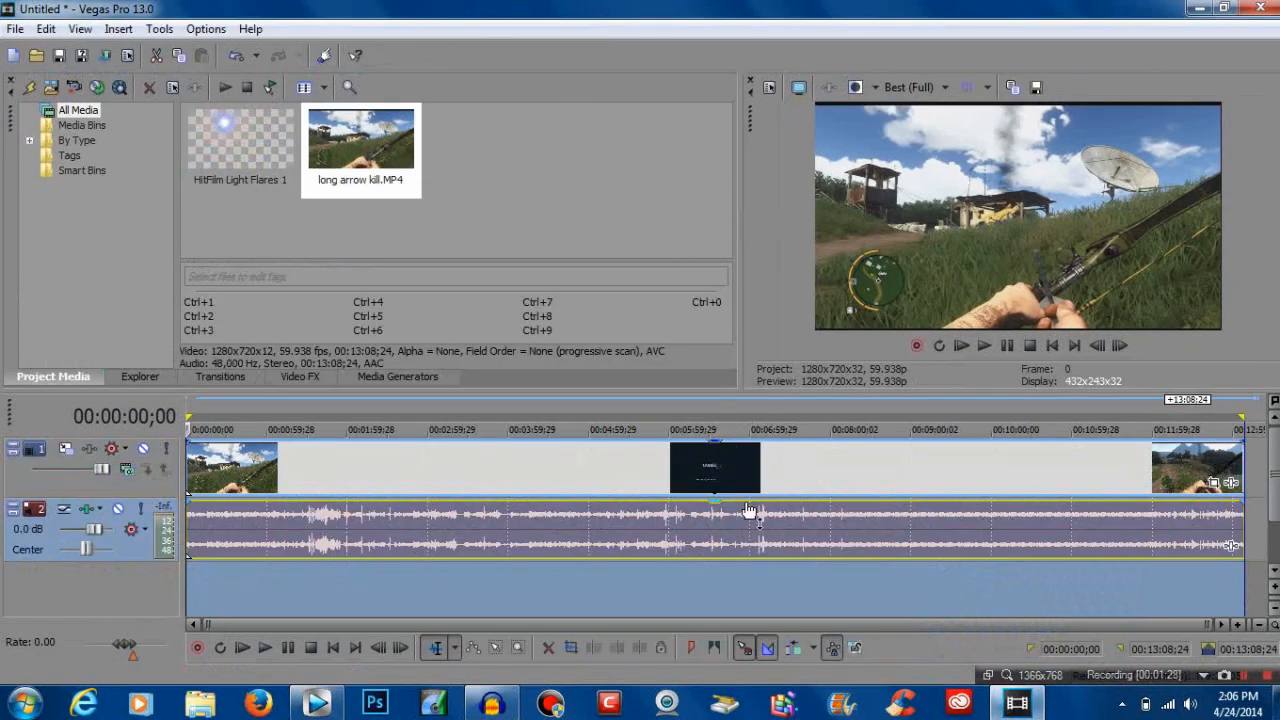
mouse_move(402, 519)
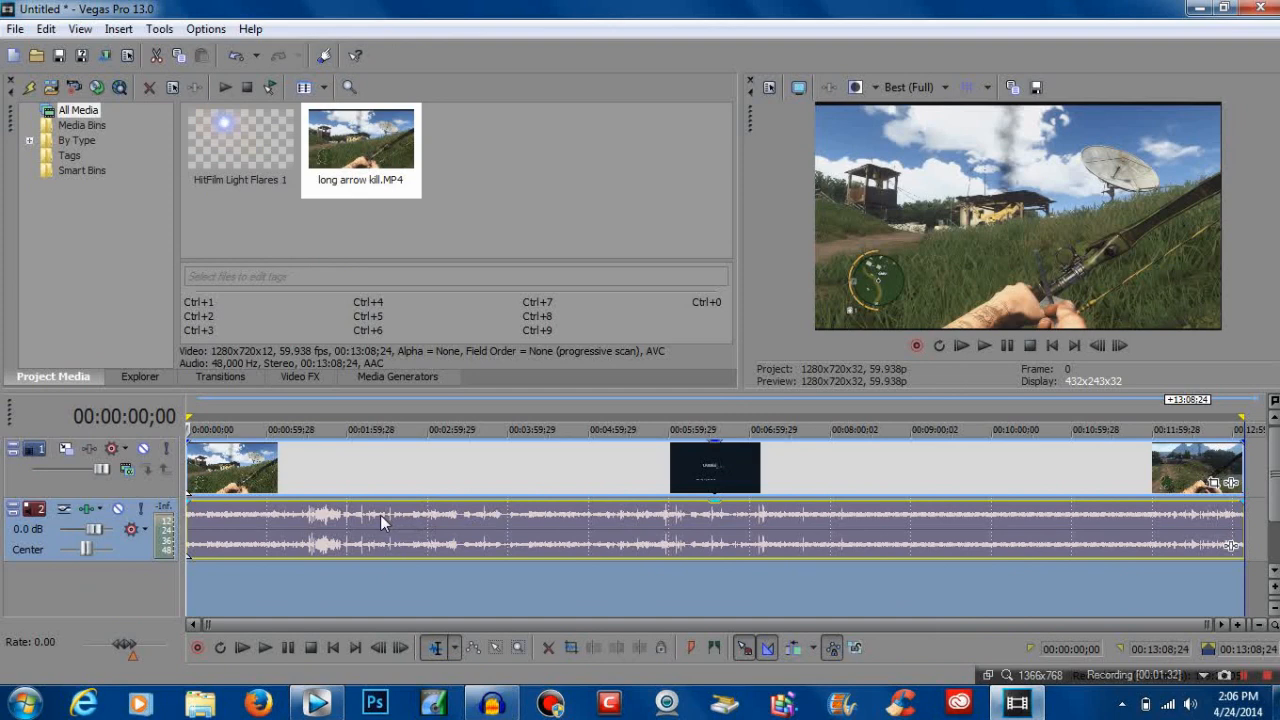
- Show the Video FX library with the TwixtorPRO Default, 30 FPS and 60 FPS presets
click(380, 520)
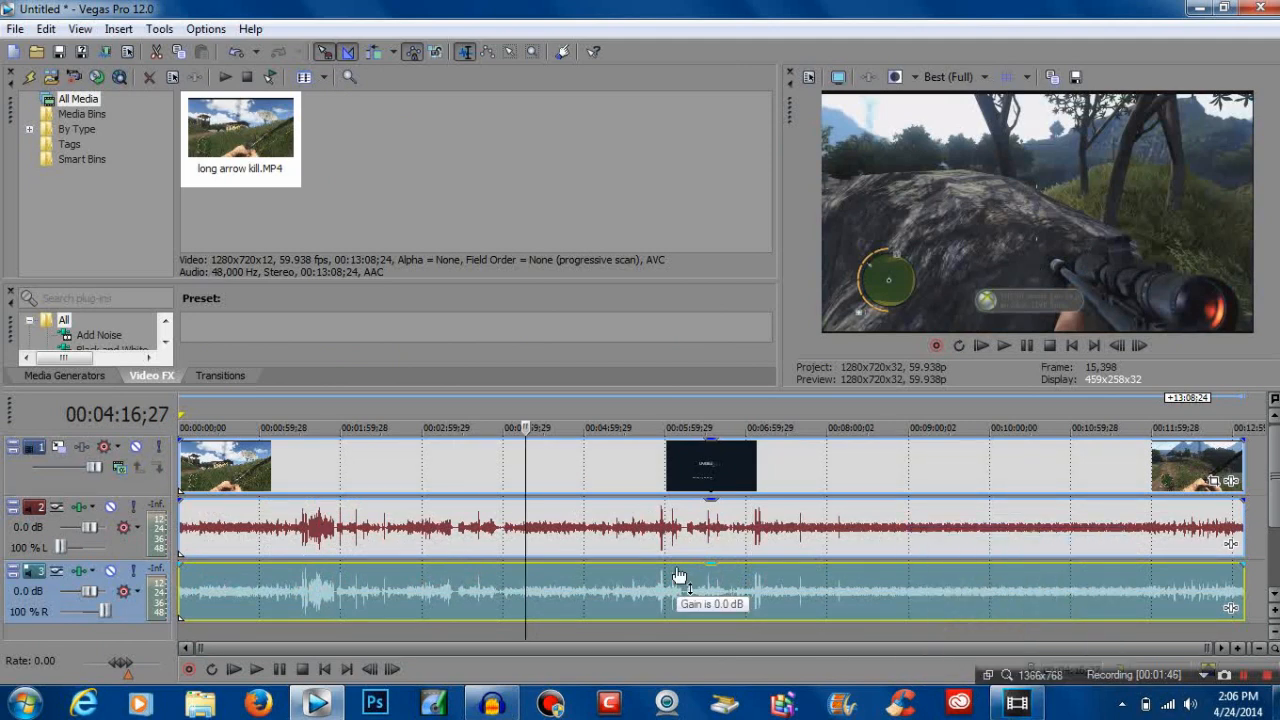
mouse_move(658, 543)
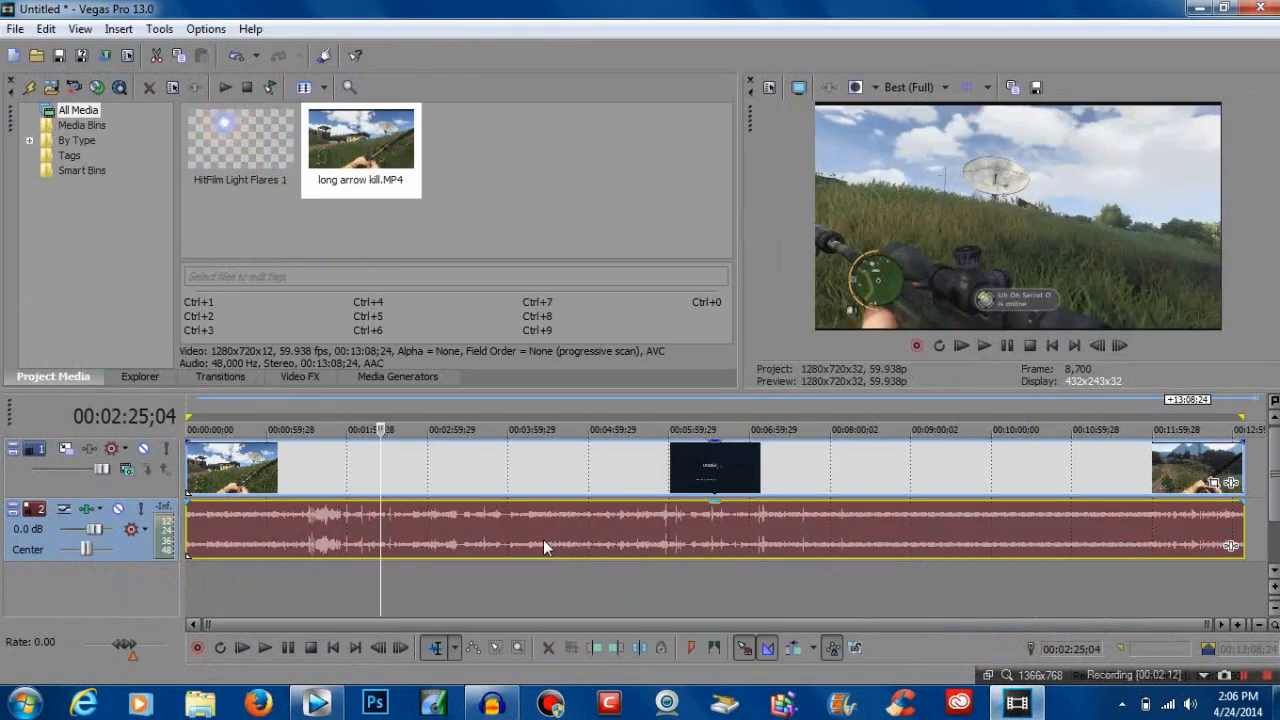
mouse_move(343, 528)
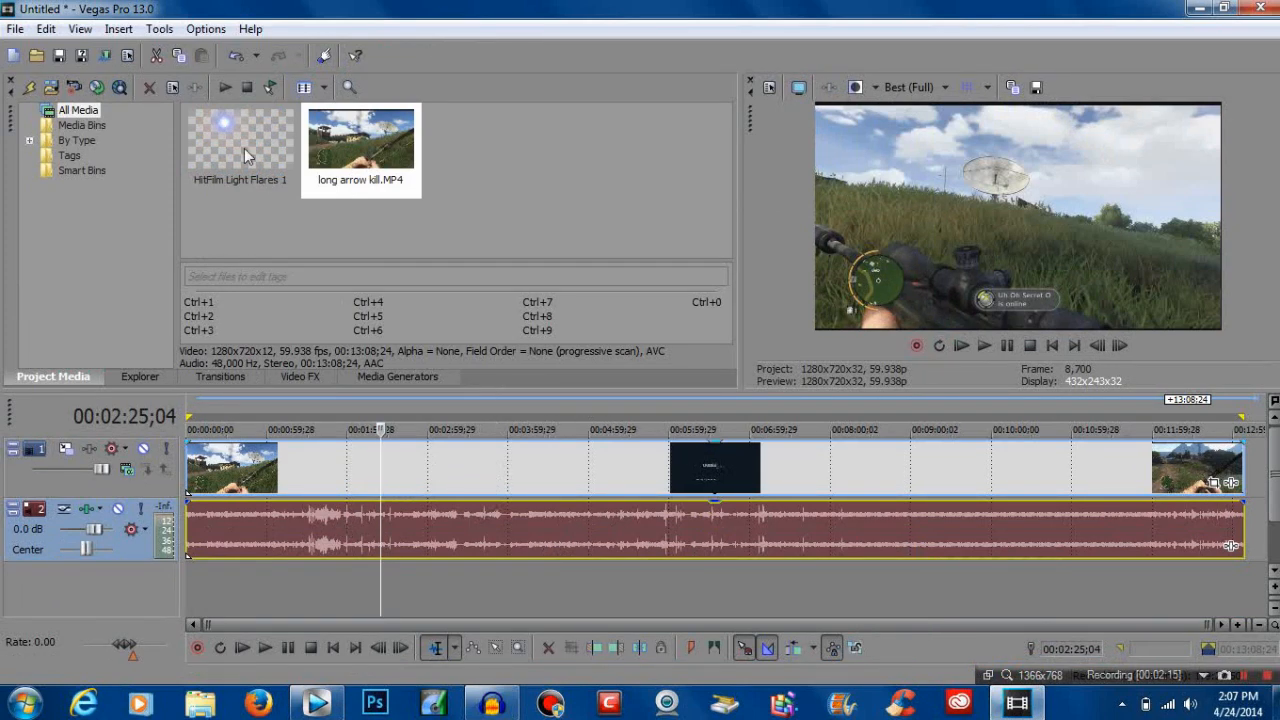
mouse_move(155, 385)
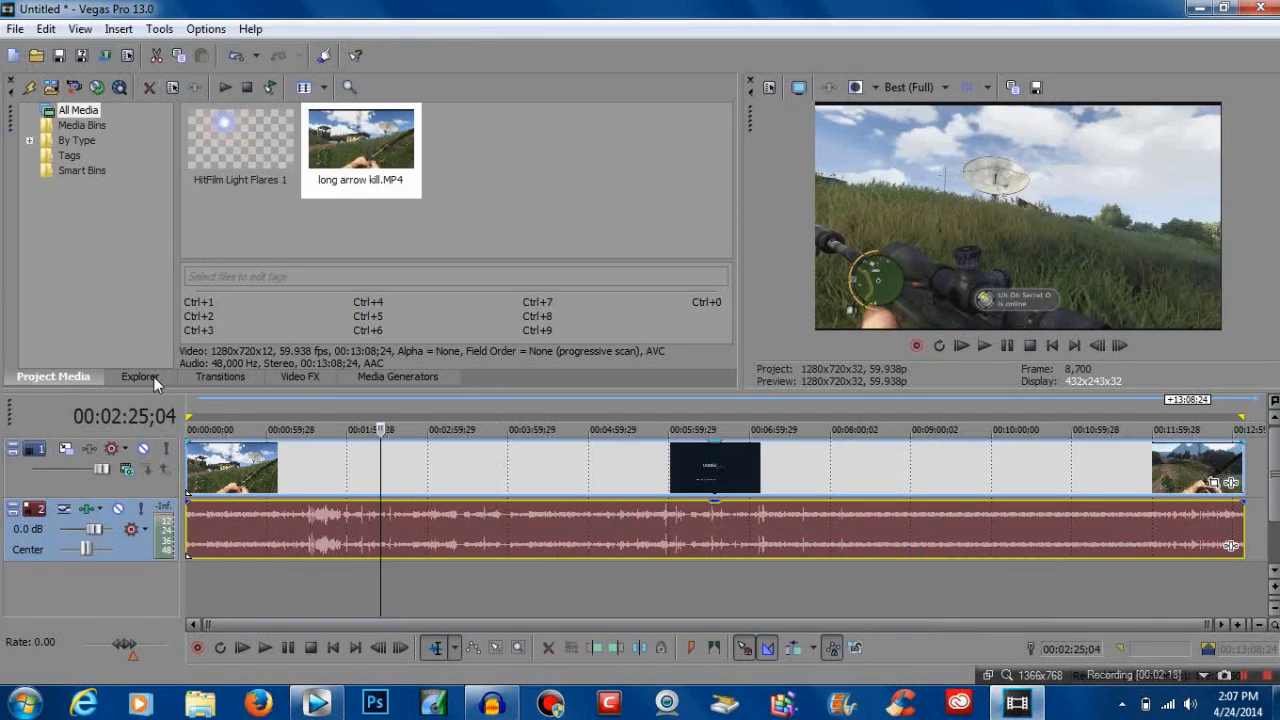
mouse_move(232, 387)
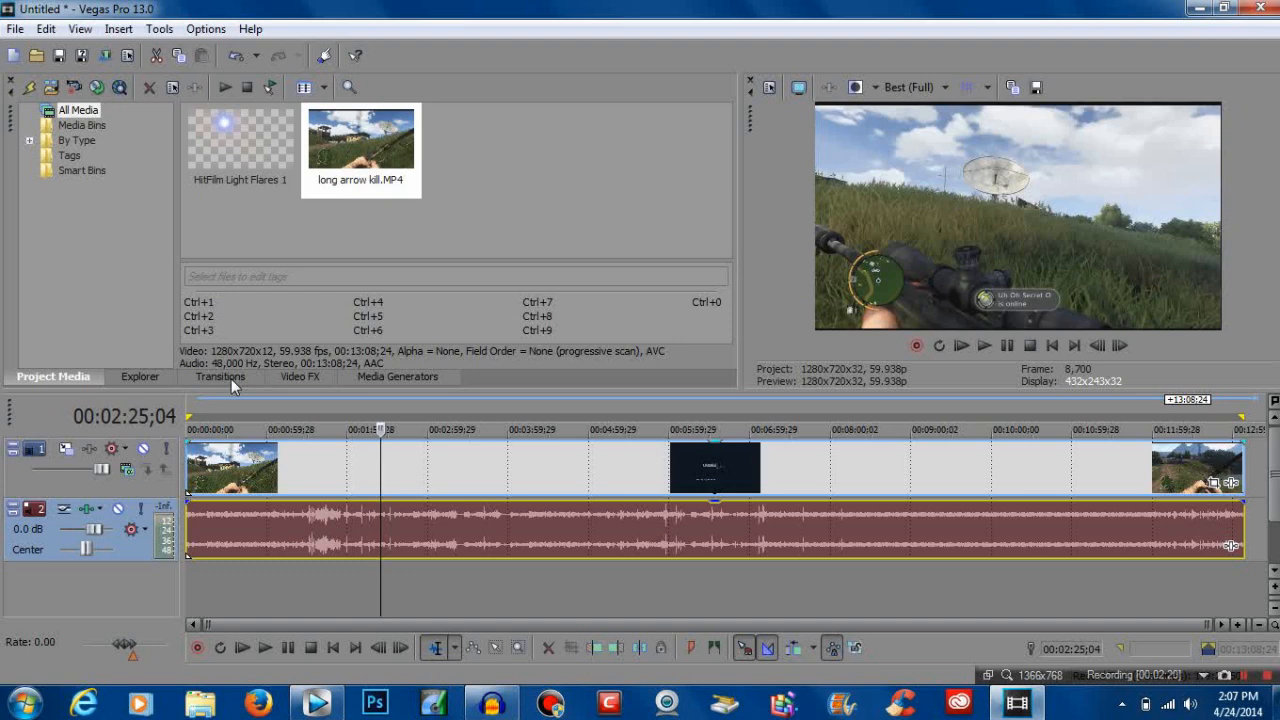
click(299, 377)
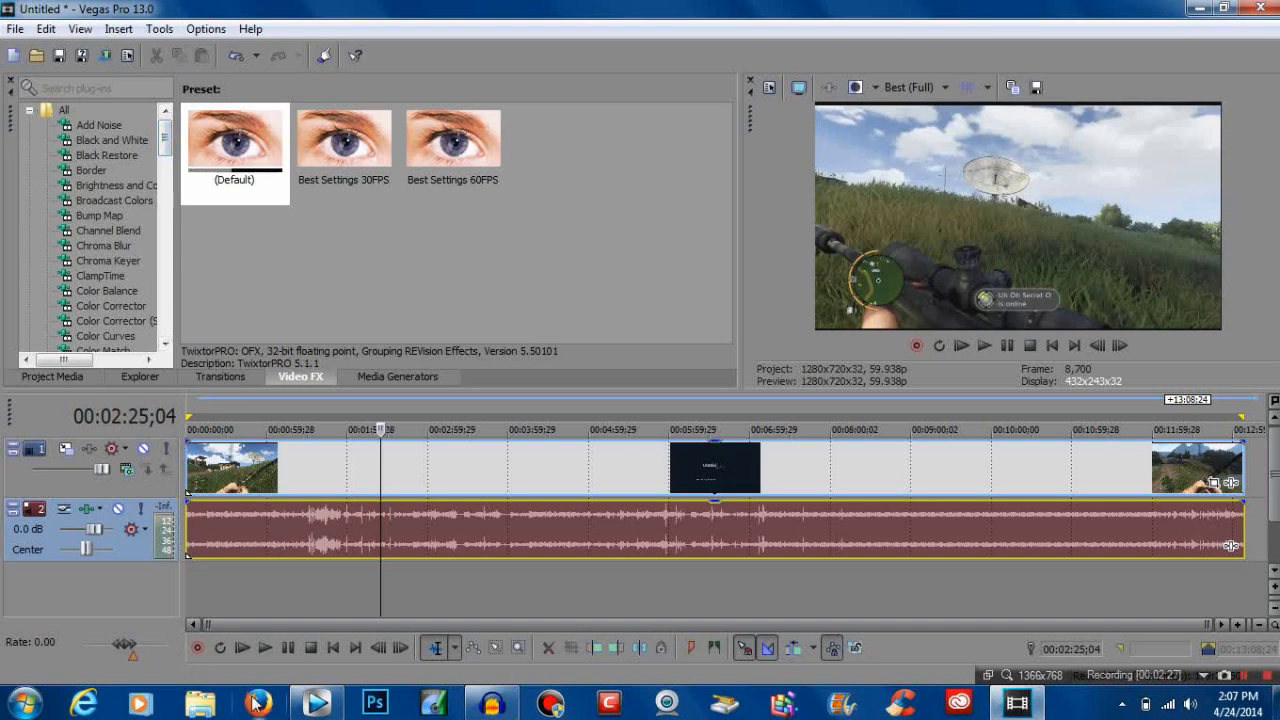
mouse_move(259, 703)
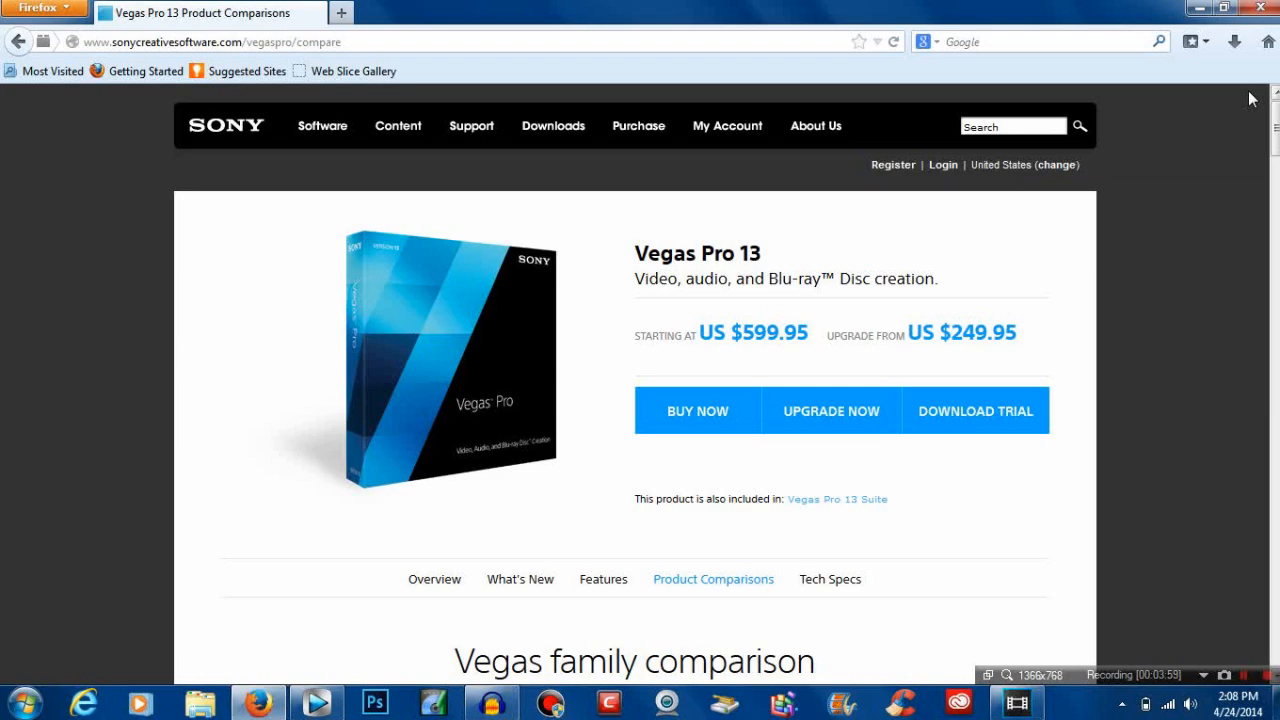
- Scroll the Vegas Pro 13 compare page down to the Edit, Pro and Suite pricing table
scroll(down, 3)
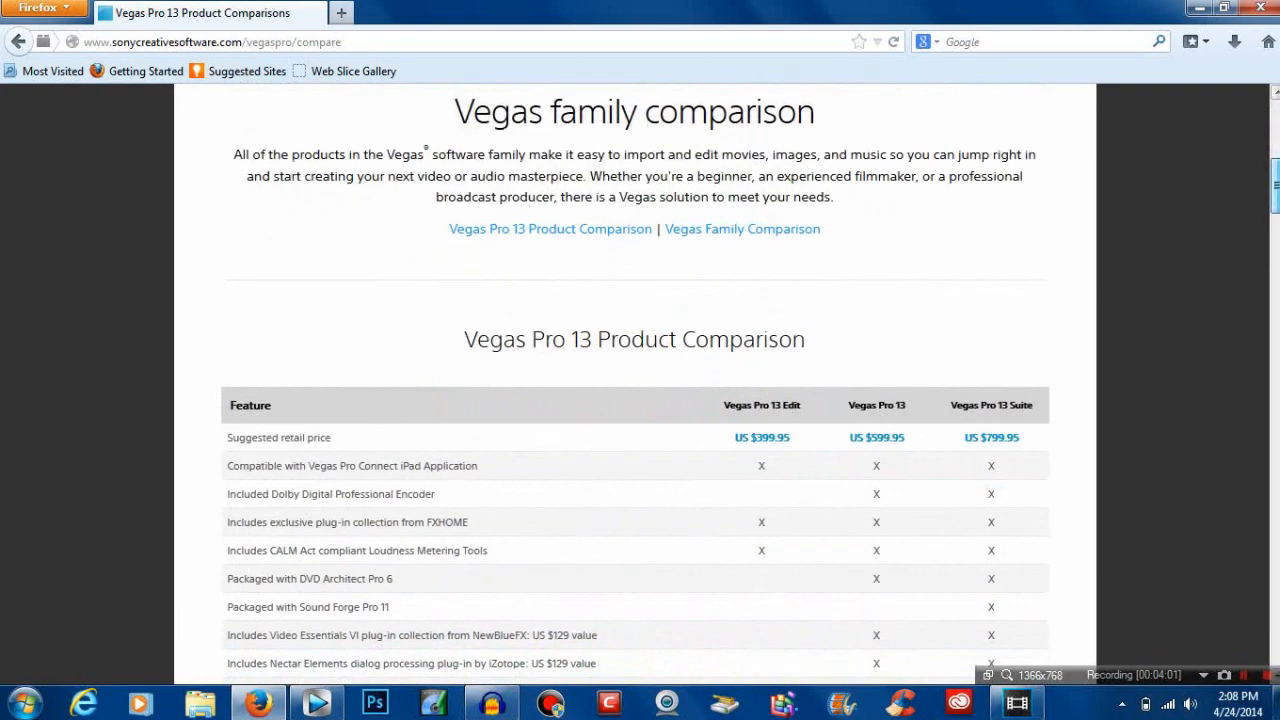
scroll(down, 3)
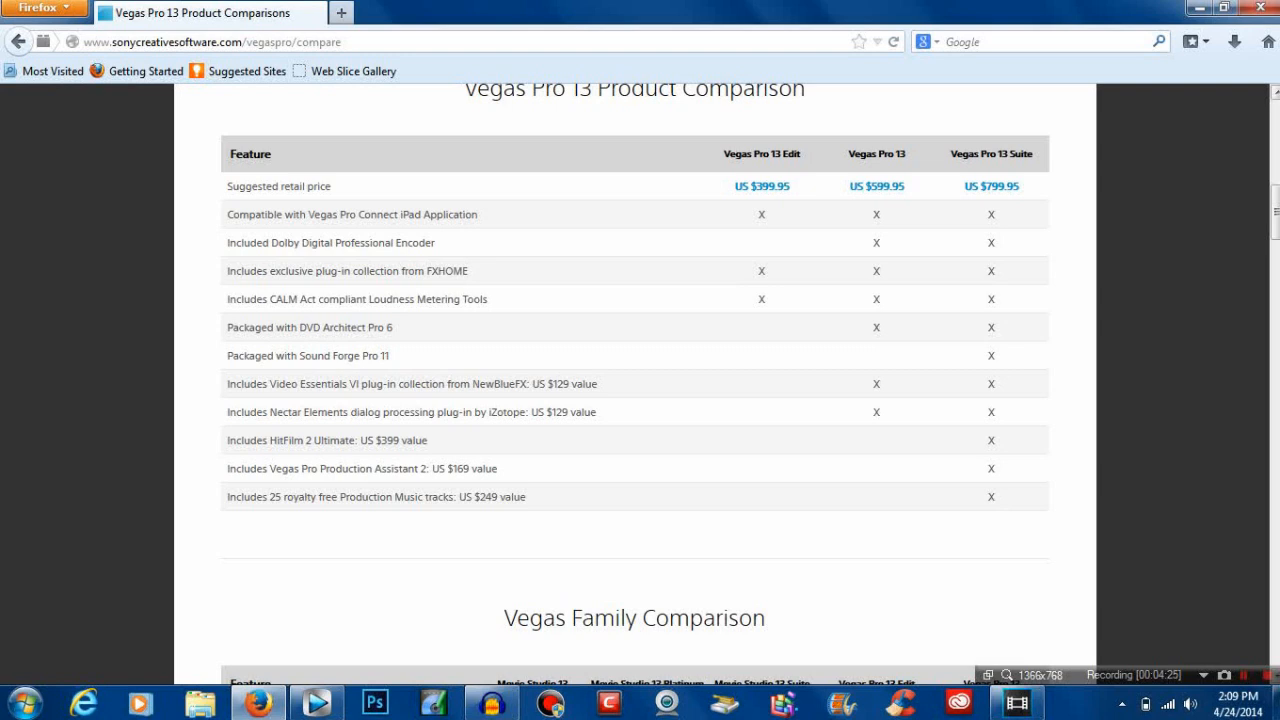
mouse_move(1173, 171)
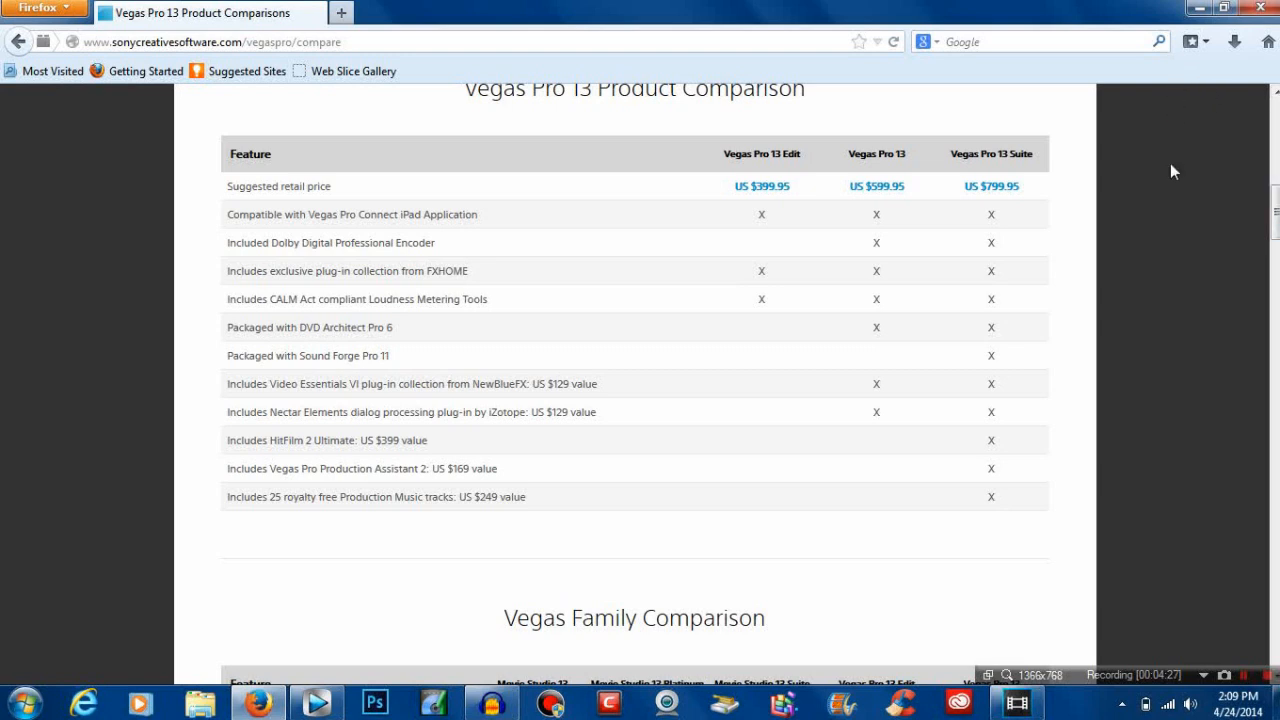
mouse_move(845, 168)
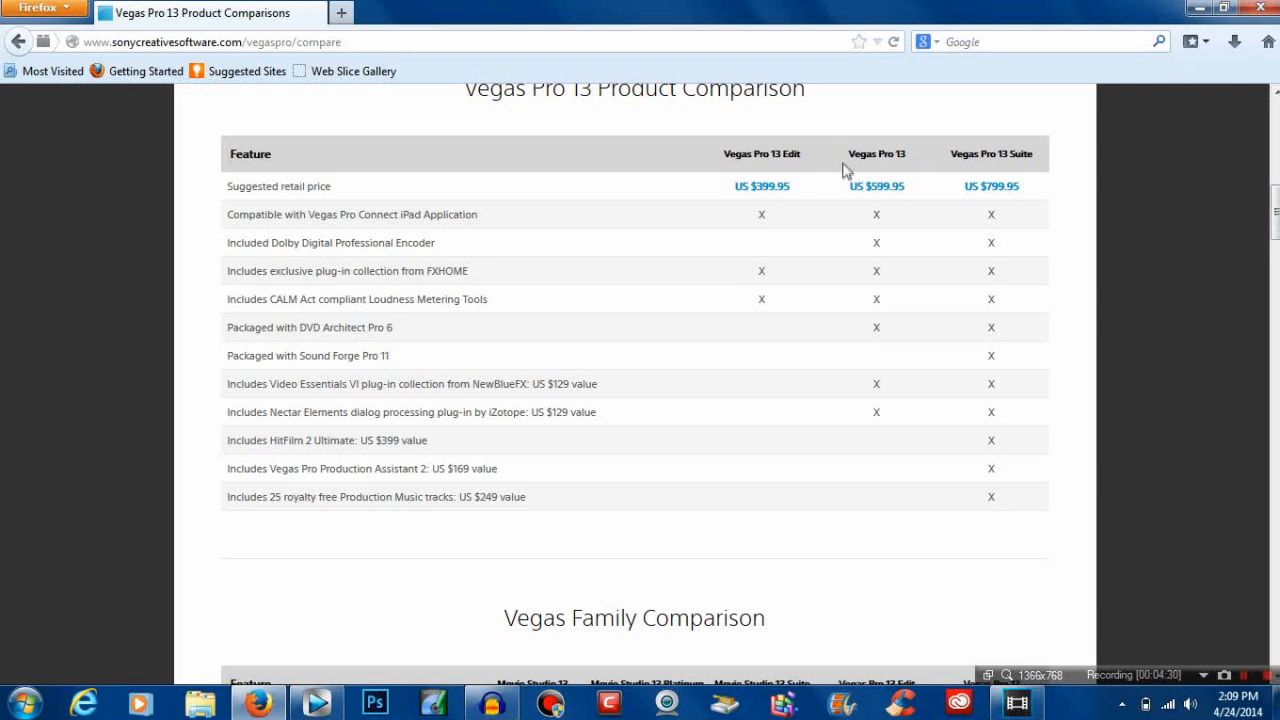
mouse_move(858, 347)
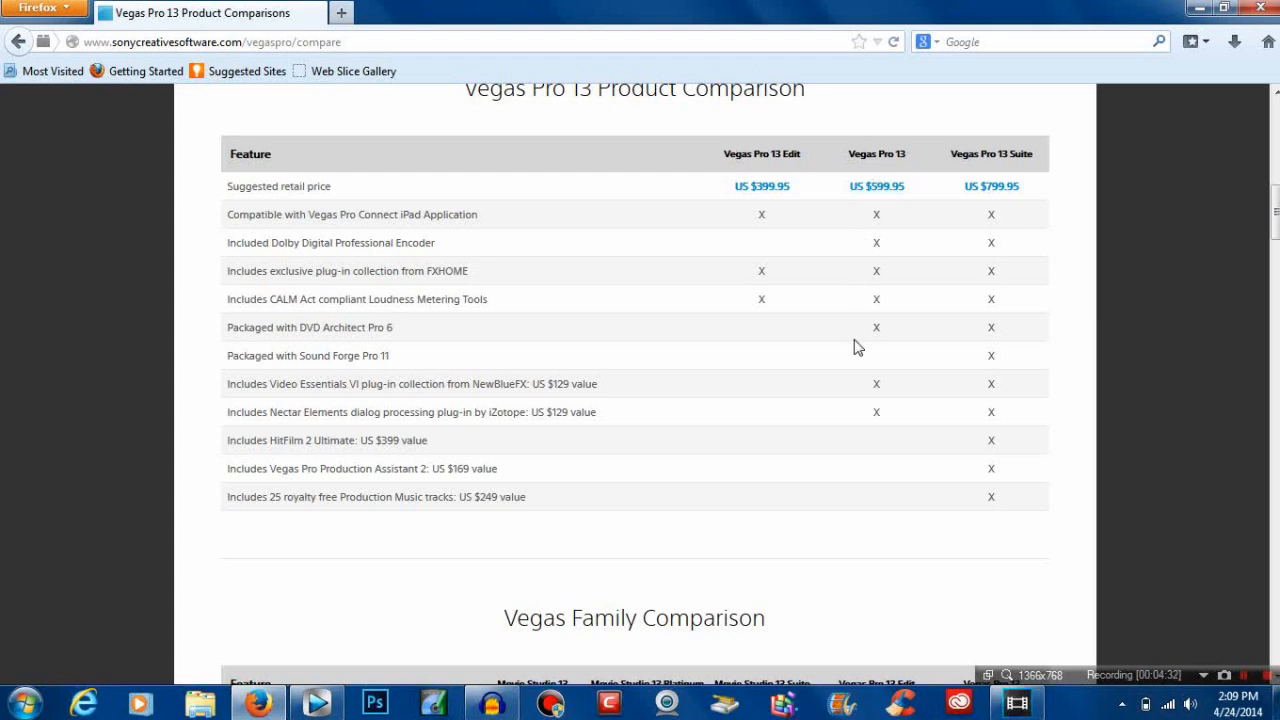
mouse_move(770, 347)
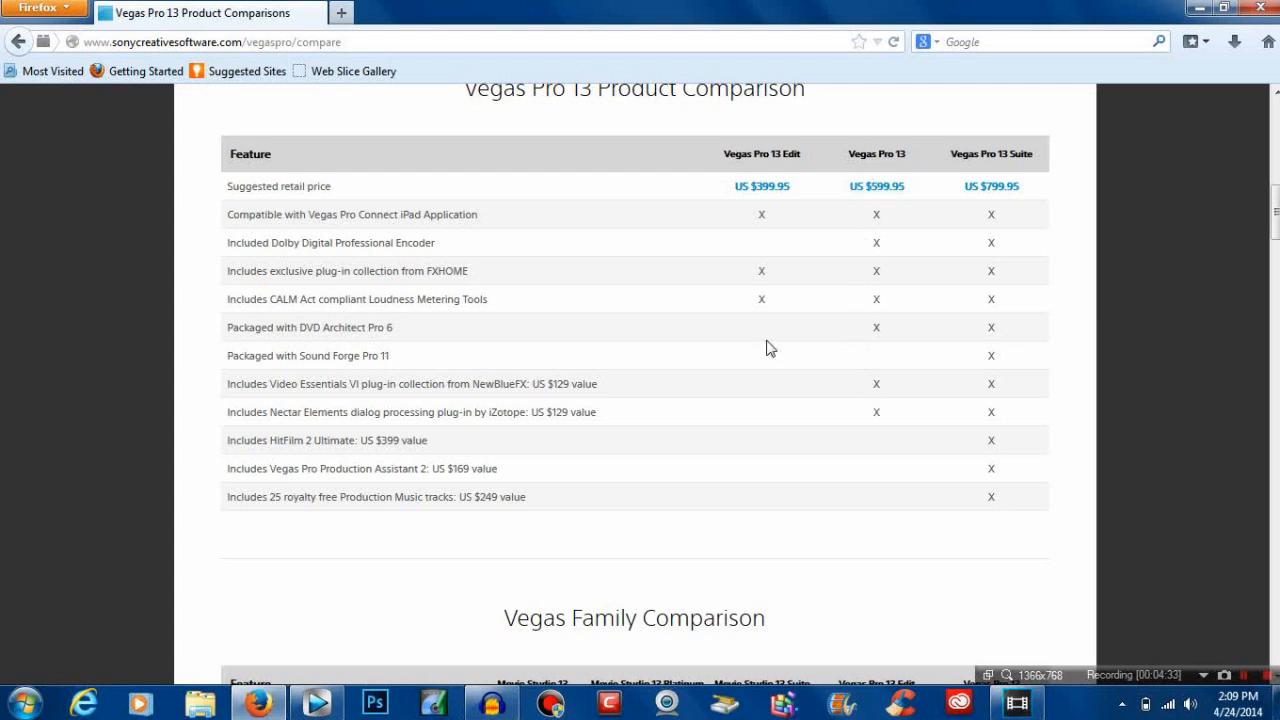
mouse_move(476, 343)
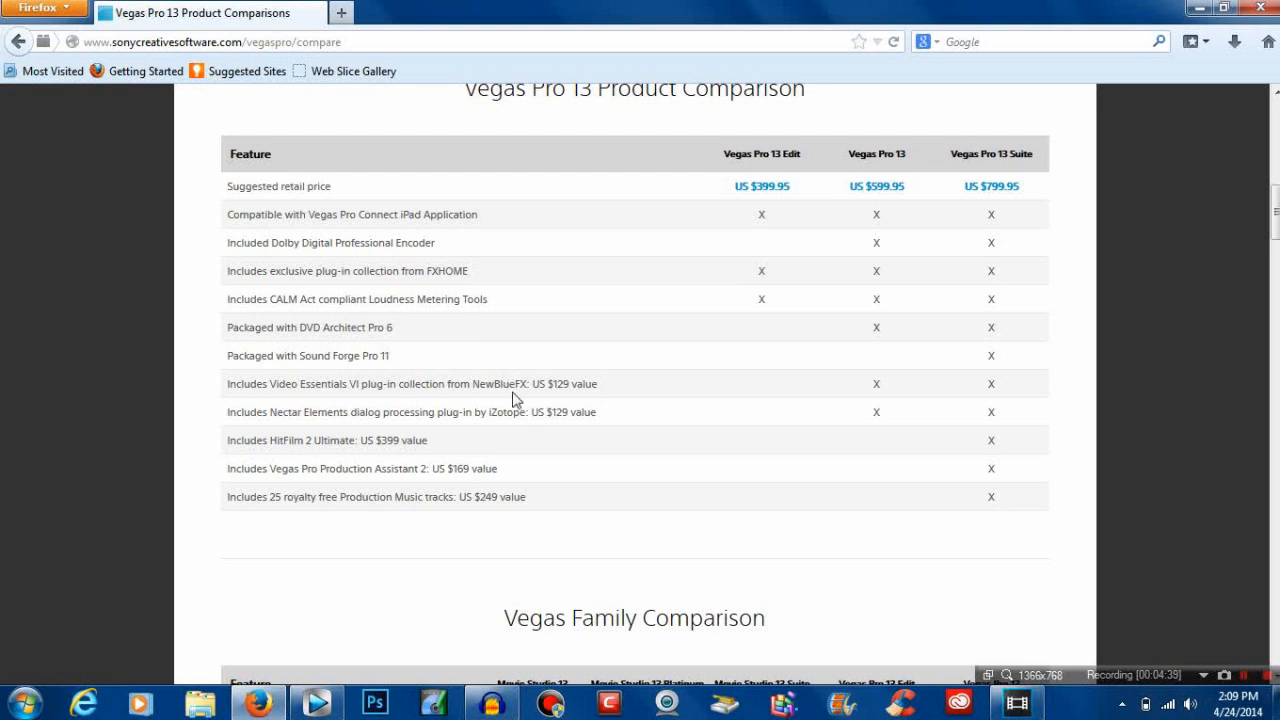
mouse_move(498, 437)
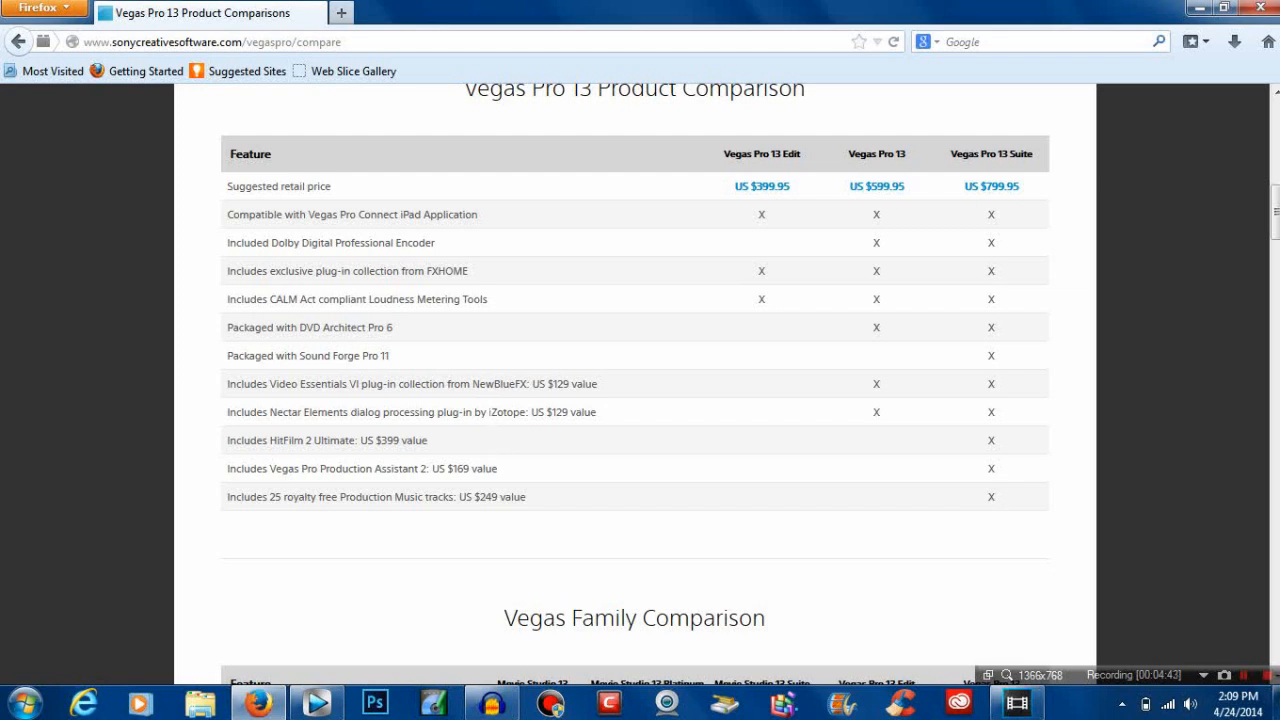
mouse_move(490, 400)
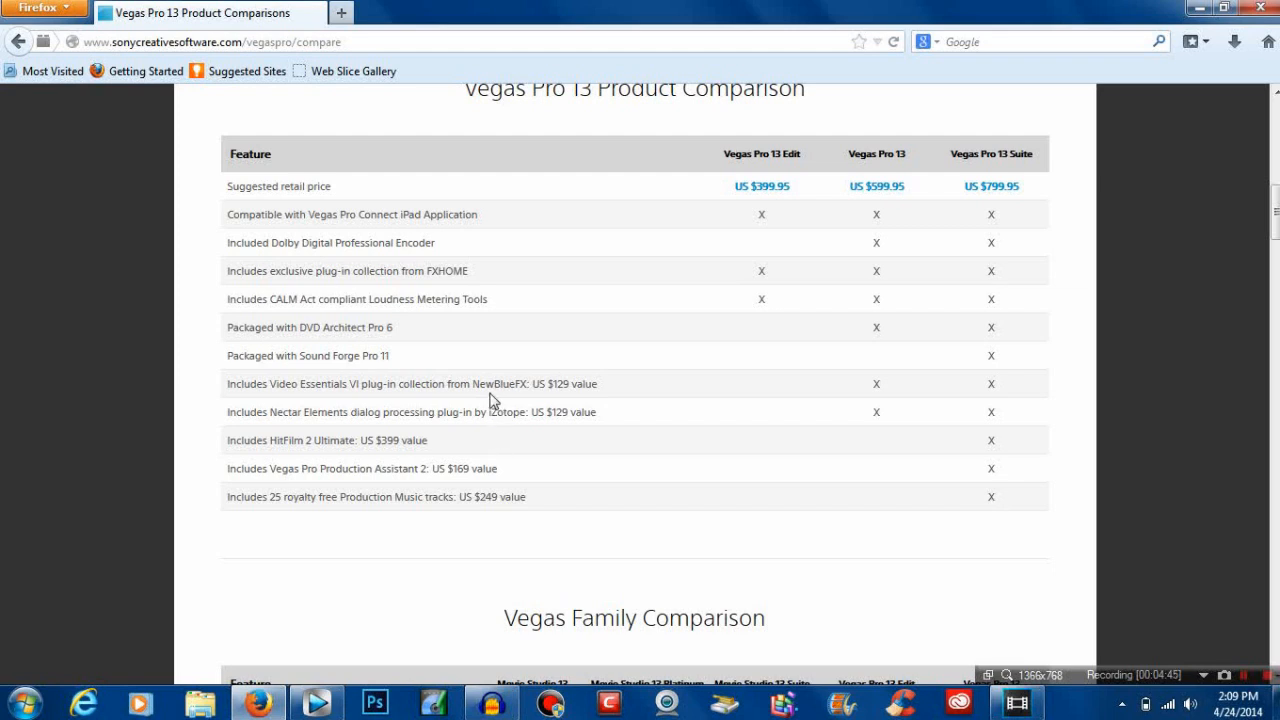
mouse_move(645, 406)
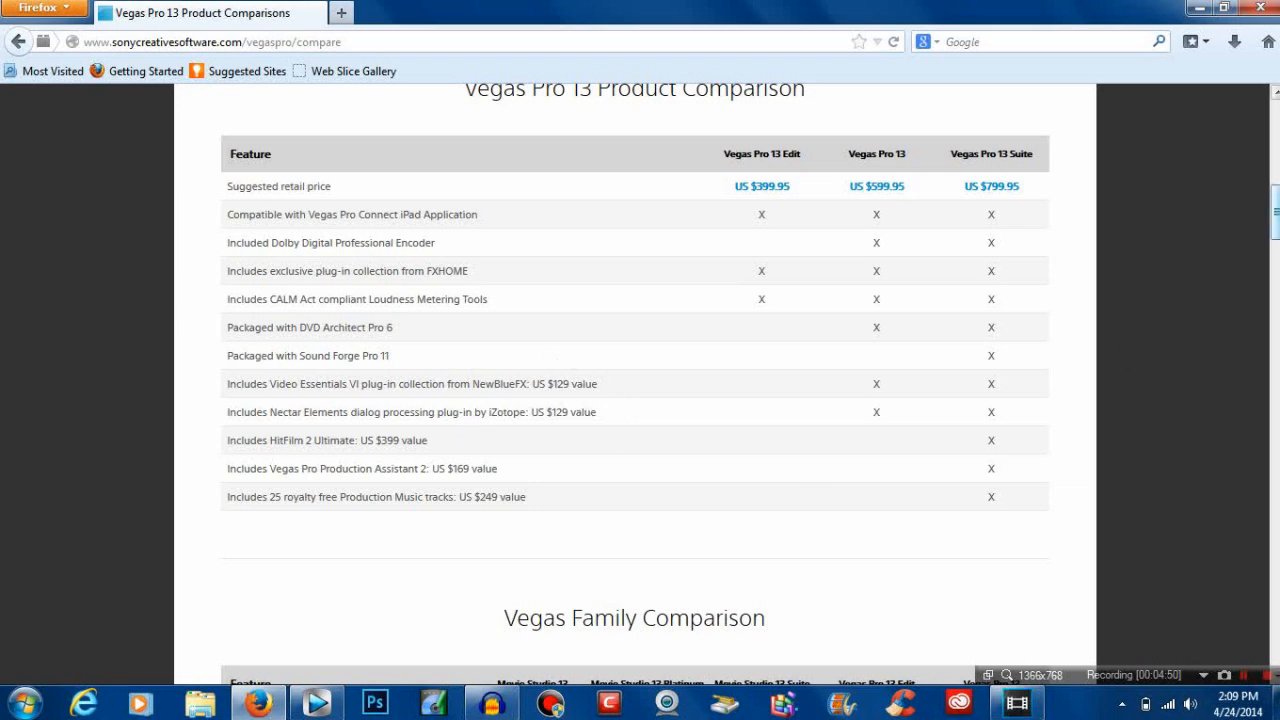
- Scroll down through all the Vegas Pro 13 feature comparison sections
scroll(down, 3)
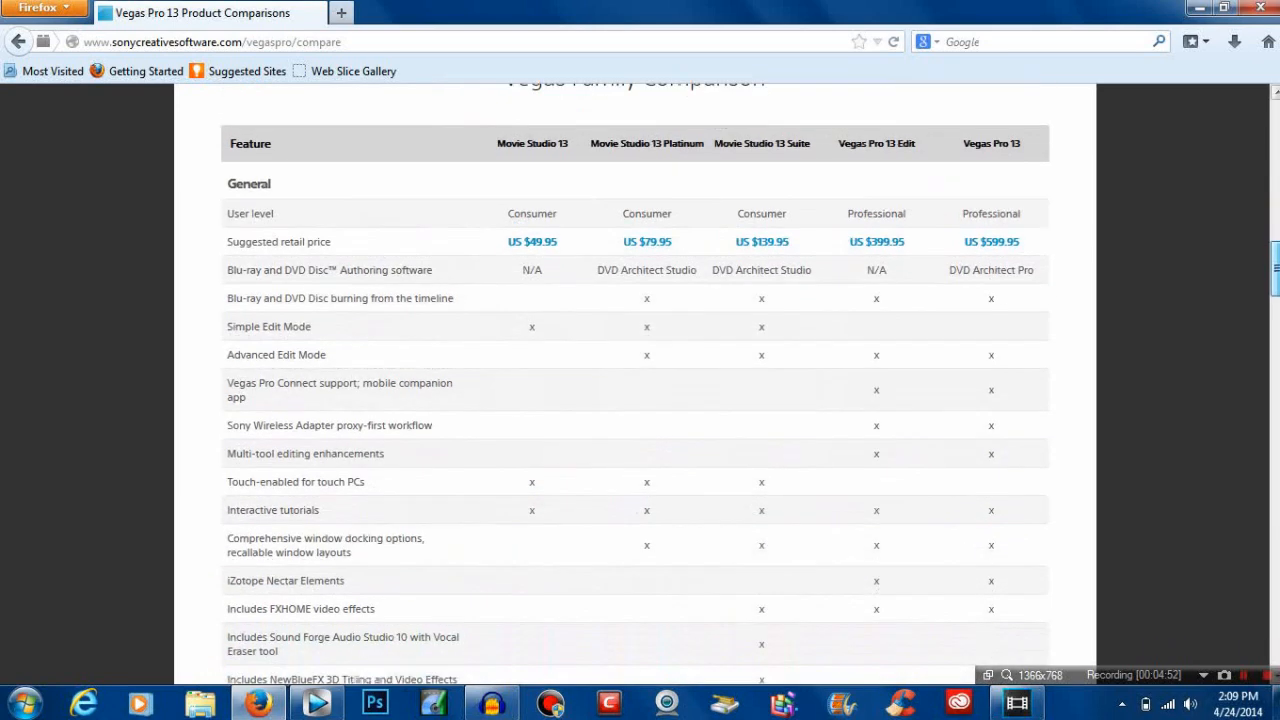
scroll(down, 3)
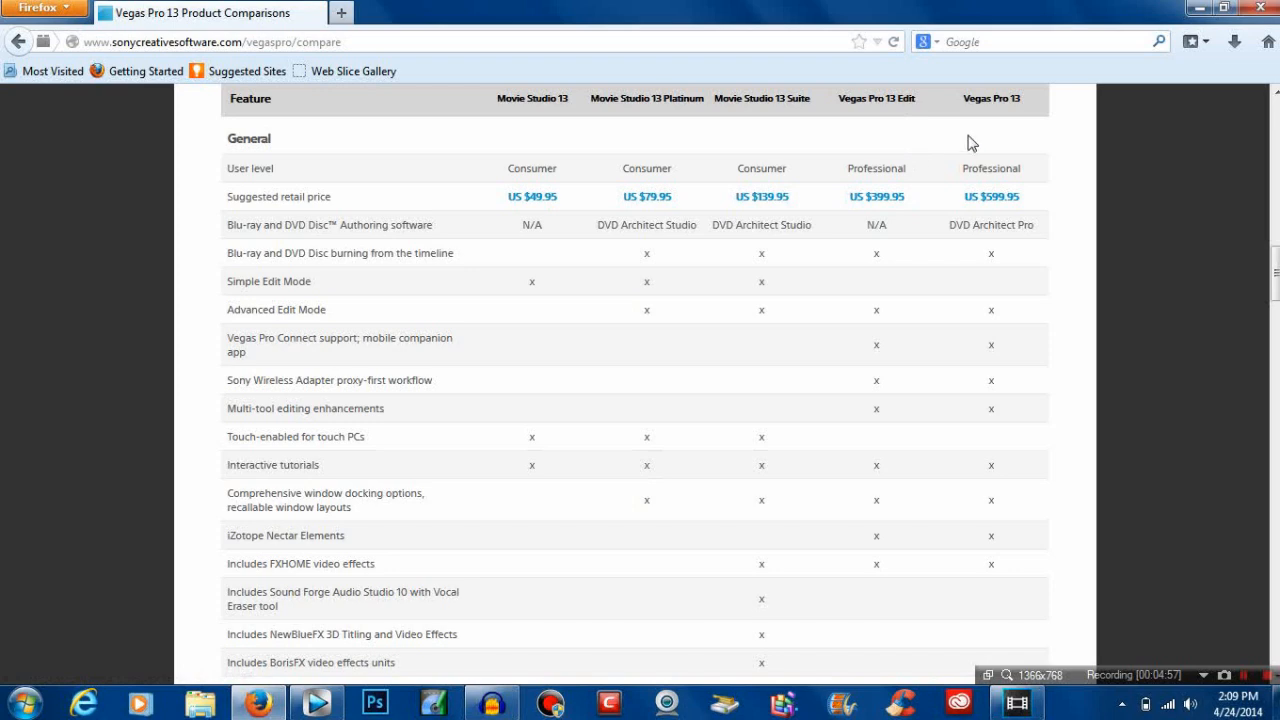
mouse_move(1091, 223)
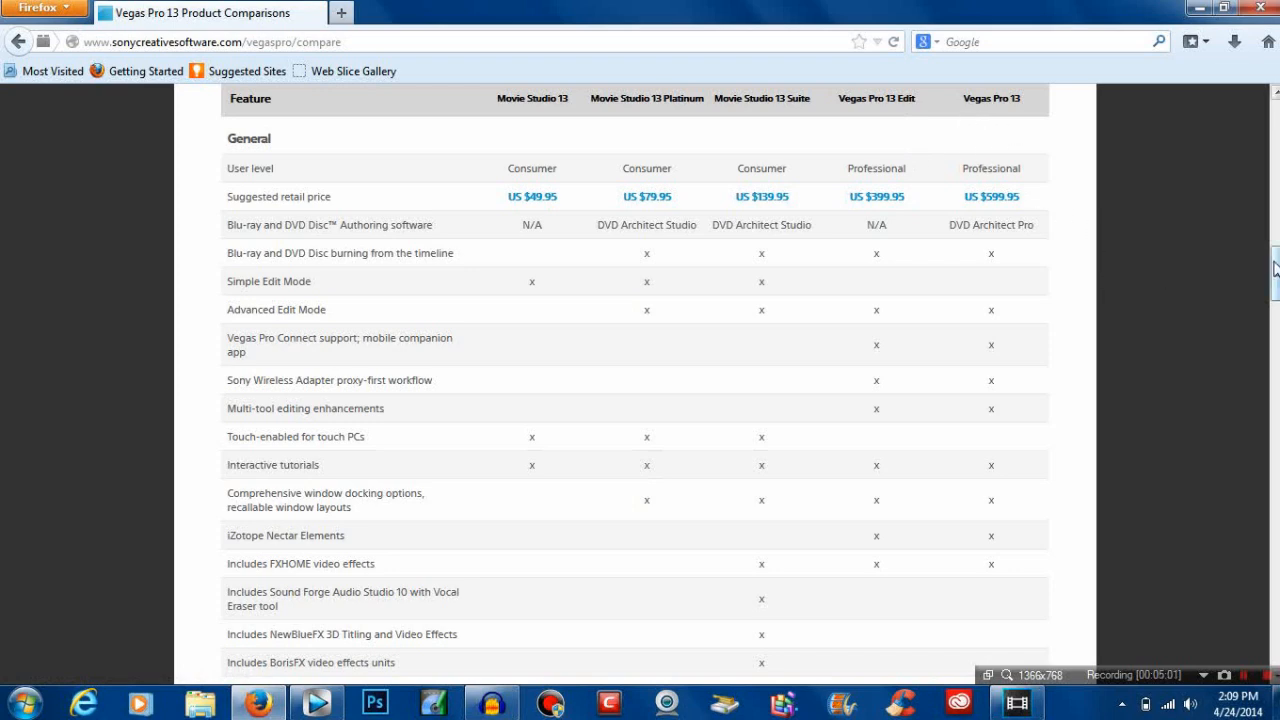
scroll(down, 3)
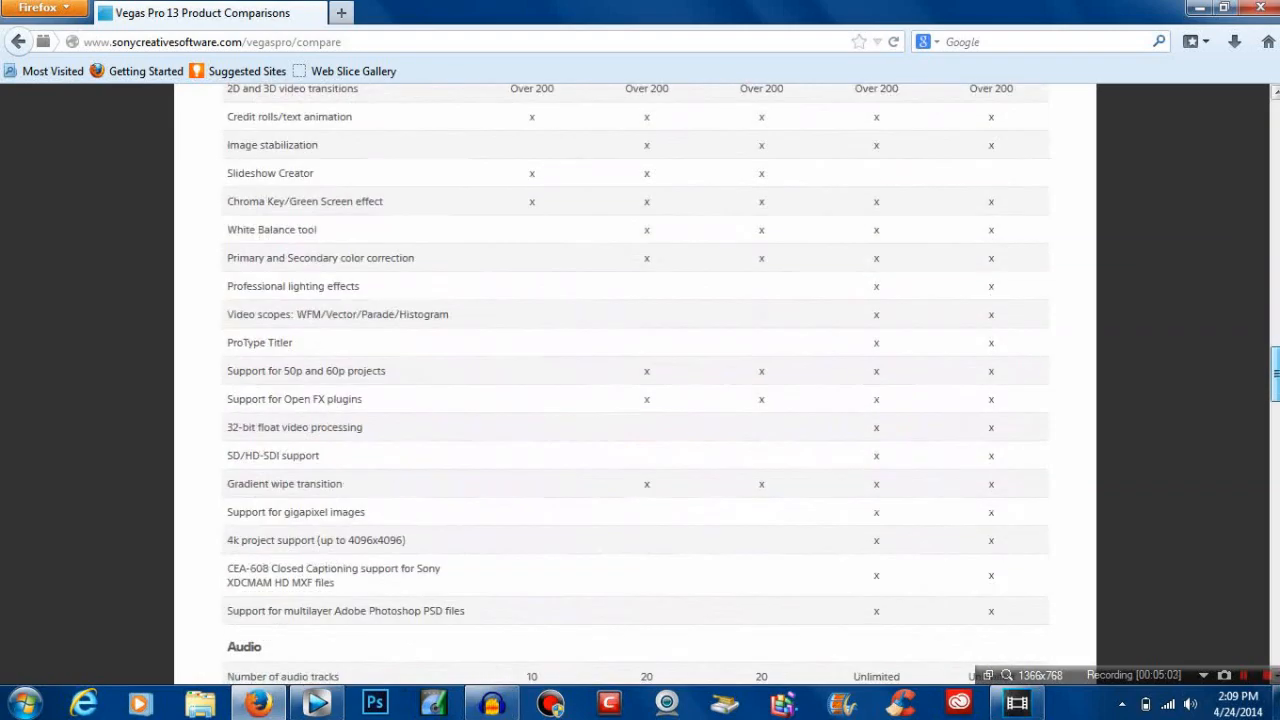
scroll(down, 3)
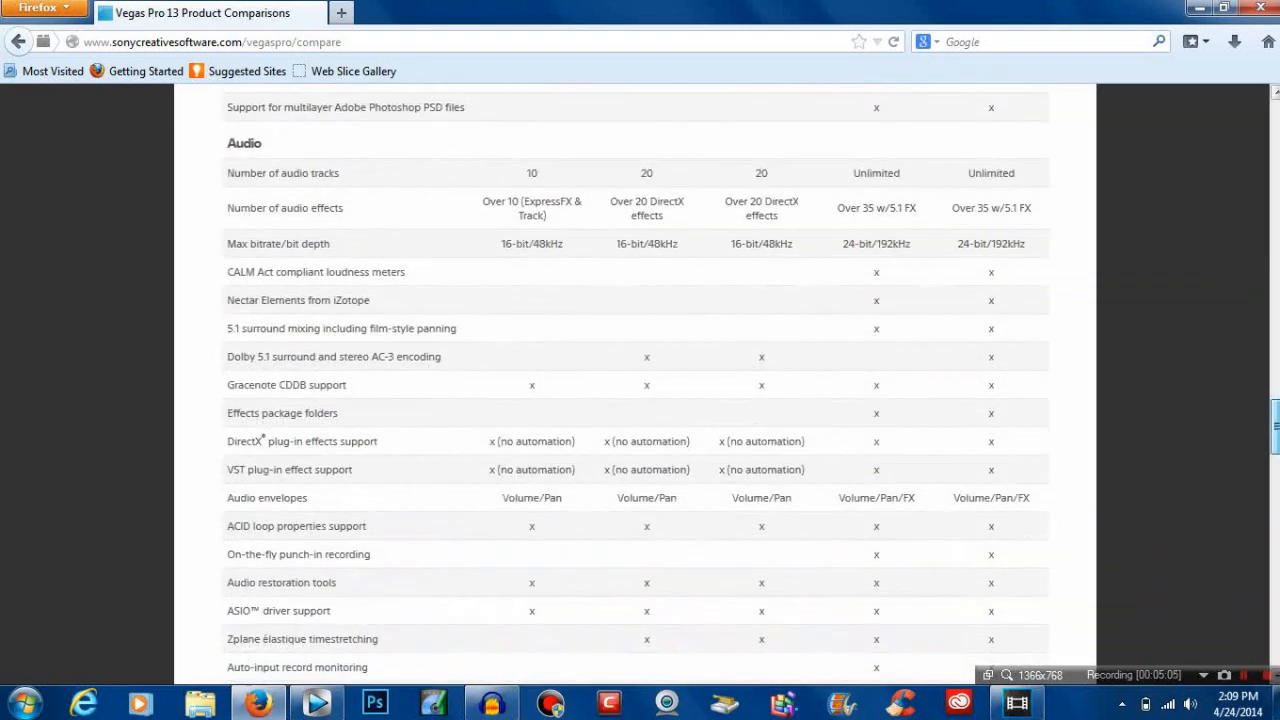
scroll(down, 3)
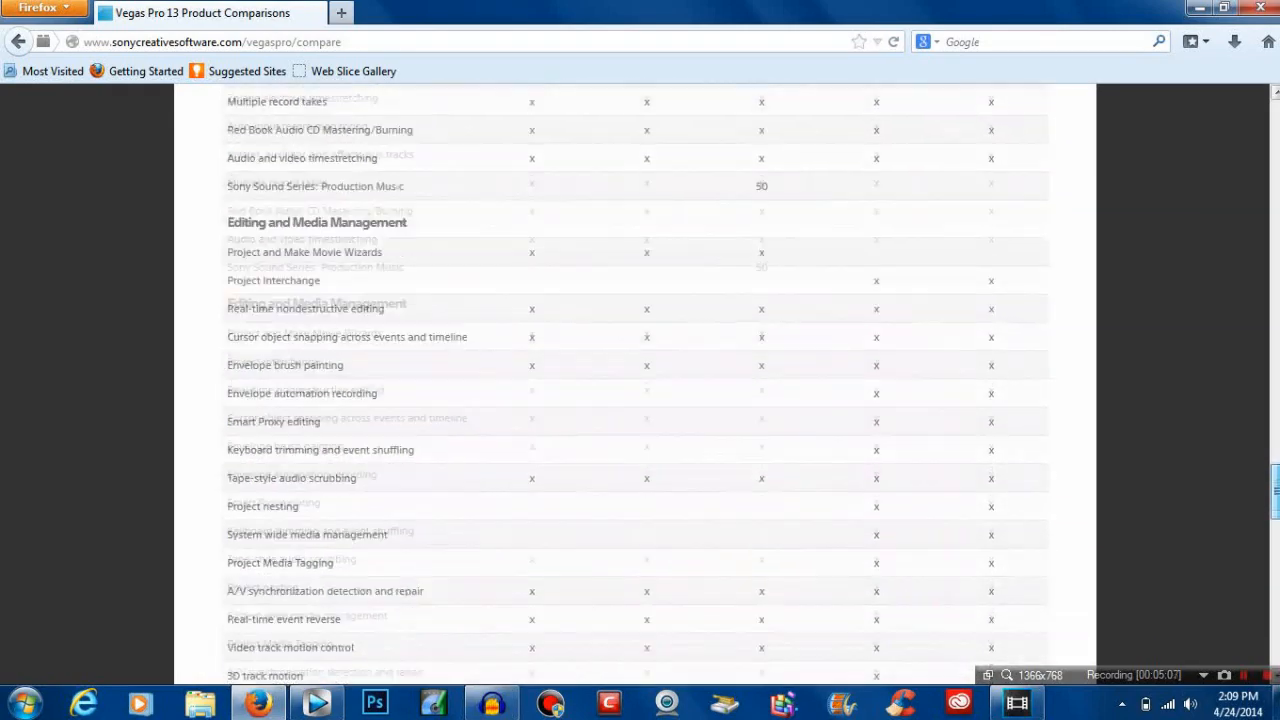
scroll(down, 3)
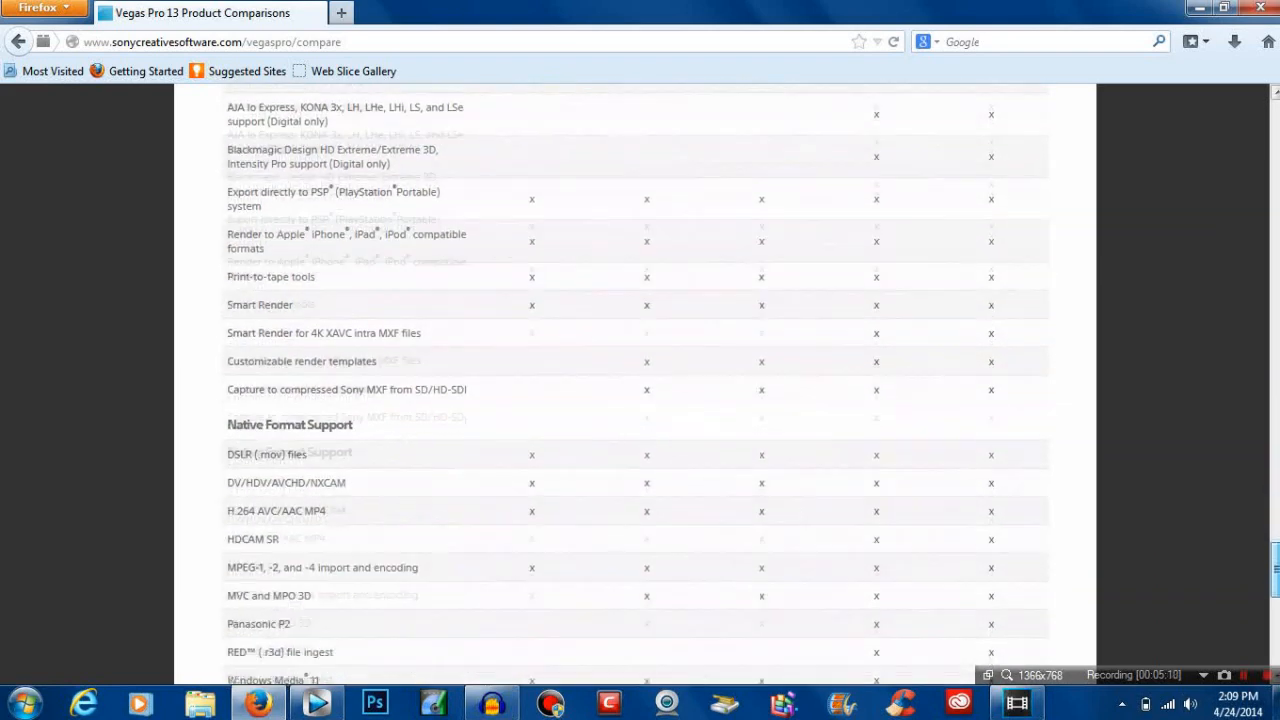
scroll(down, 3)
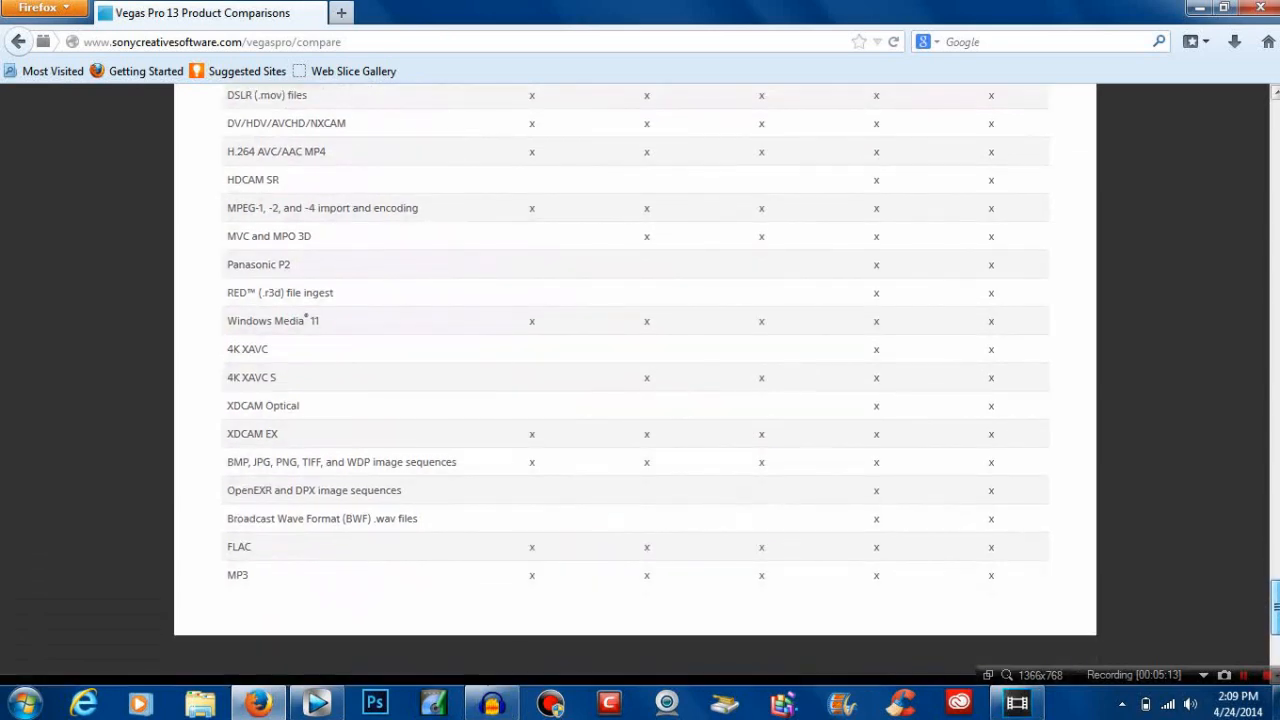
- Return to the bundle table showing Sound Forge Pro 11 and HitFilm 2 Ultimate as Suite-only
scroll(up, 3)
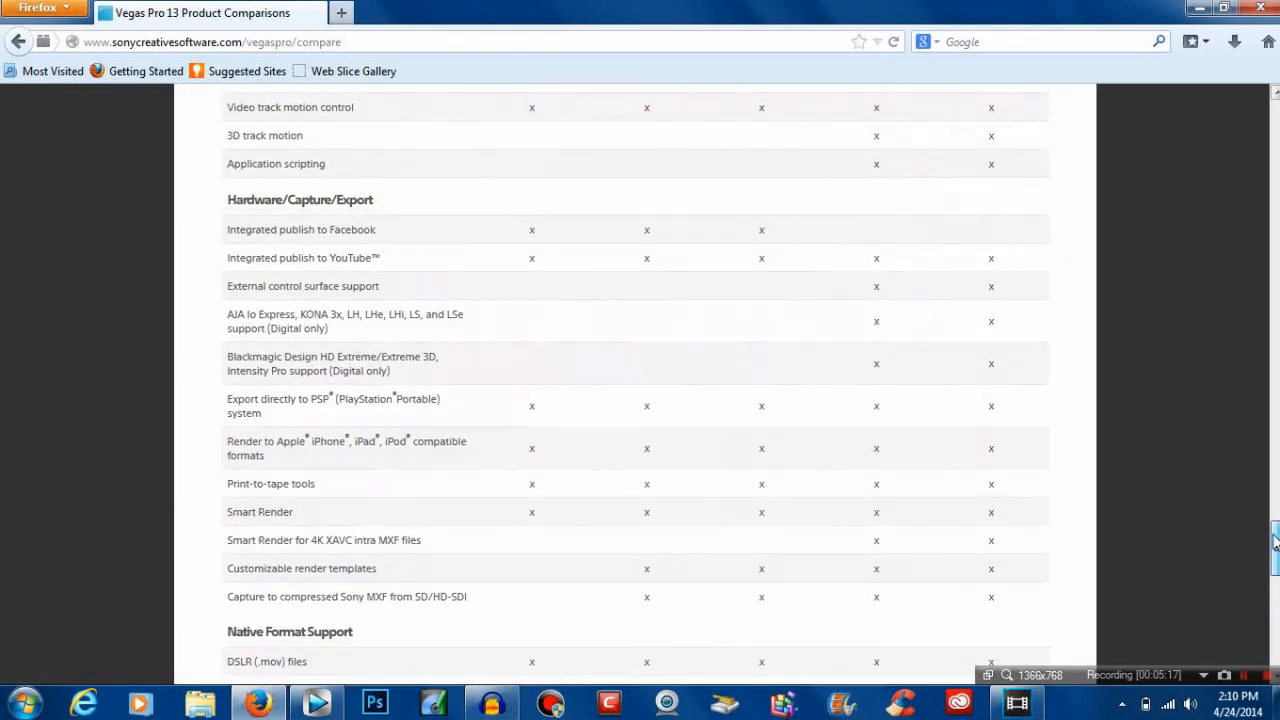
scroll(up, 3)
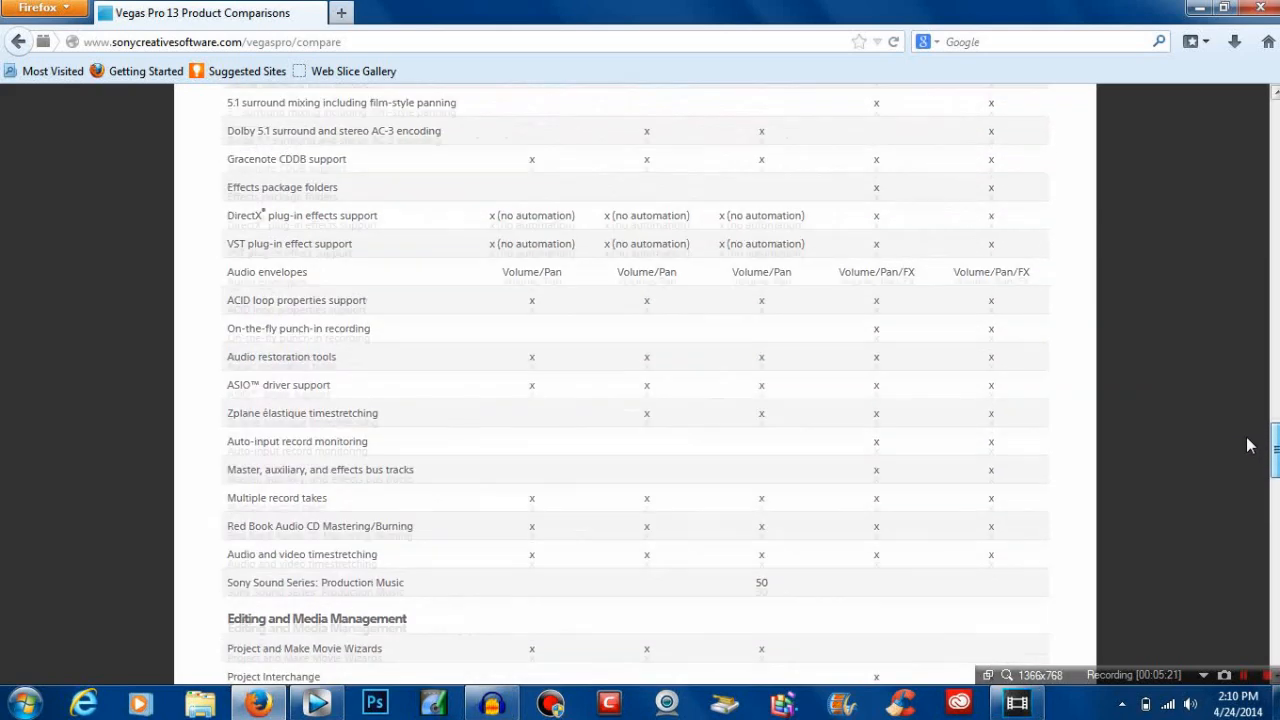
scroll(up, 3)
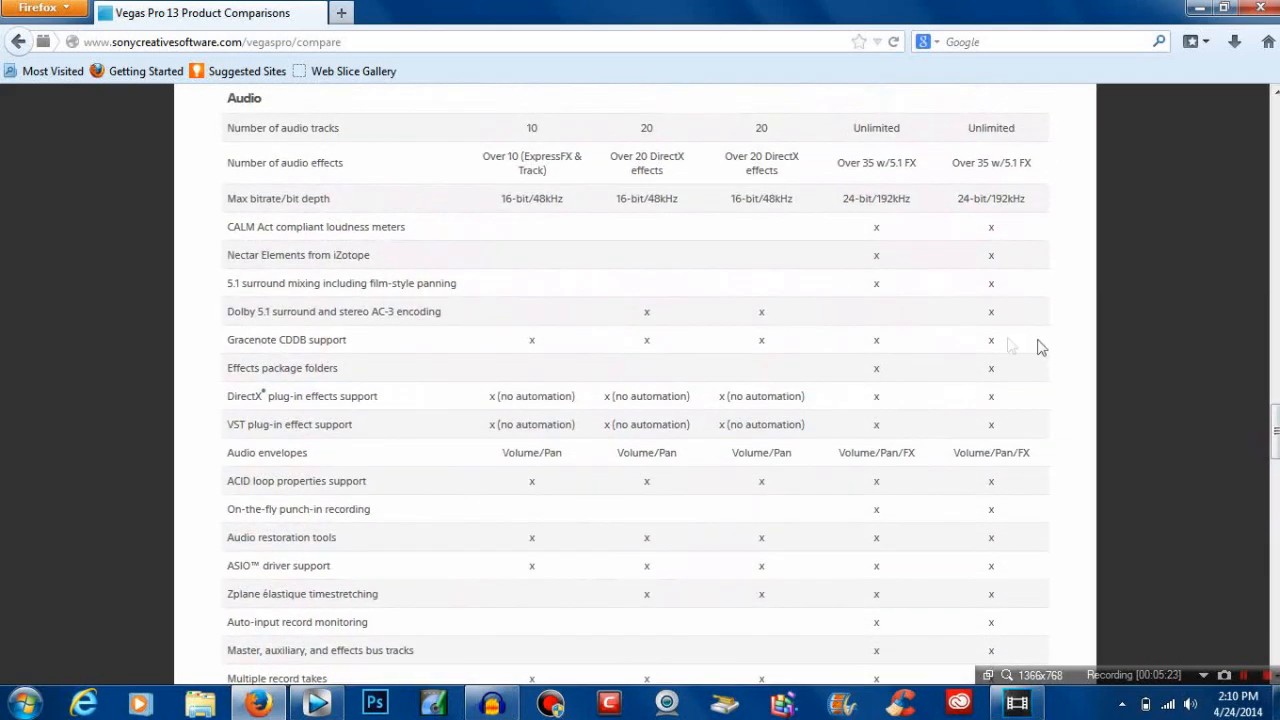
mouse_move(982, 321)
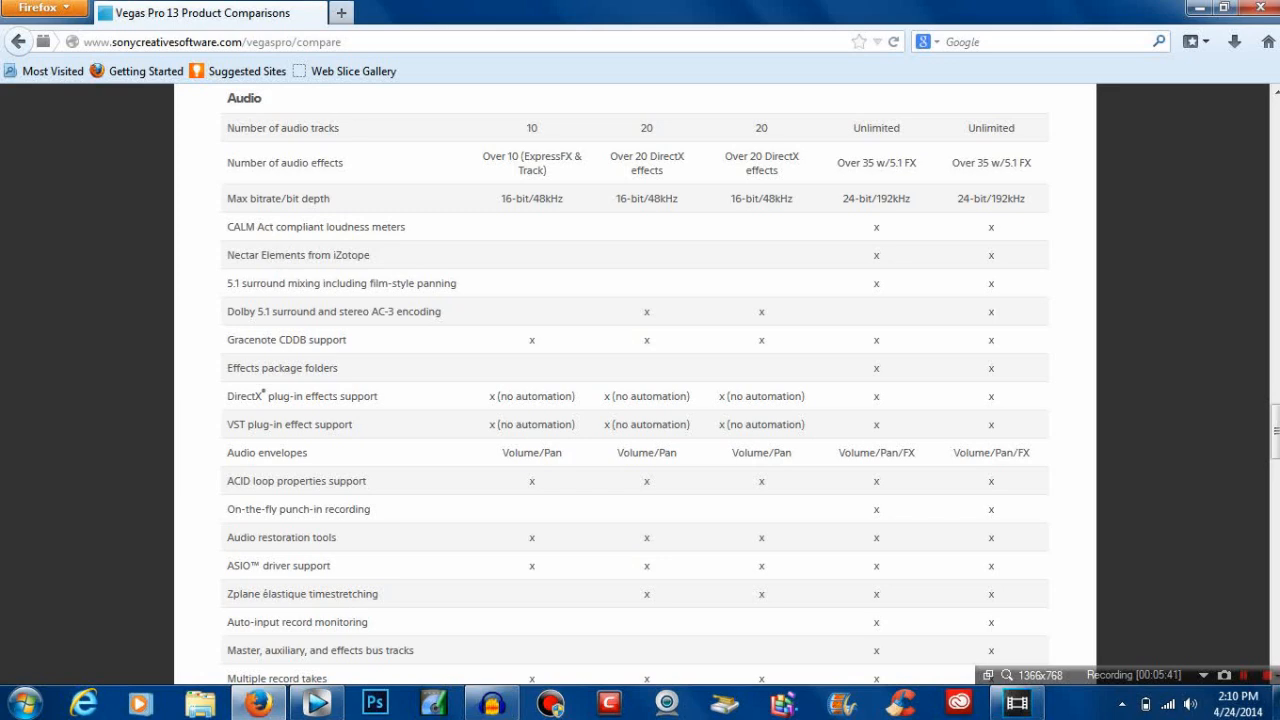
scroll(down, 3)
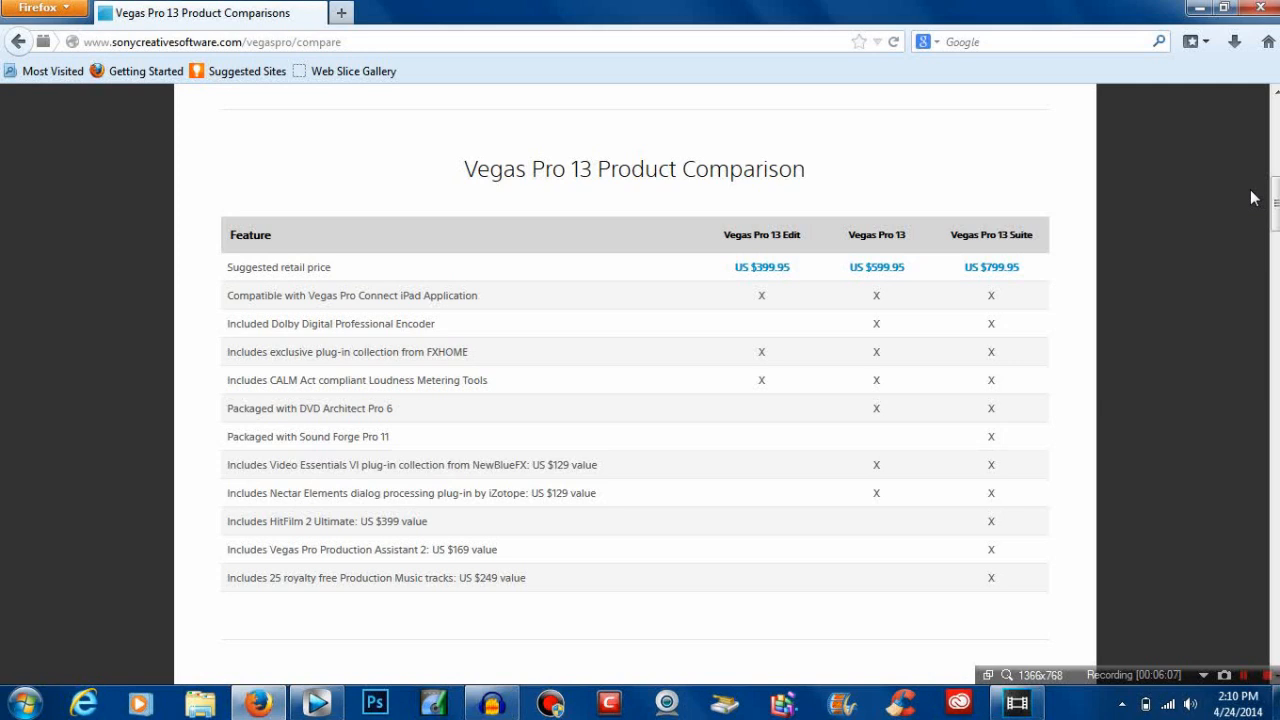
mouse_move(1066, 629)
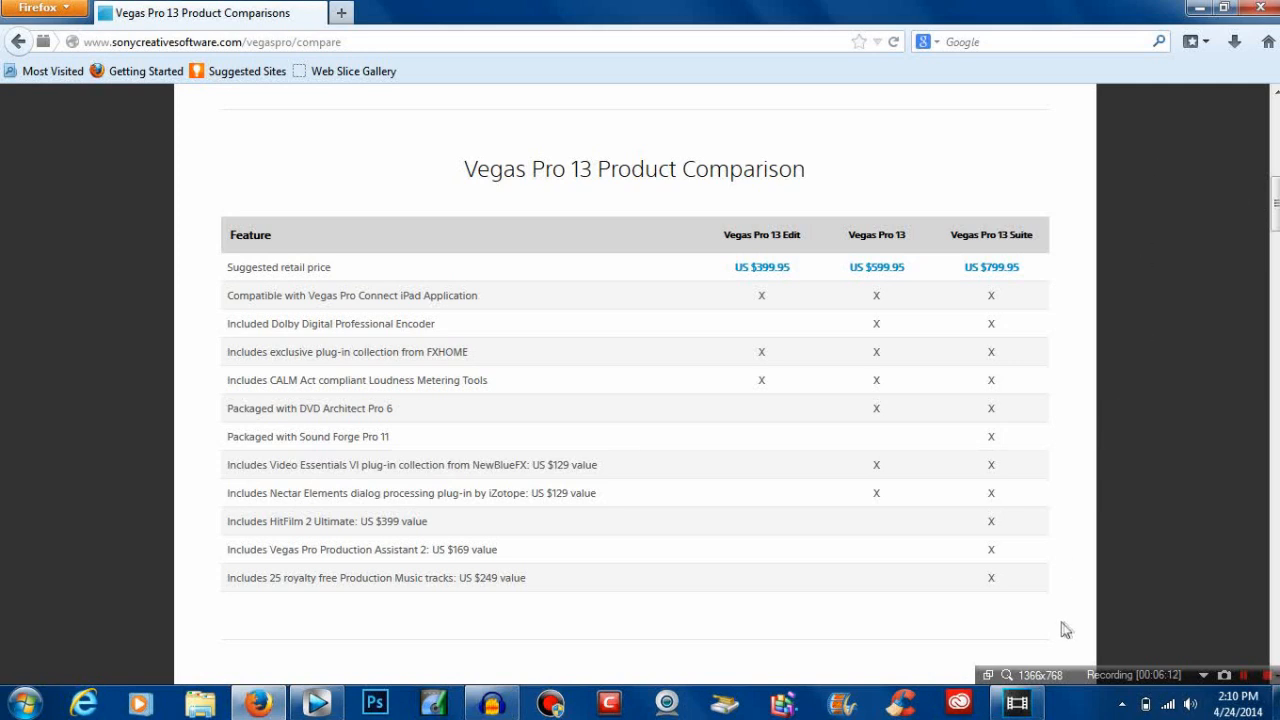
- Switch to Vegas Pro 12, scroll its video effects list, then show the transitions list
click(1016, 703)
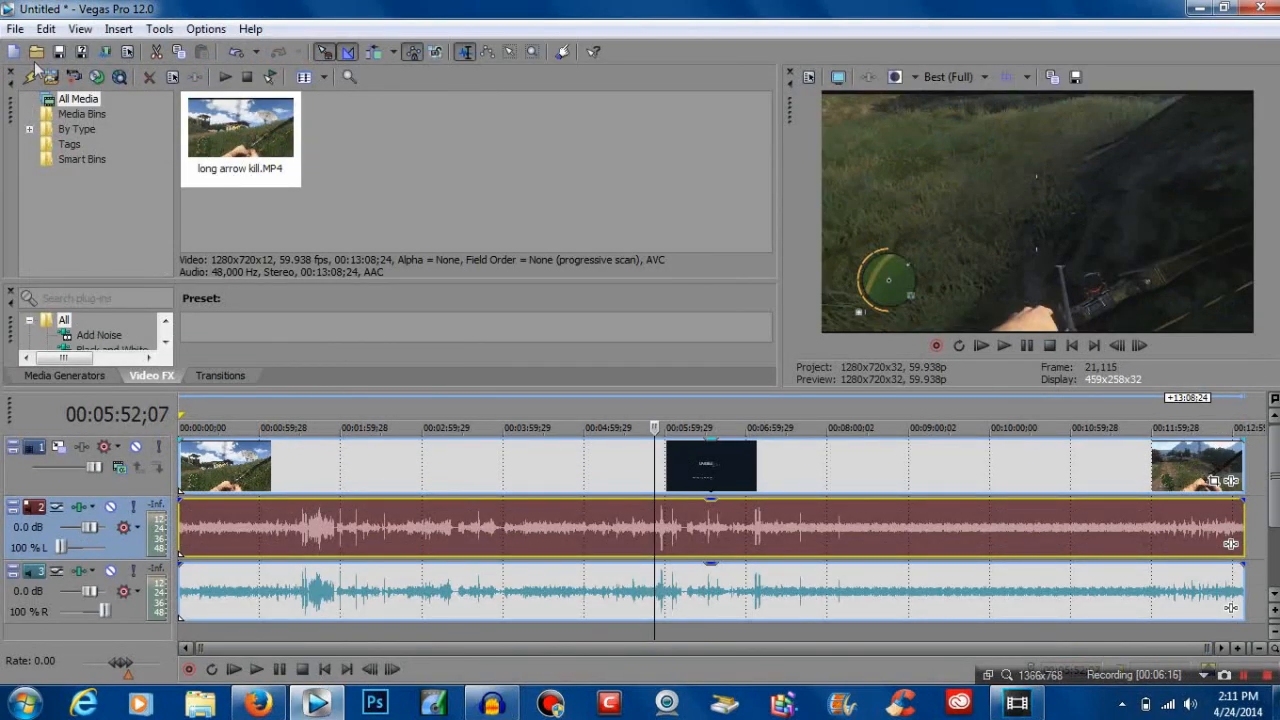
mouse_move(166, 381)
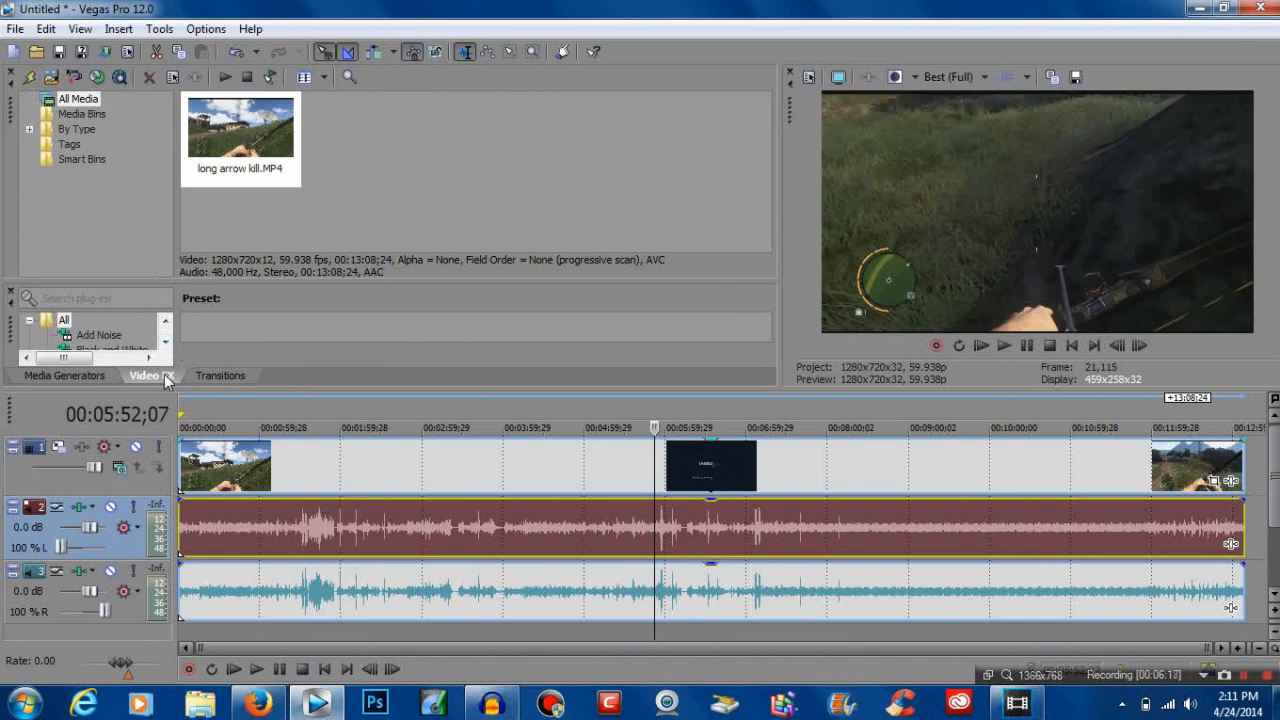
mouse_move(170, 383)
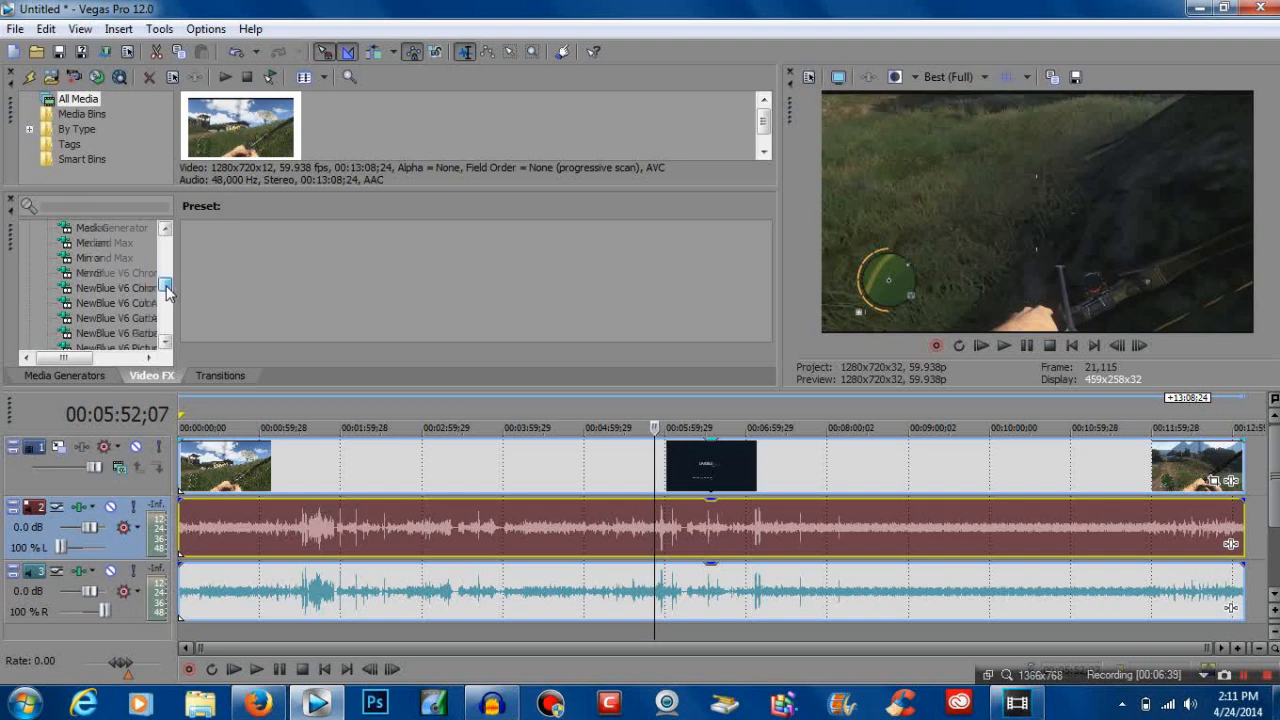
scroll(down, 3)
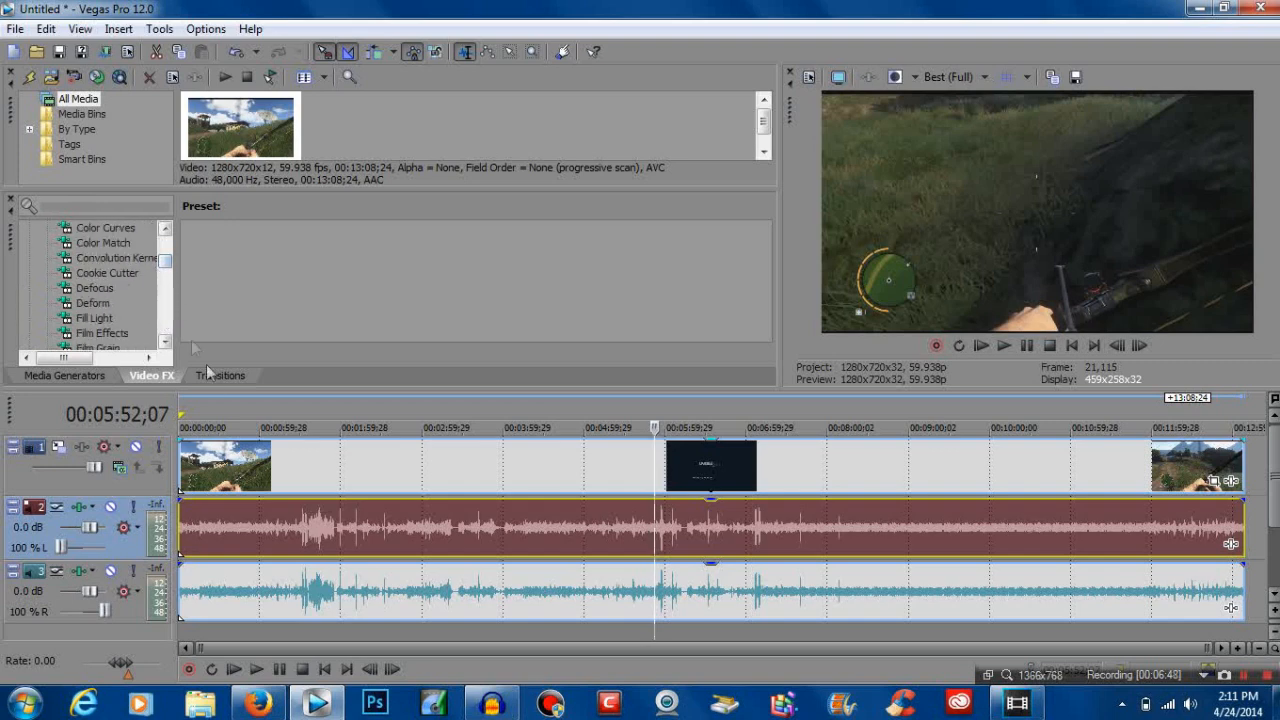
click(220, 375)
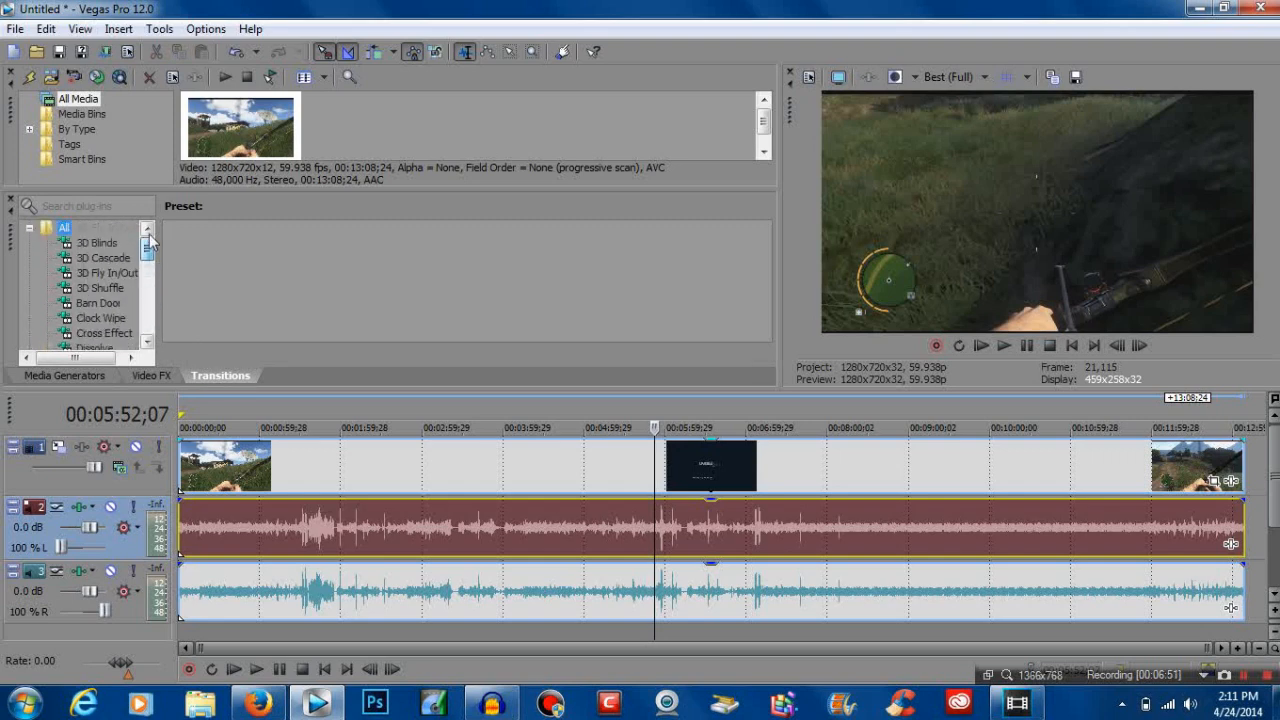
click(64, 375)
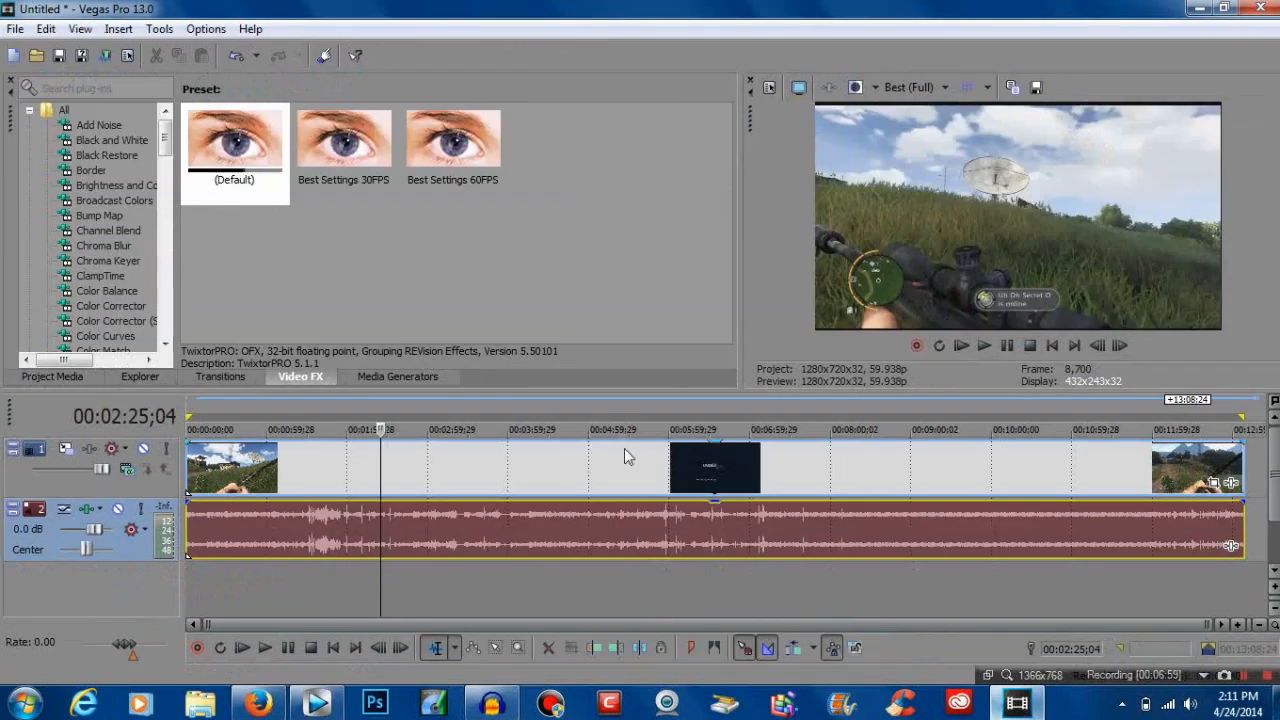
- Show the media generators and select the HitFilm Light Flares (Default) preset
click(397, 376)
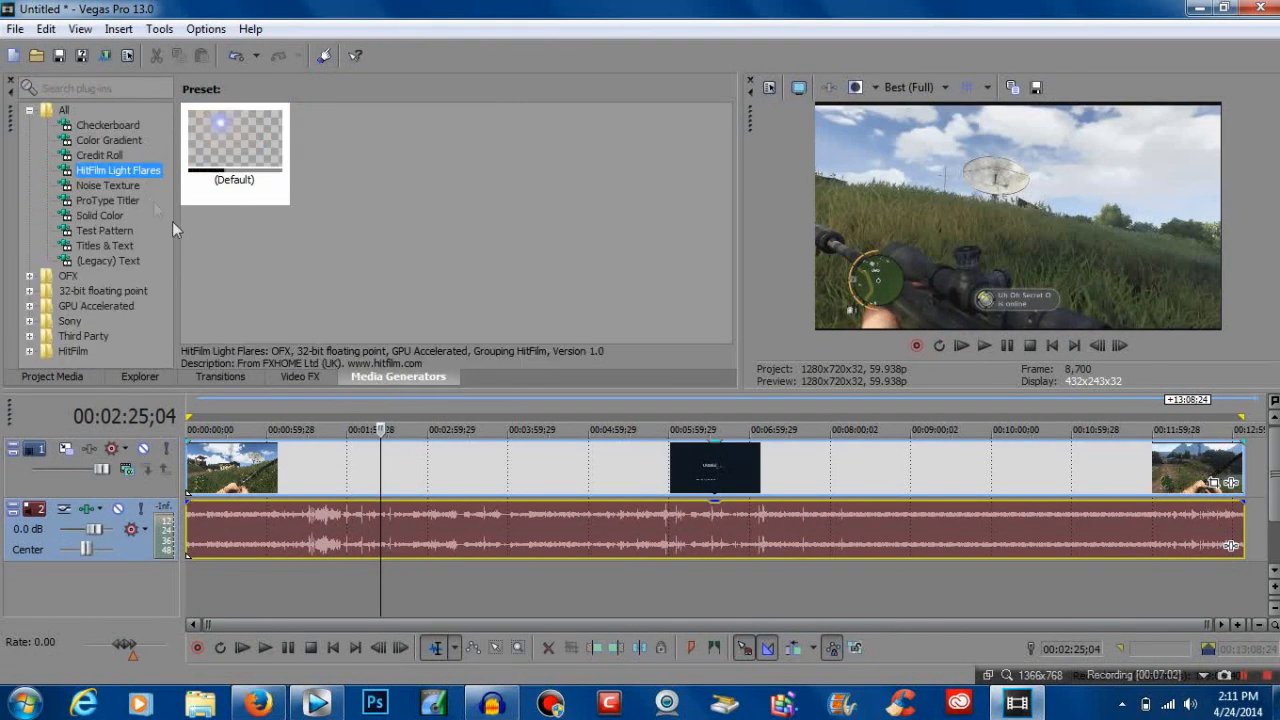
mouse_move(287, 268)
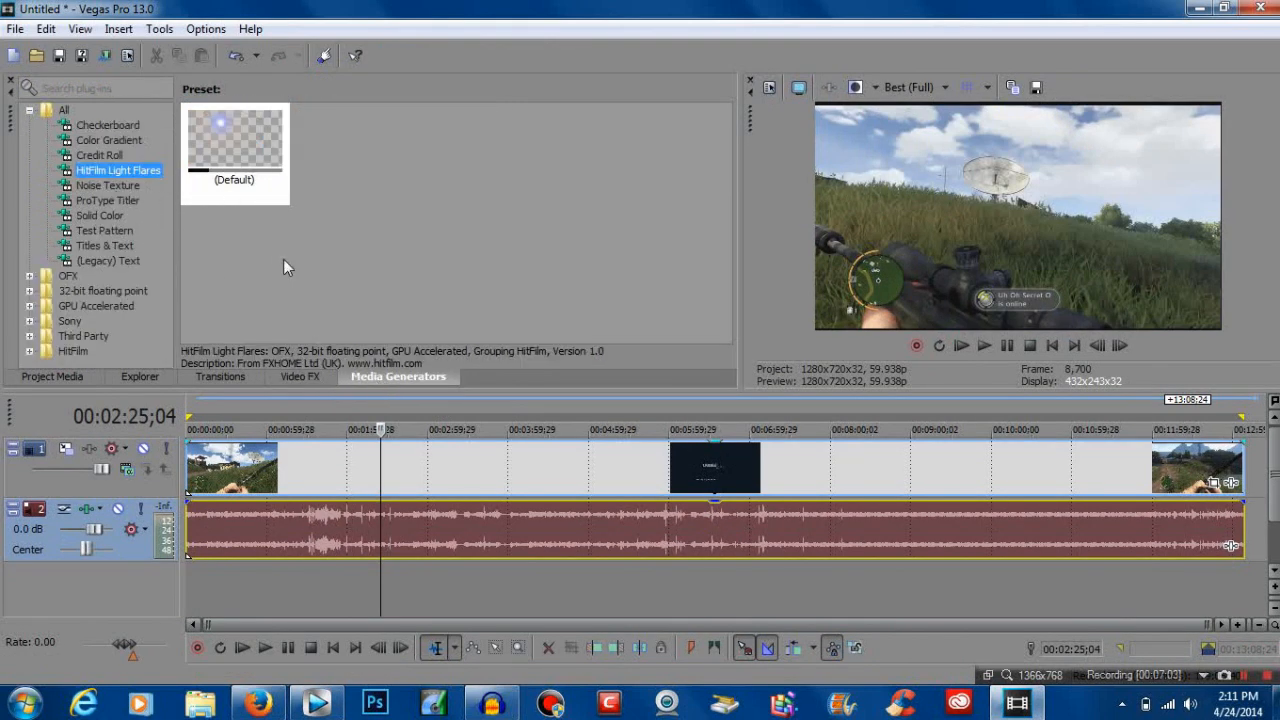
mouse_move(280, 310)
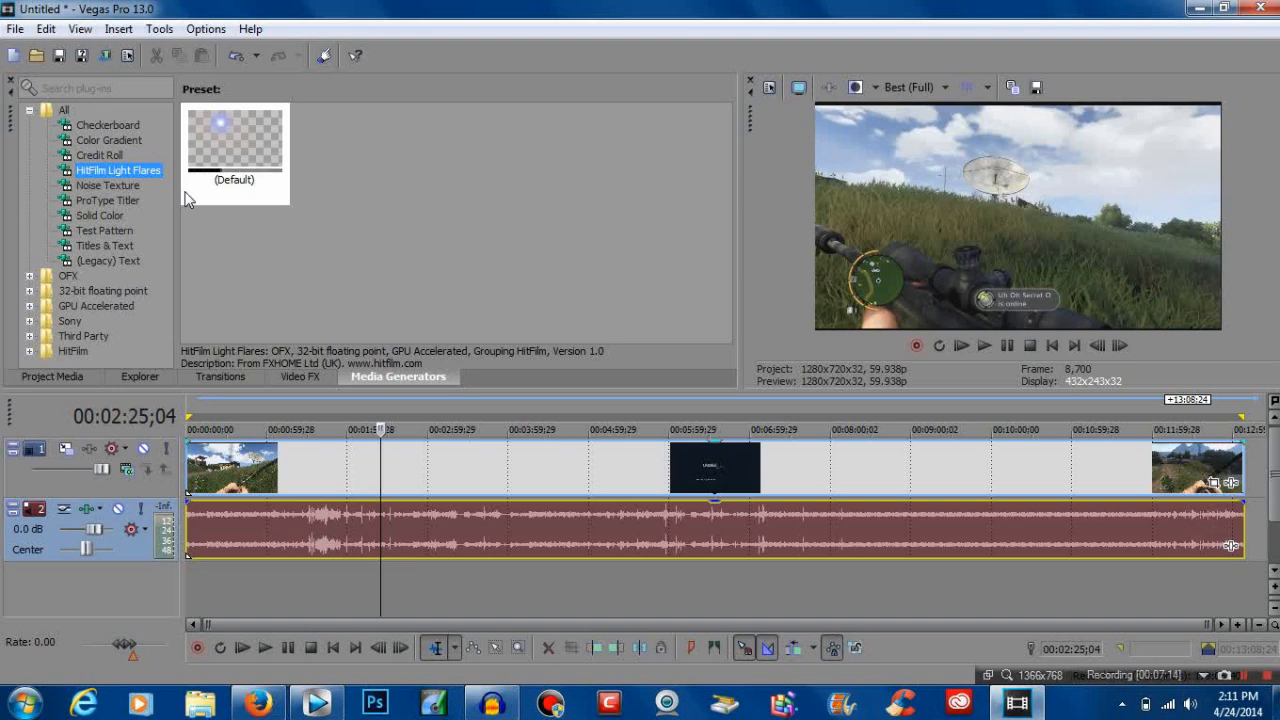
mouse_move(185, 242)
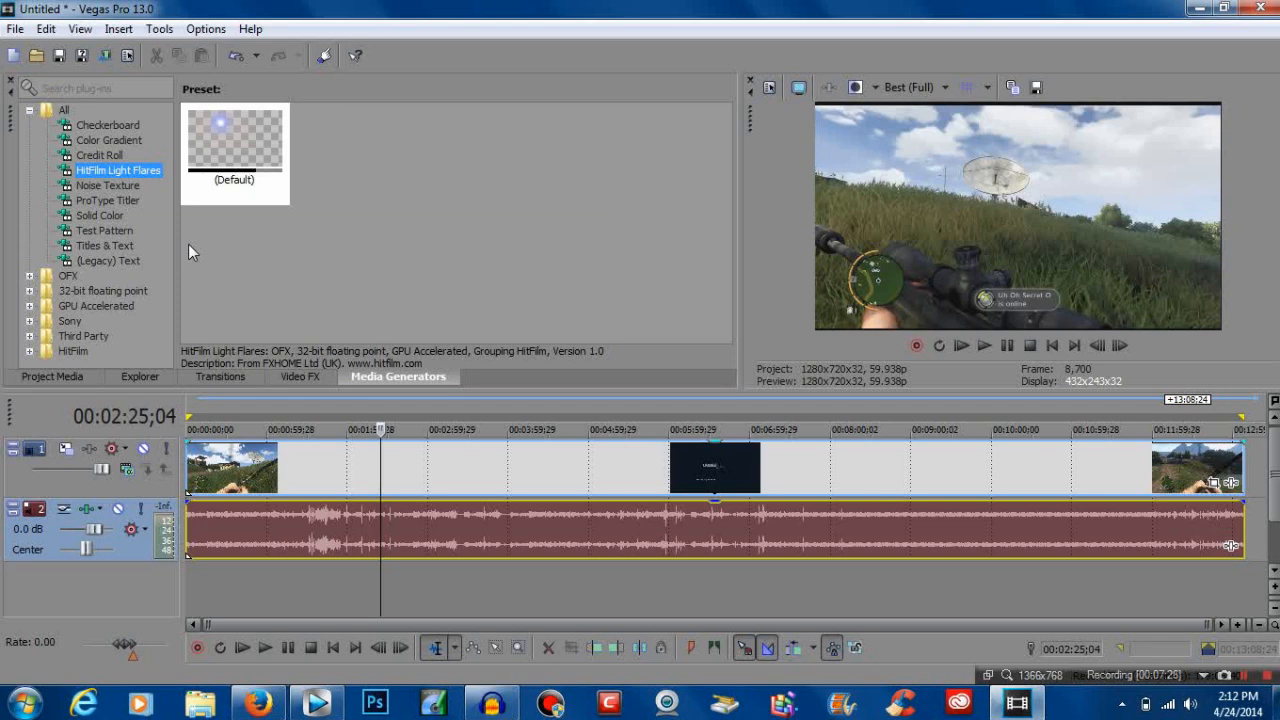
click(234, 145)
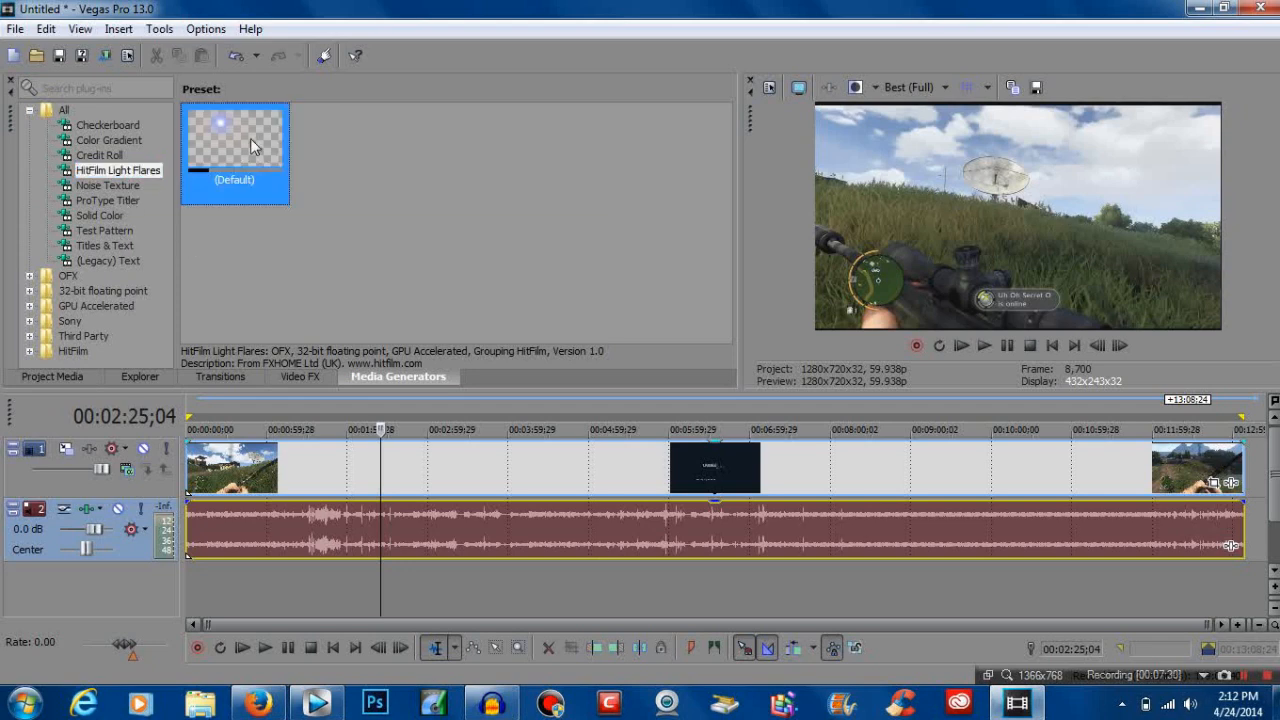
- Insert the default Light Flares generator and set intensity to 1.16 and scale to 0.66
double_click(234, 150)
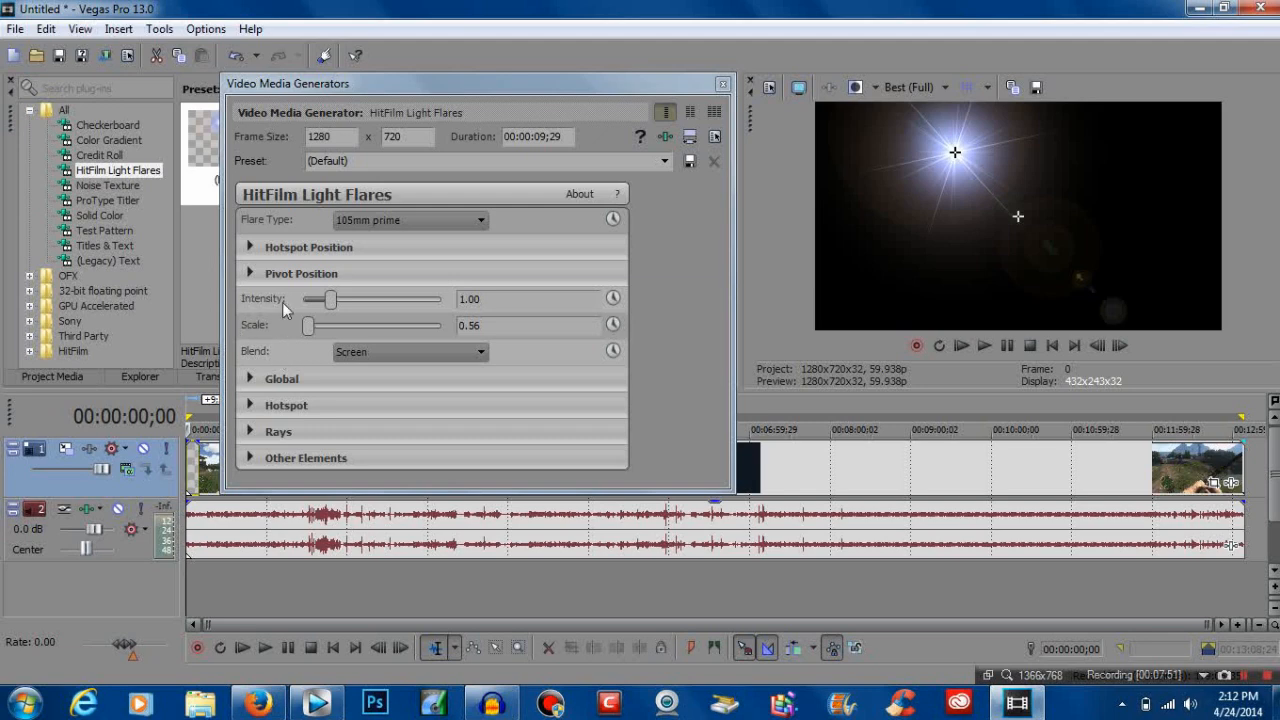
mouse_move(328, 299)
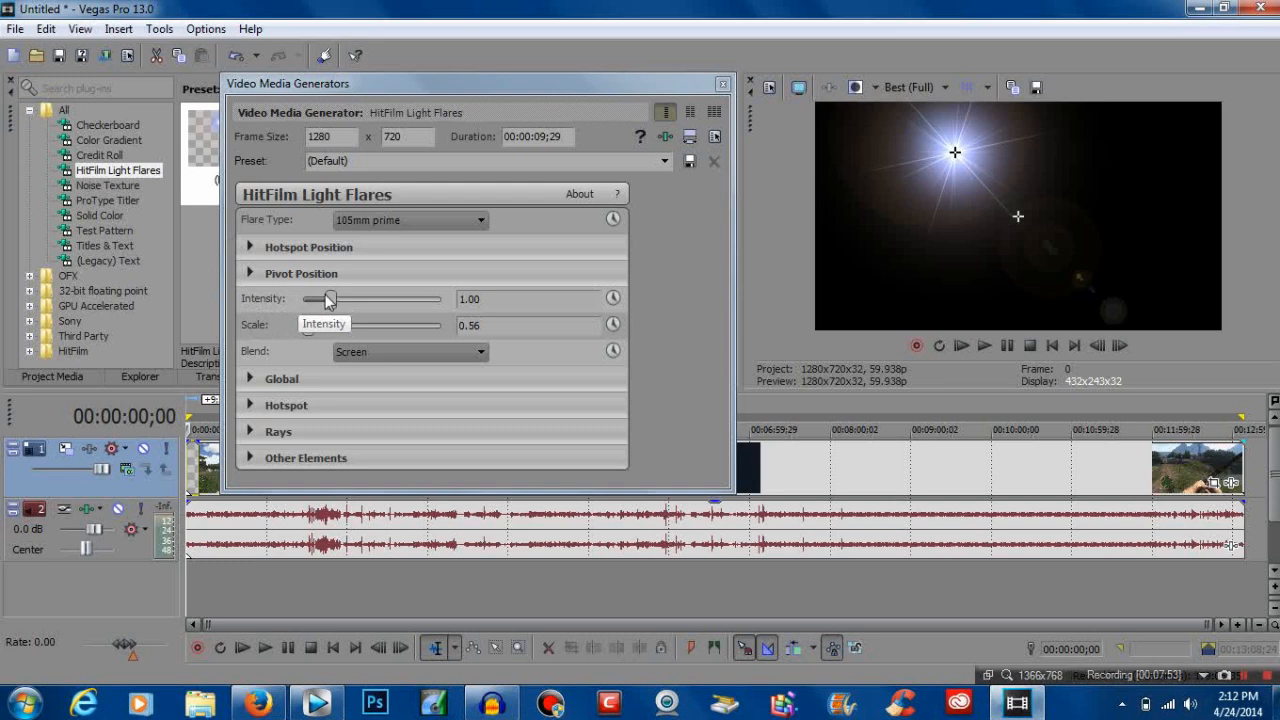
drag(328, 299, 335, 299)
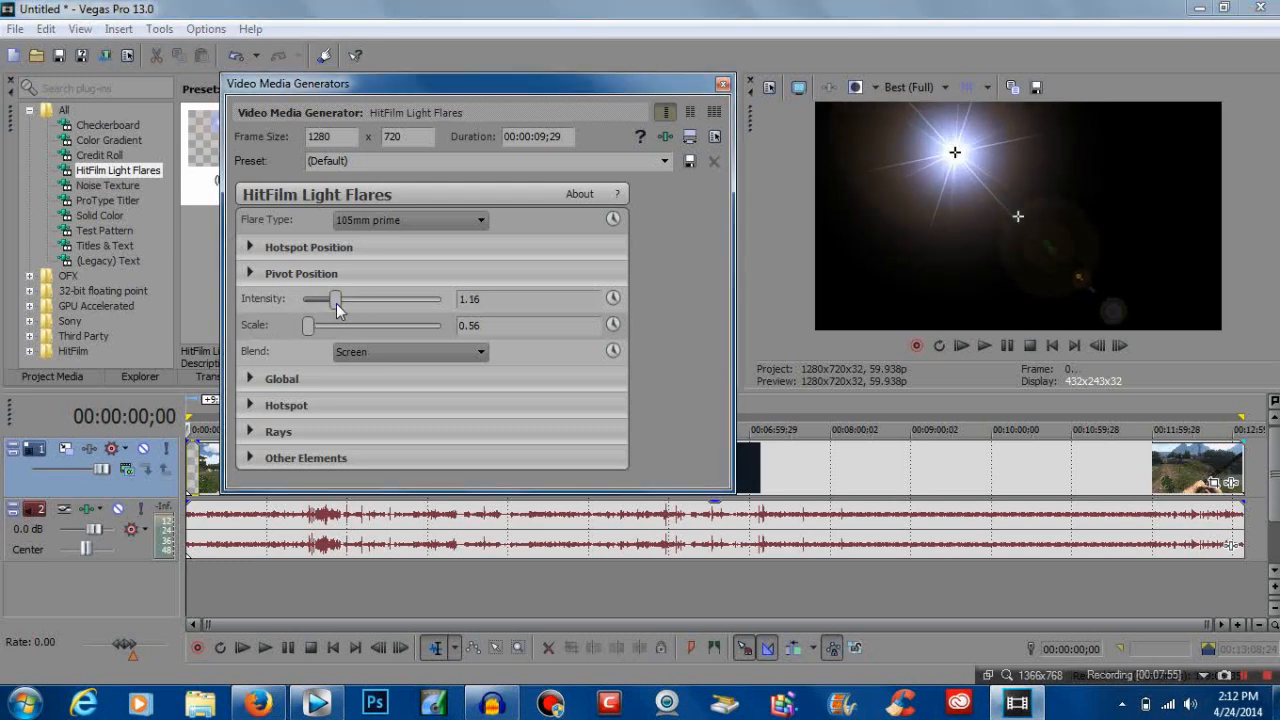
drag(308, 326, 325, 326)
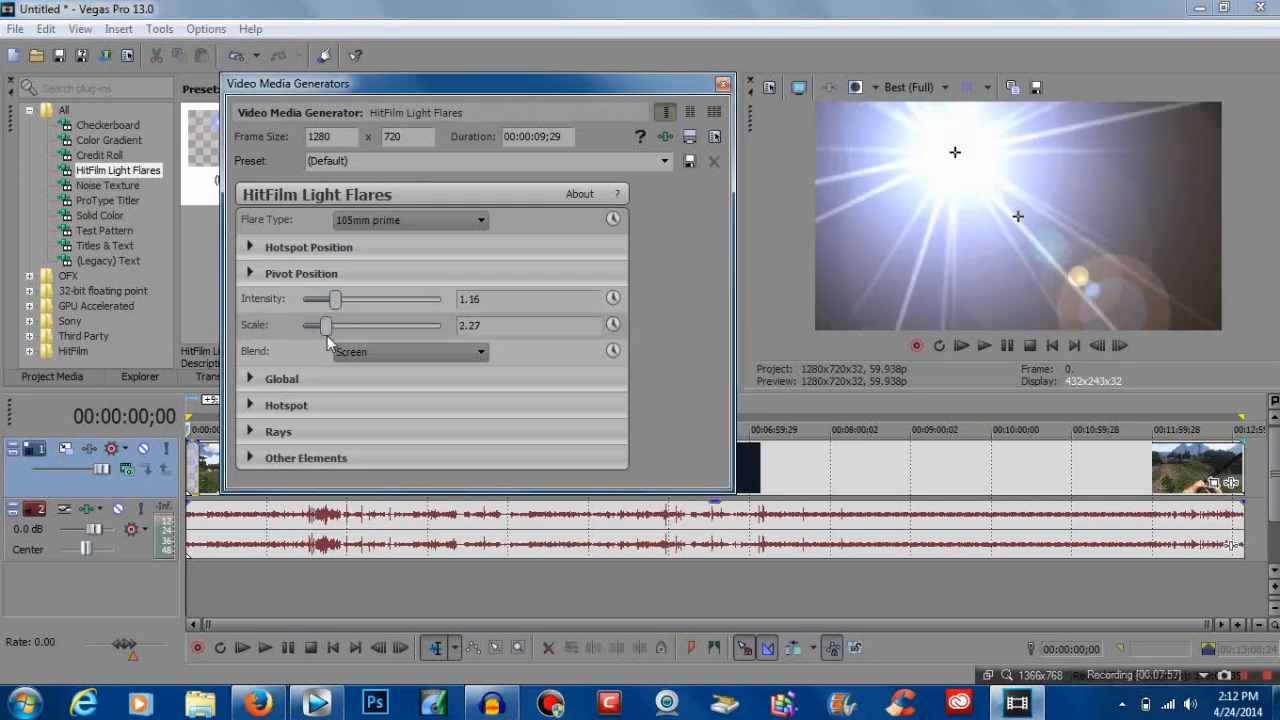
drag(335, 325, 308, 325)
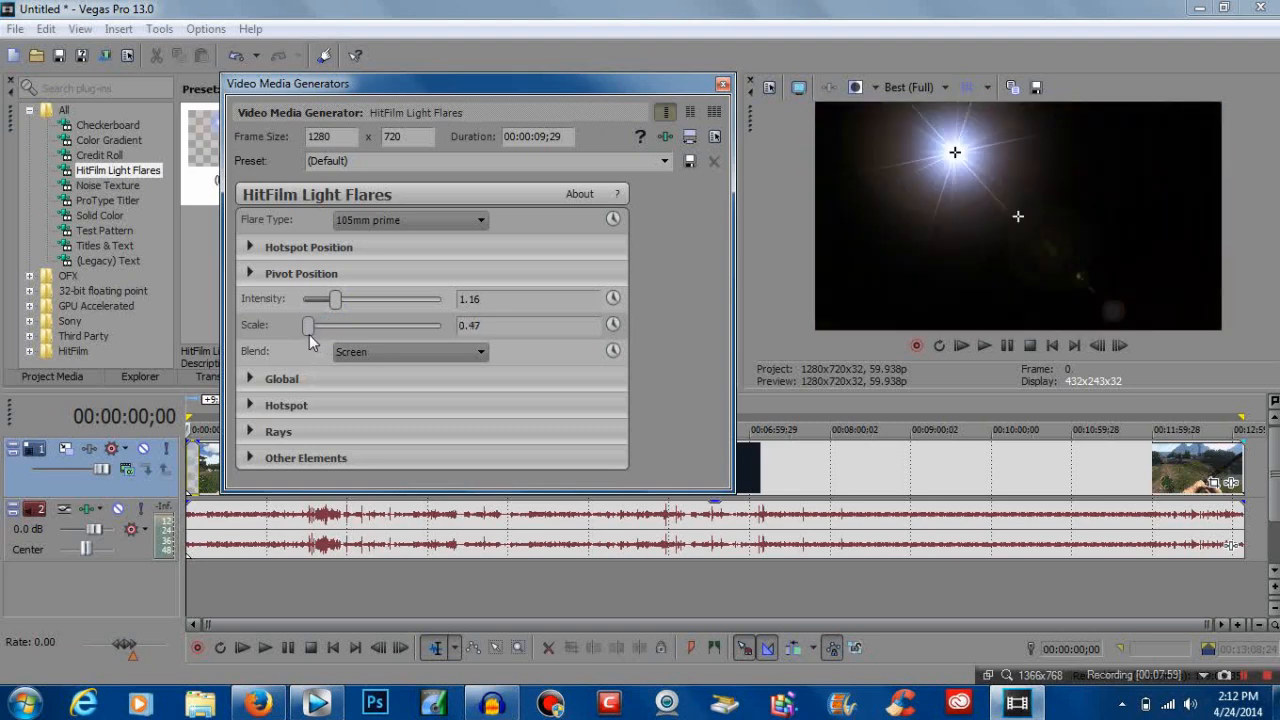
drag(308, 326, 340, 326)
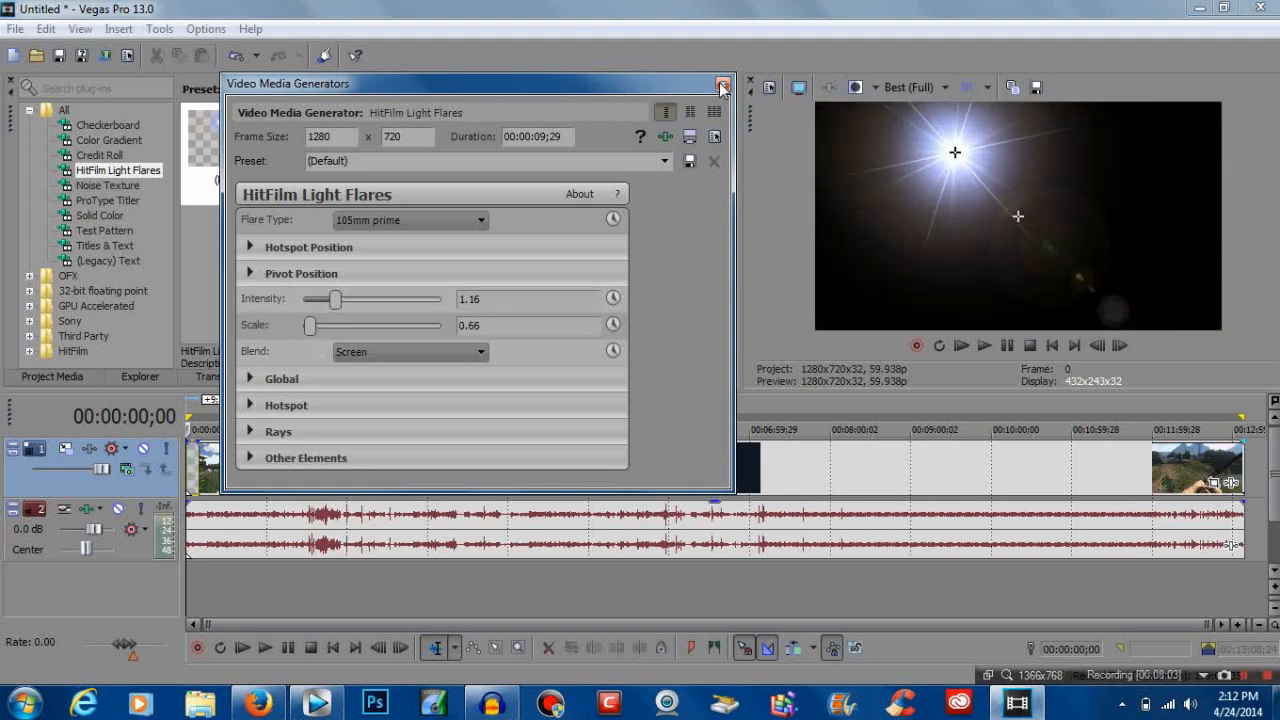
- Close the flare settings and preview HitFilm Three Strip Color, Scan Lines, then TV Damage
click(721, 84)
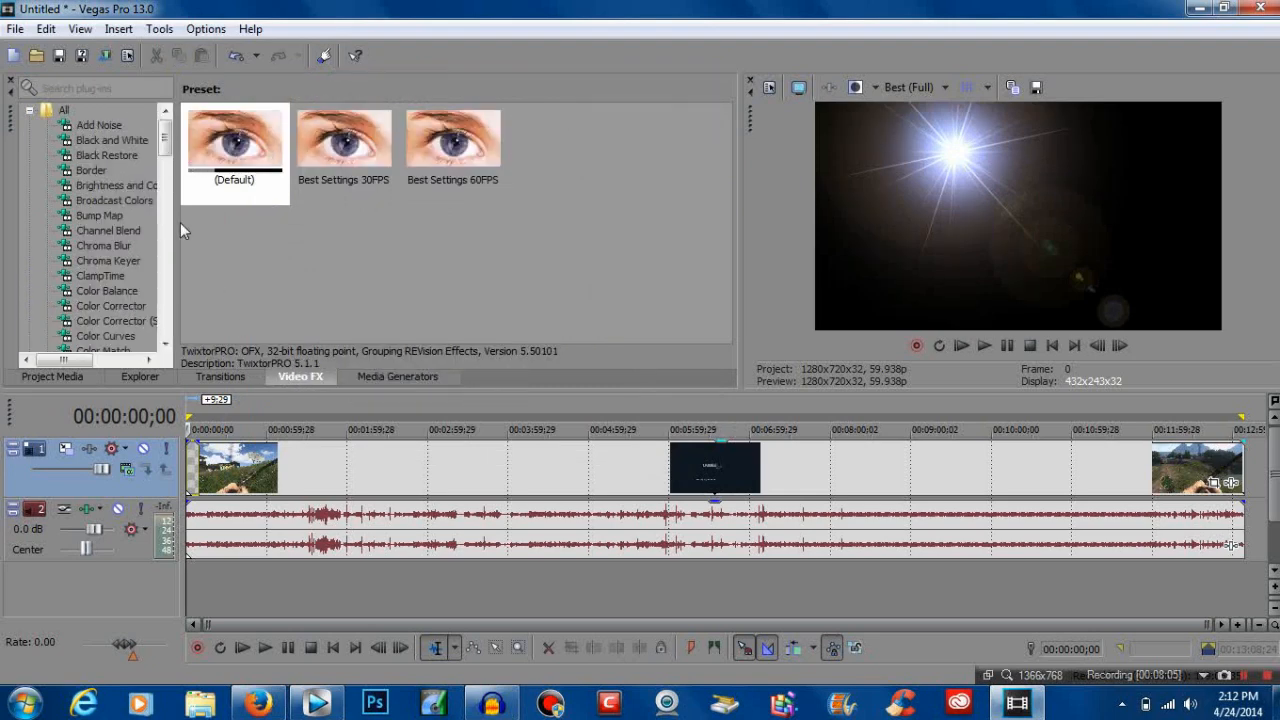
scroll(down, 3)
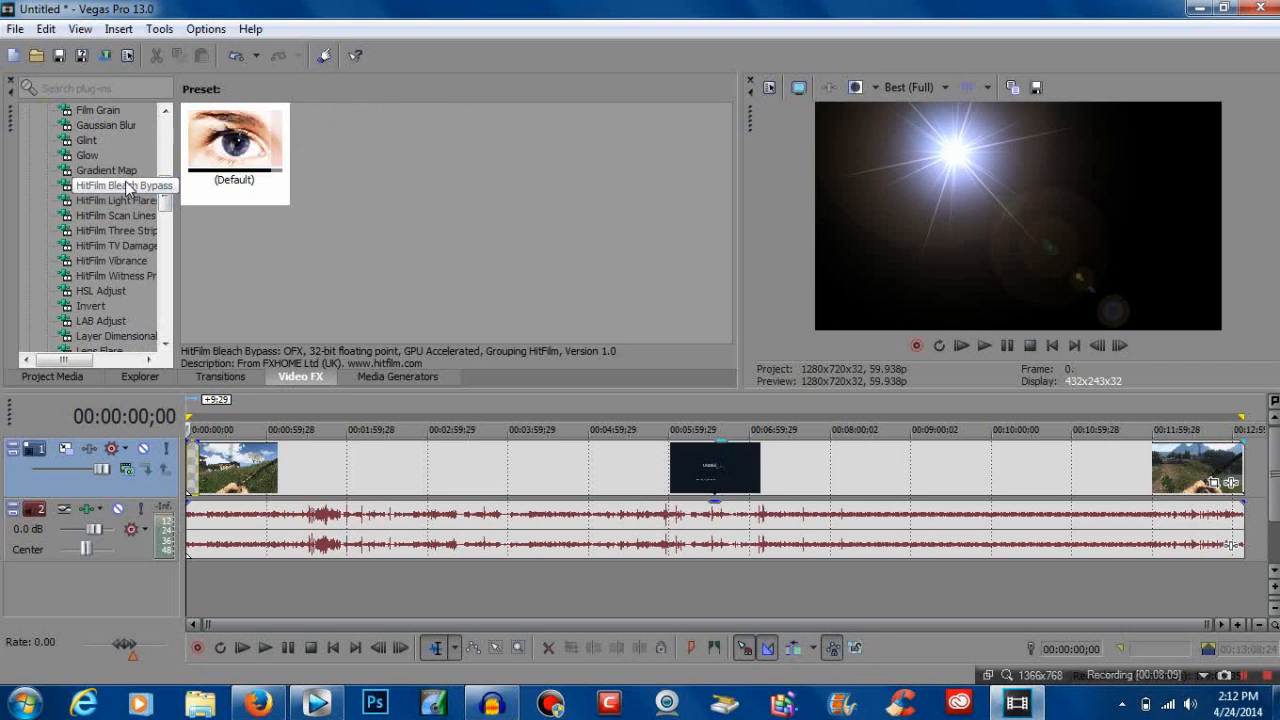
click(115, 231)
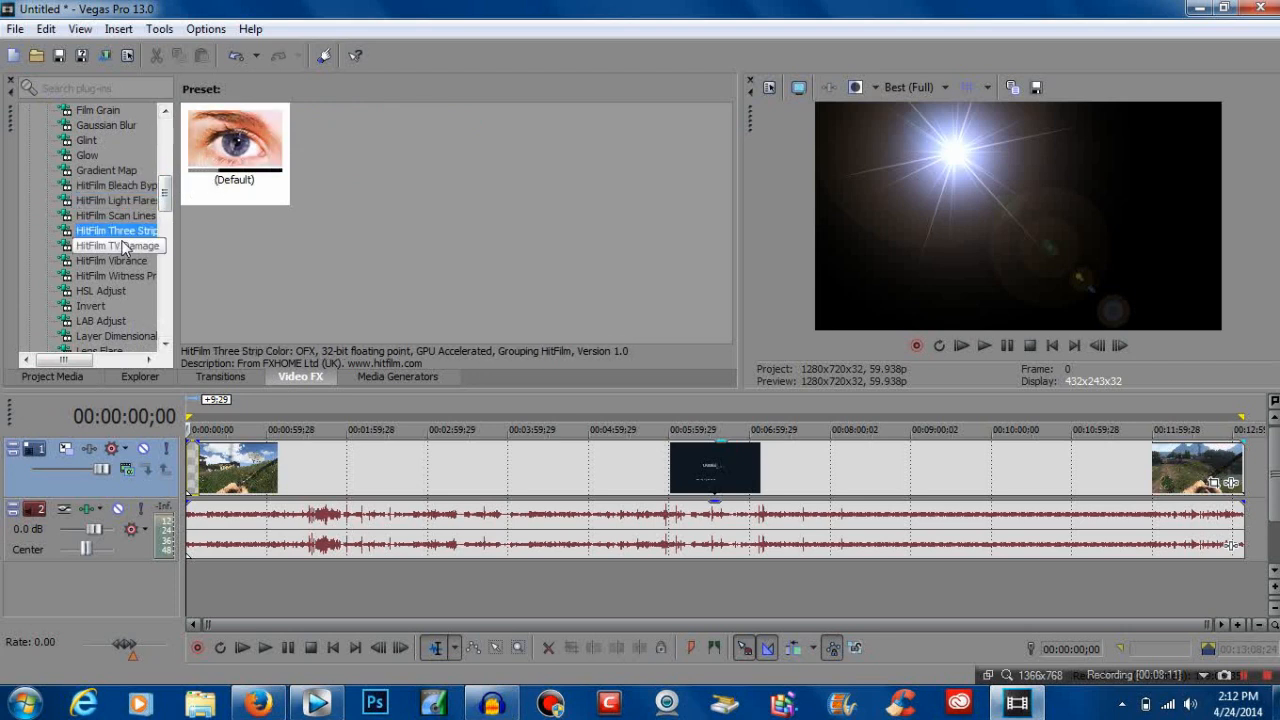
click(116, 215)
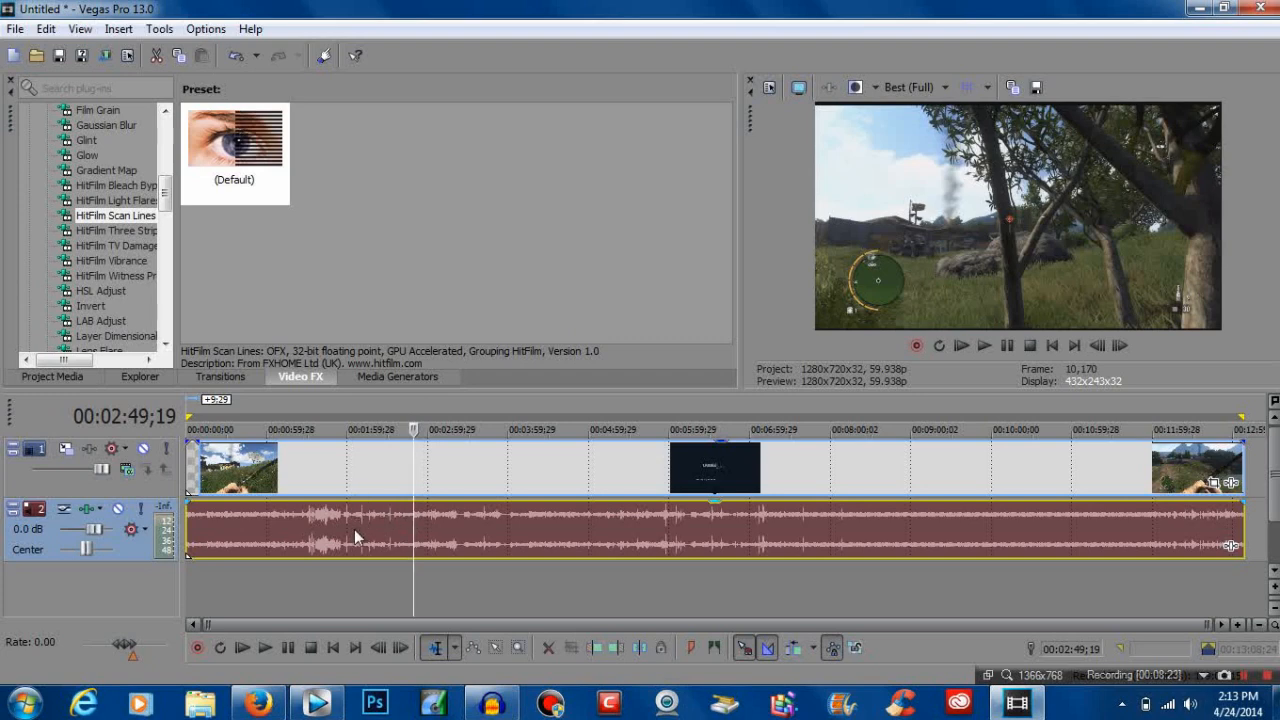
mouse_move(255, 387)
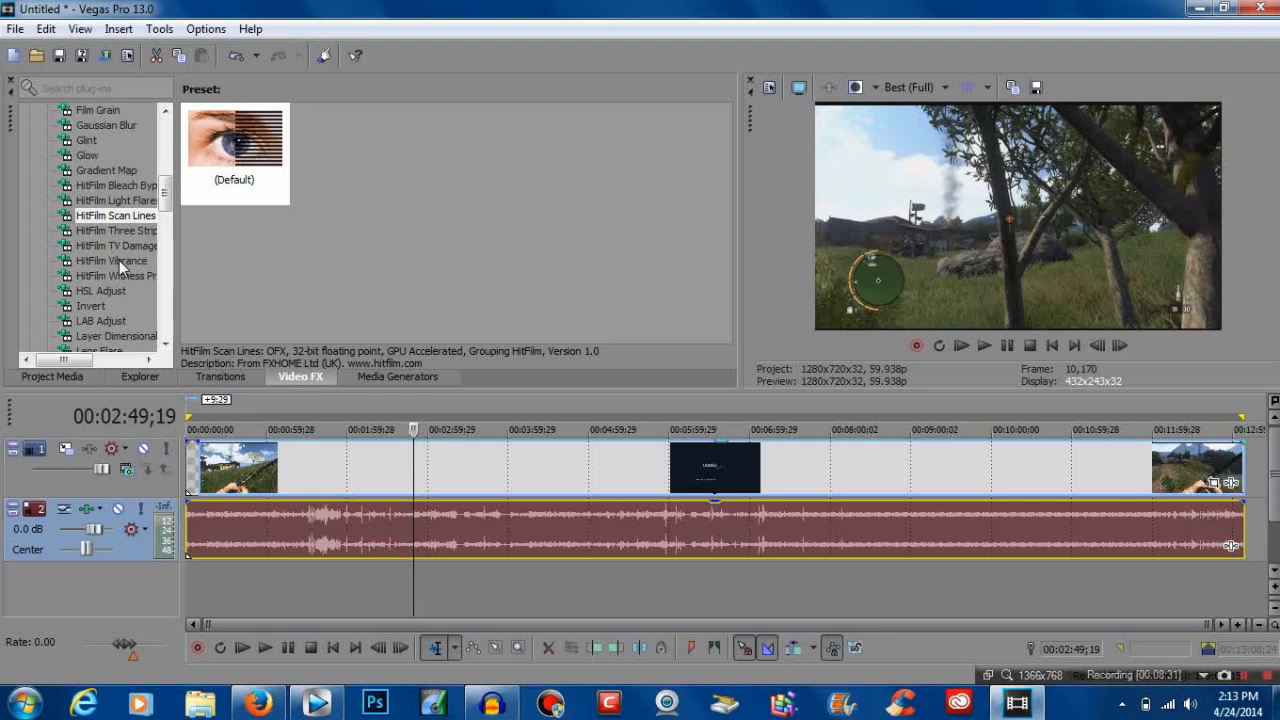
mouse_move(95, 263)
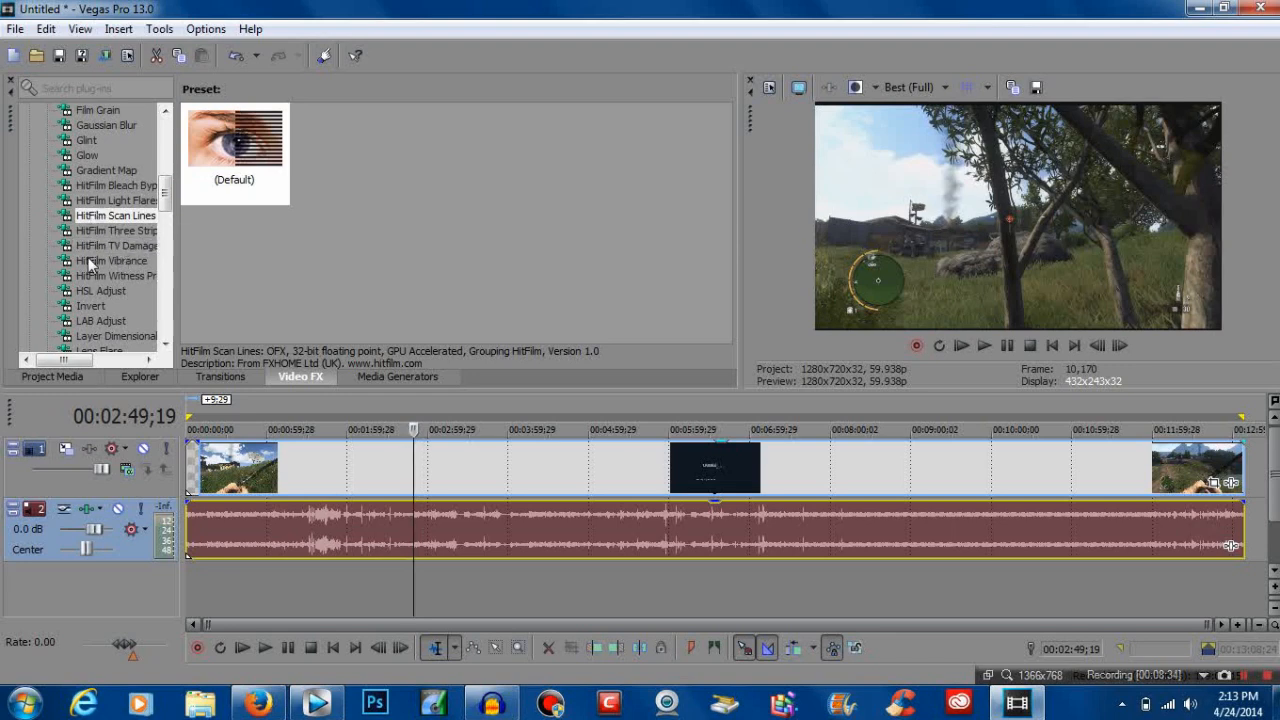
mouse_move(45, 270)
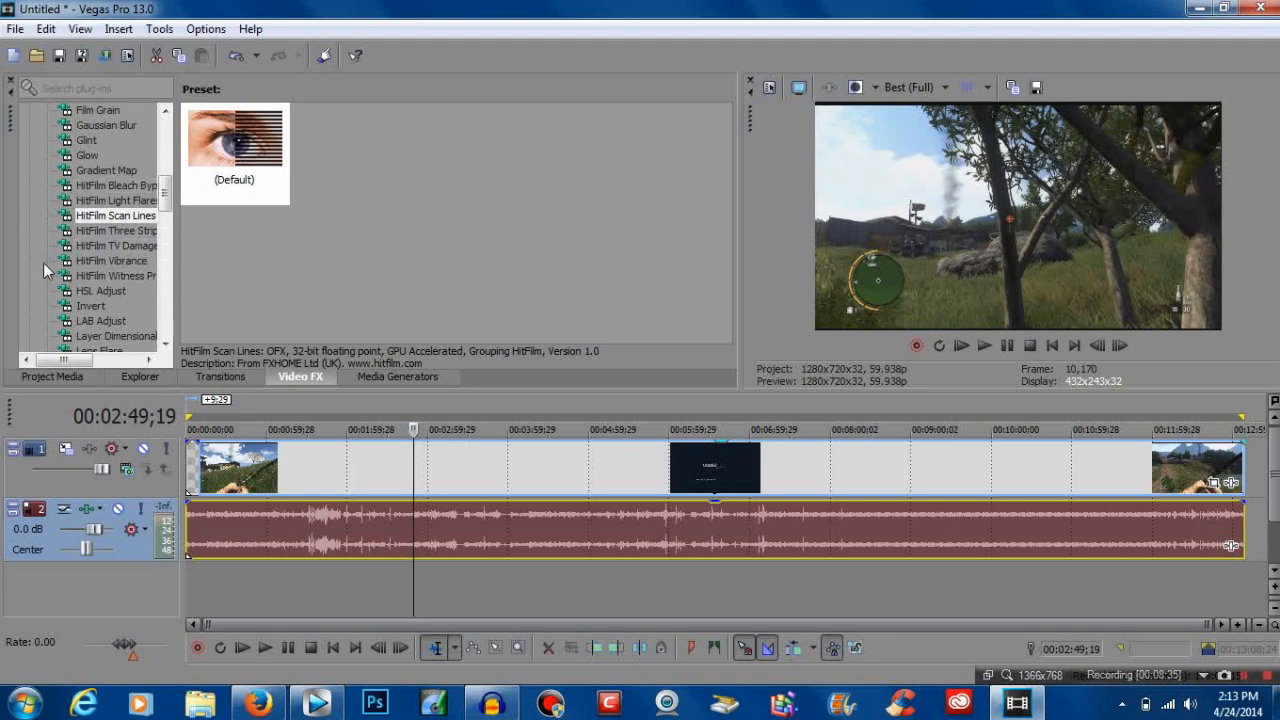
mouse_move(82, 290)
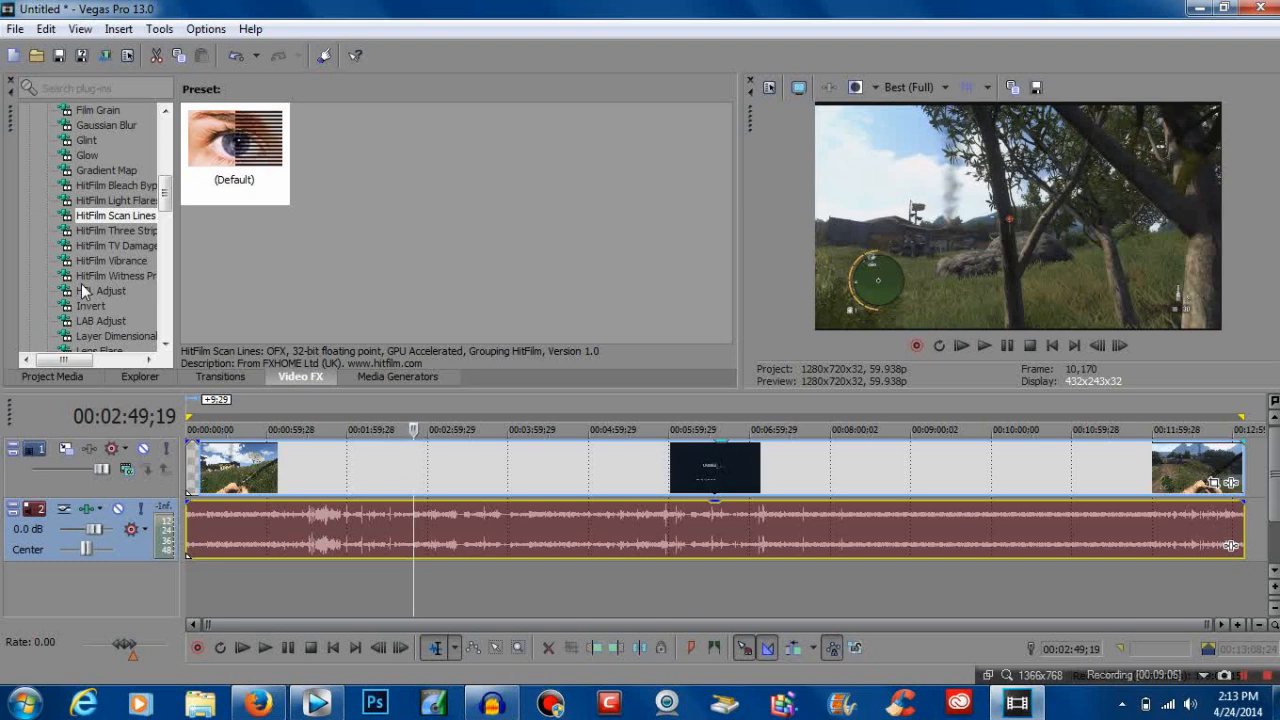
mouse_move(75, 280)
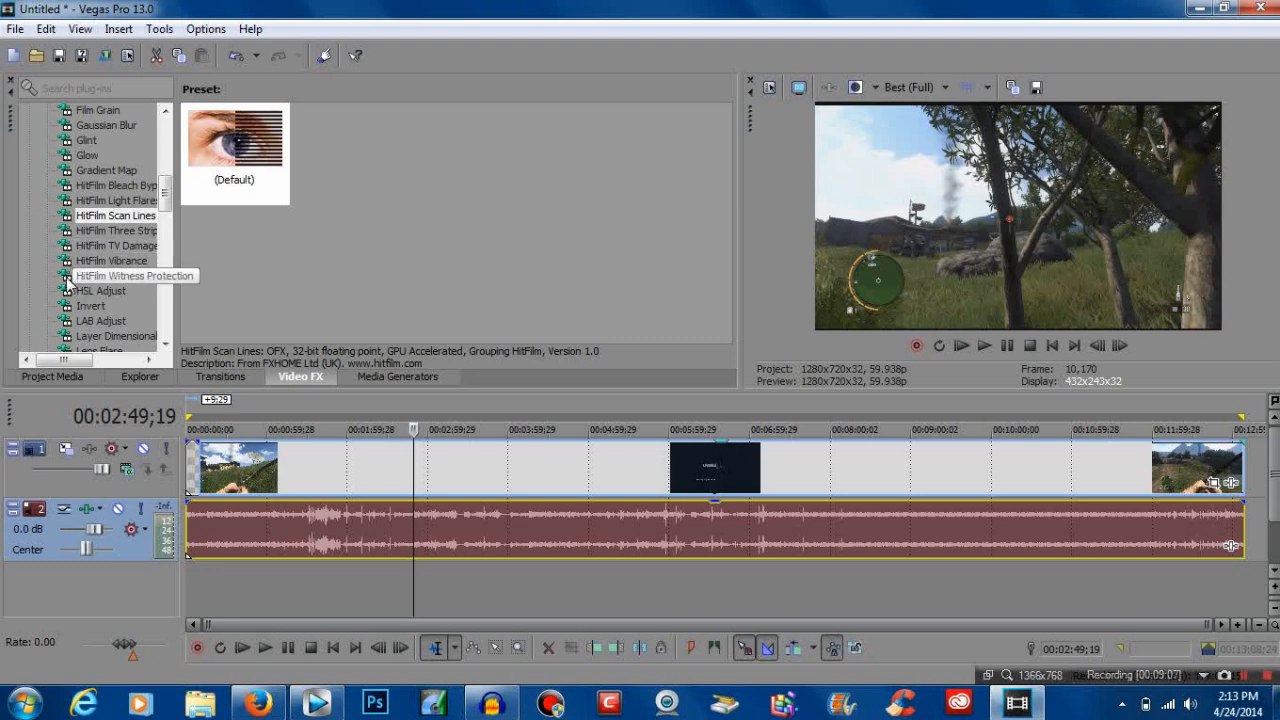
mouse_move(79, 289)
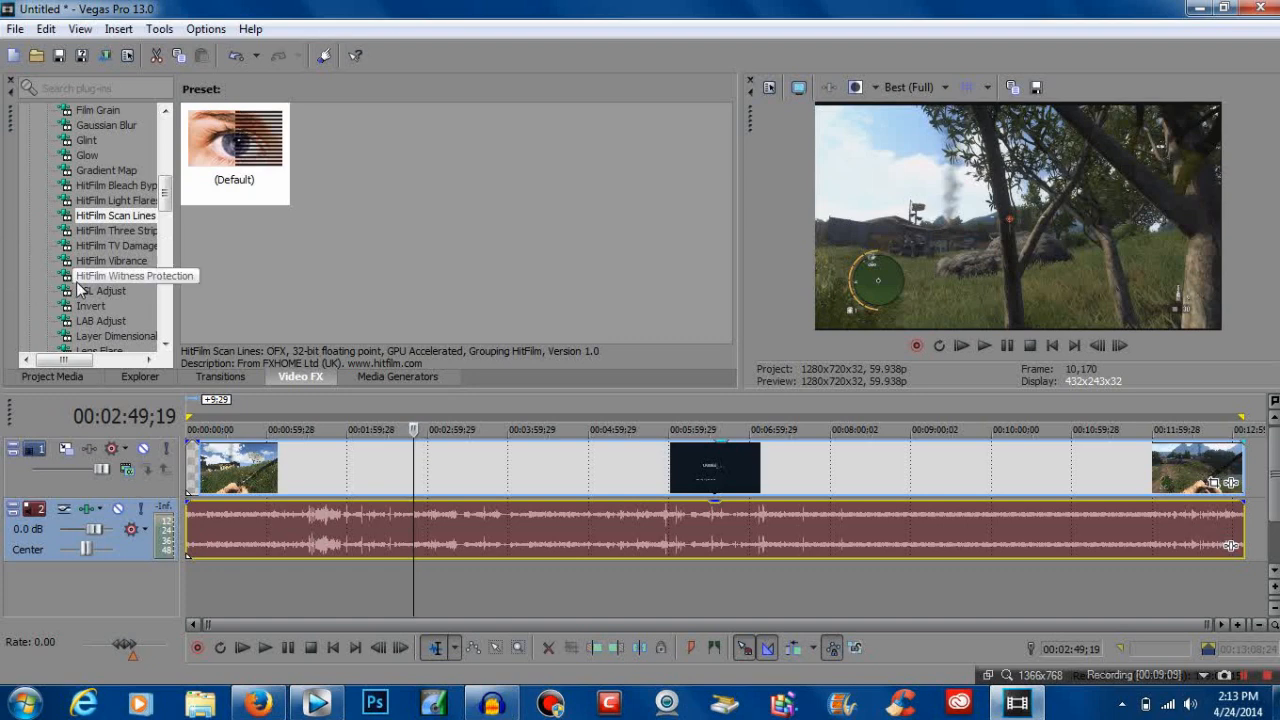
click(117, 245)
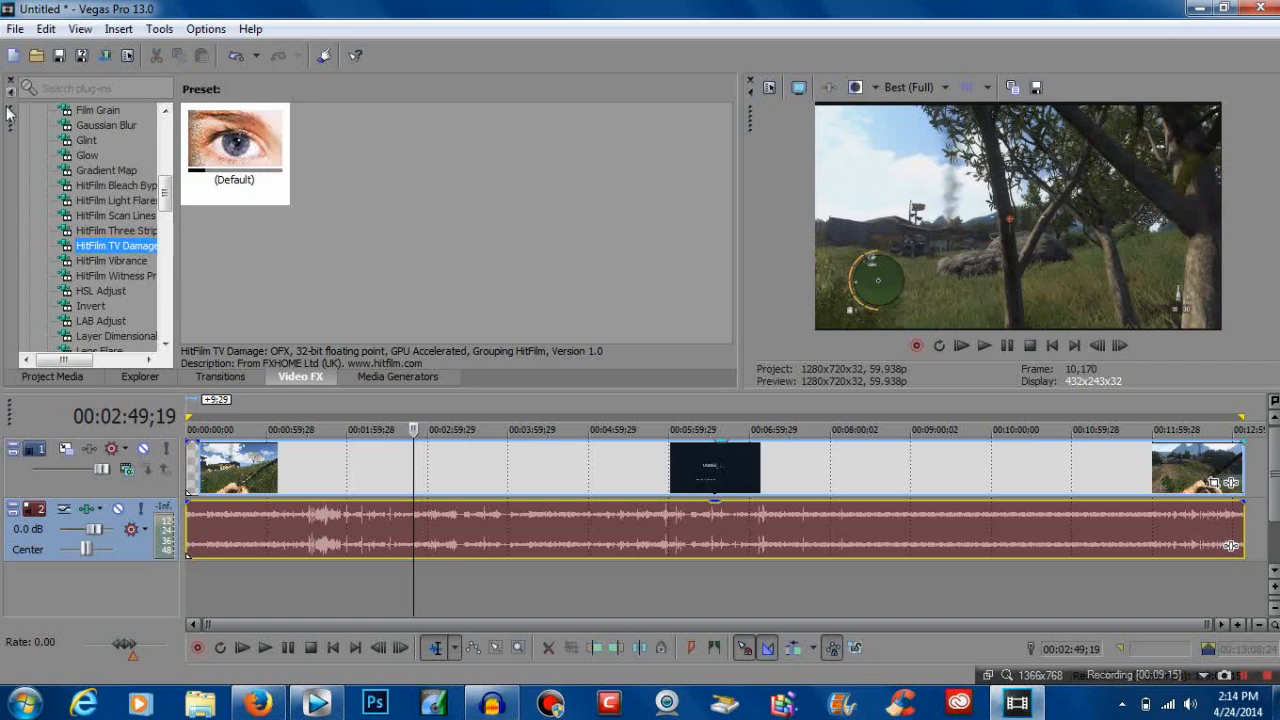
- Open File > Render As, toggle Show favorites only off again, and pick HD EX 1280x720-60p
click(15, 28)
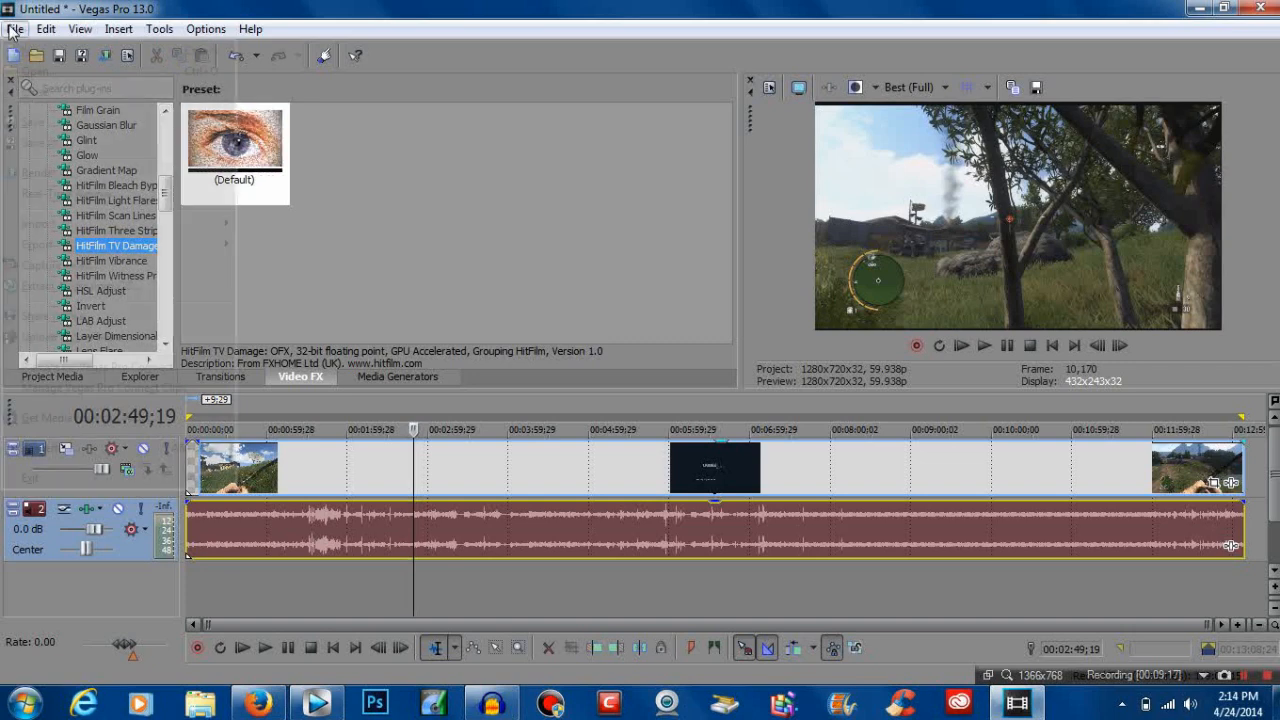
click(15, 28)
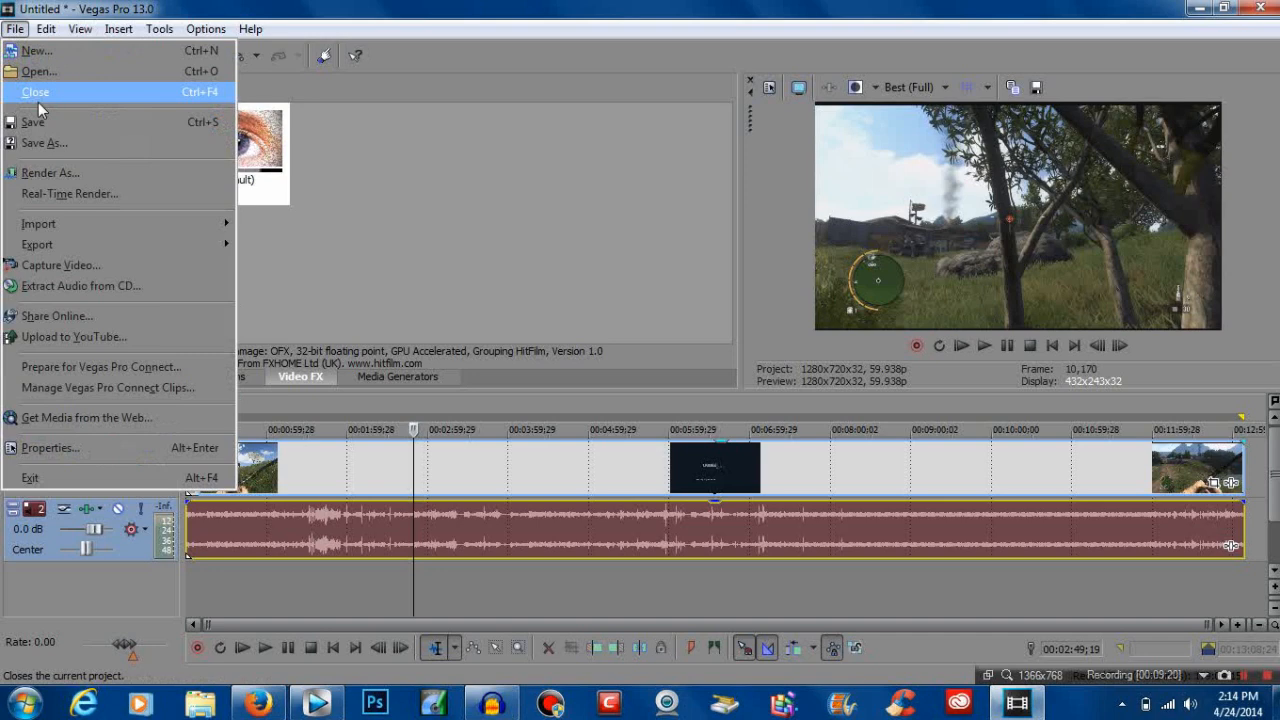
mouse_move(48, 172)
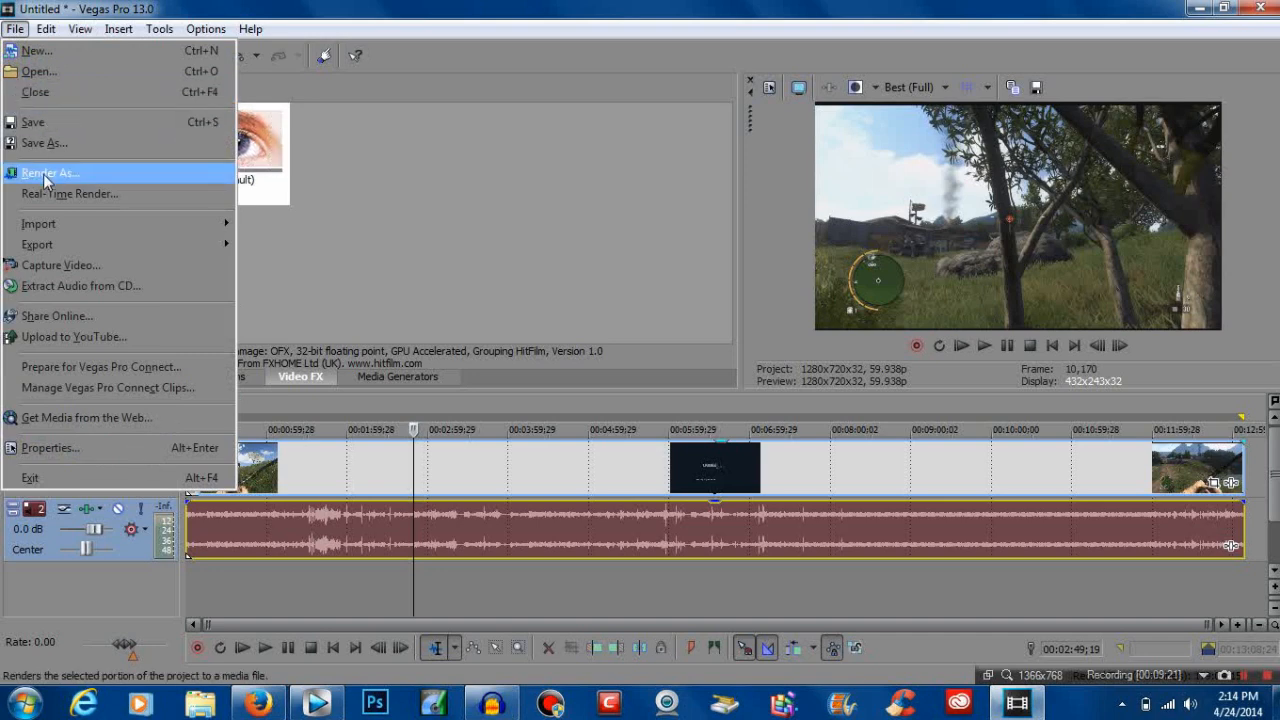
click(49, 172)
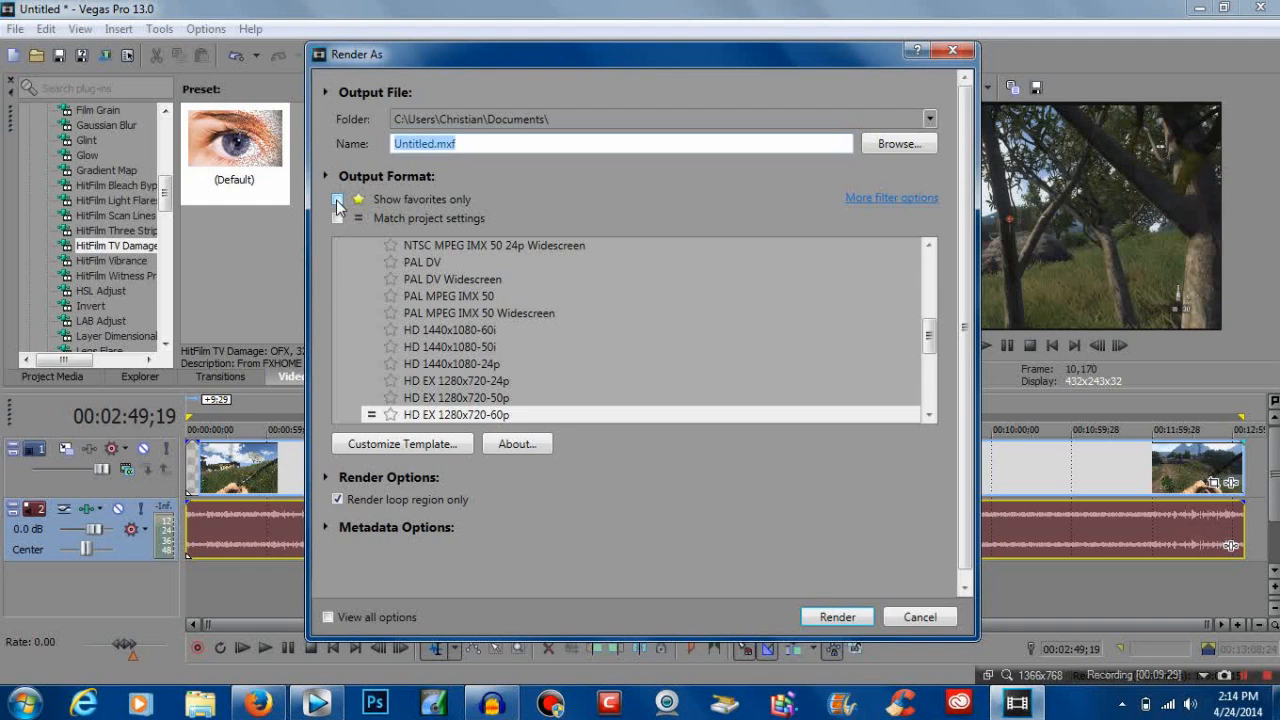
click(338, 199)
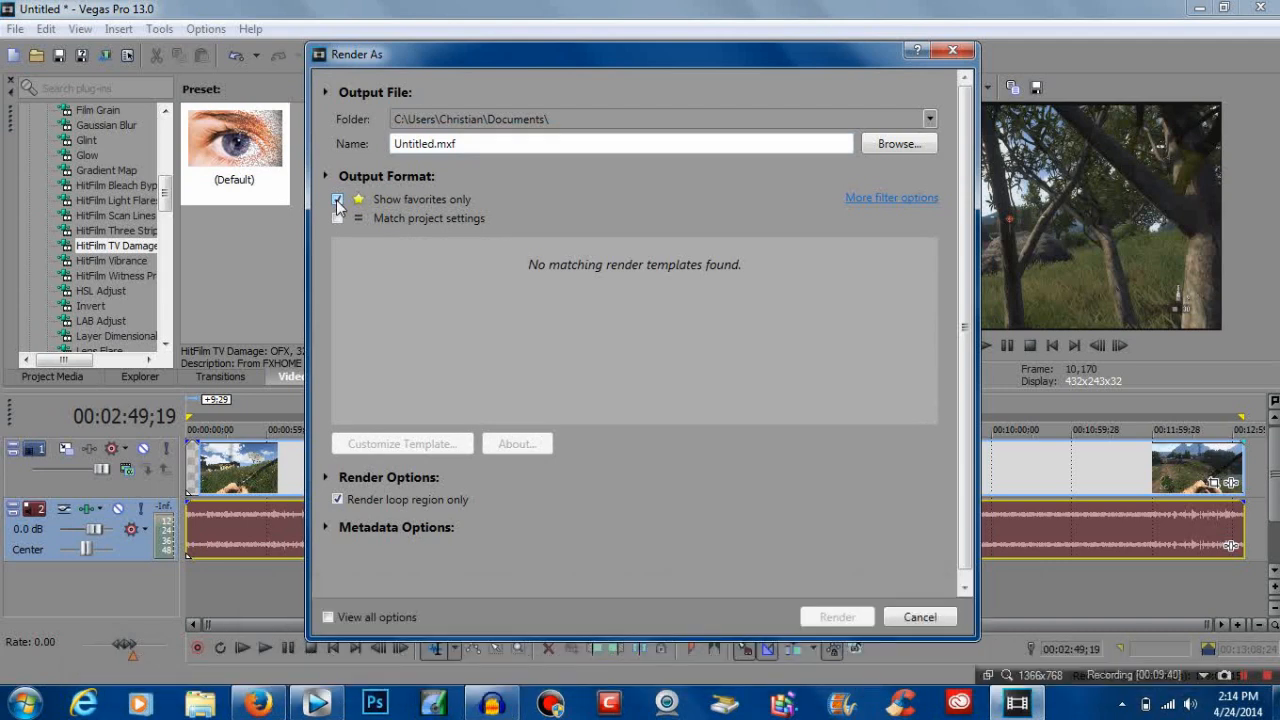
click(338, 199)
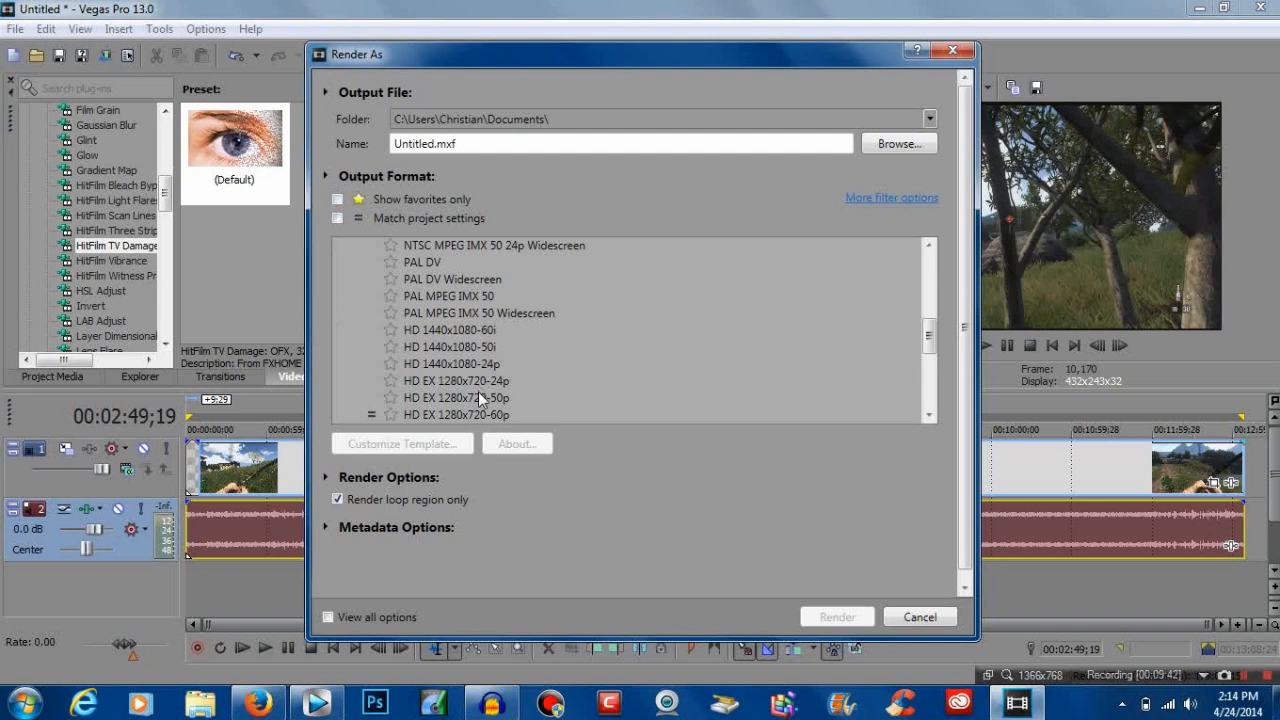
click(456, 414)
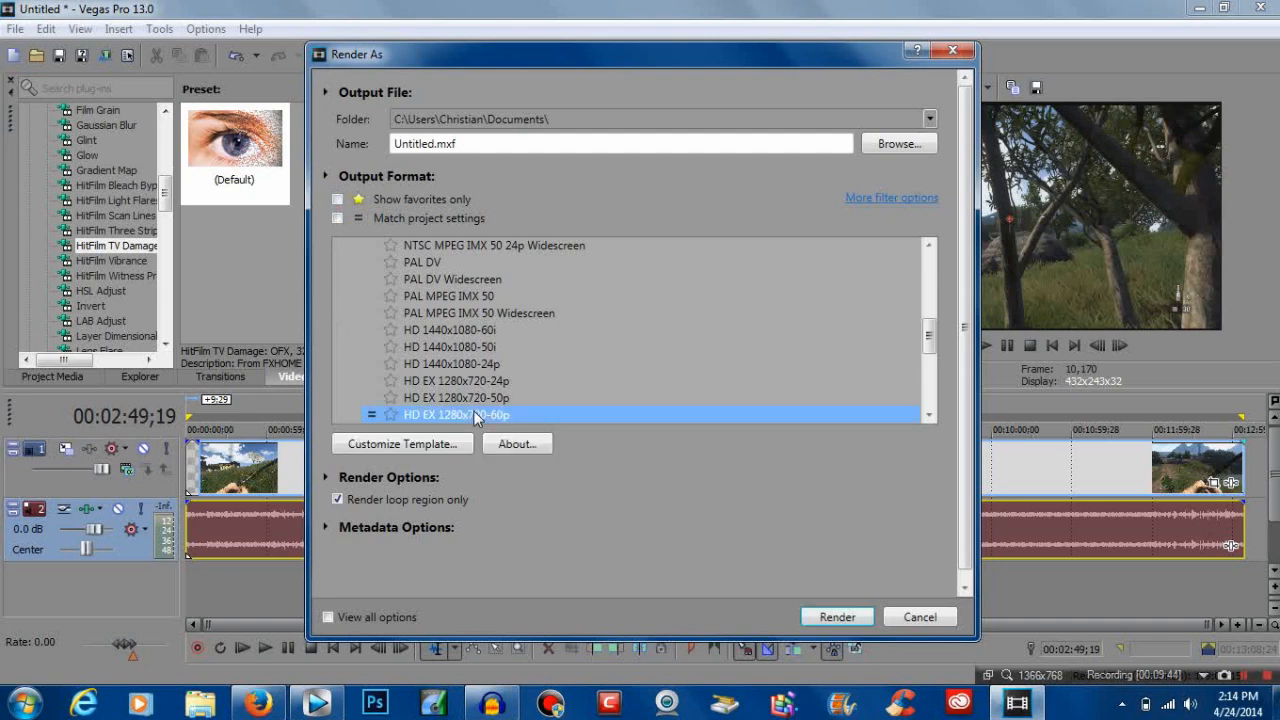
mouse_move(402, 443)
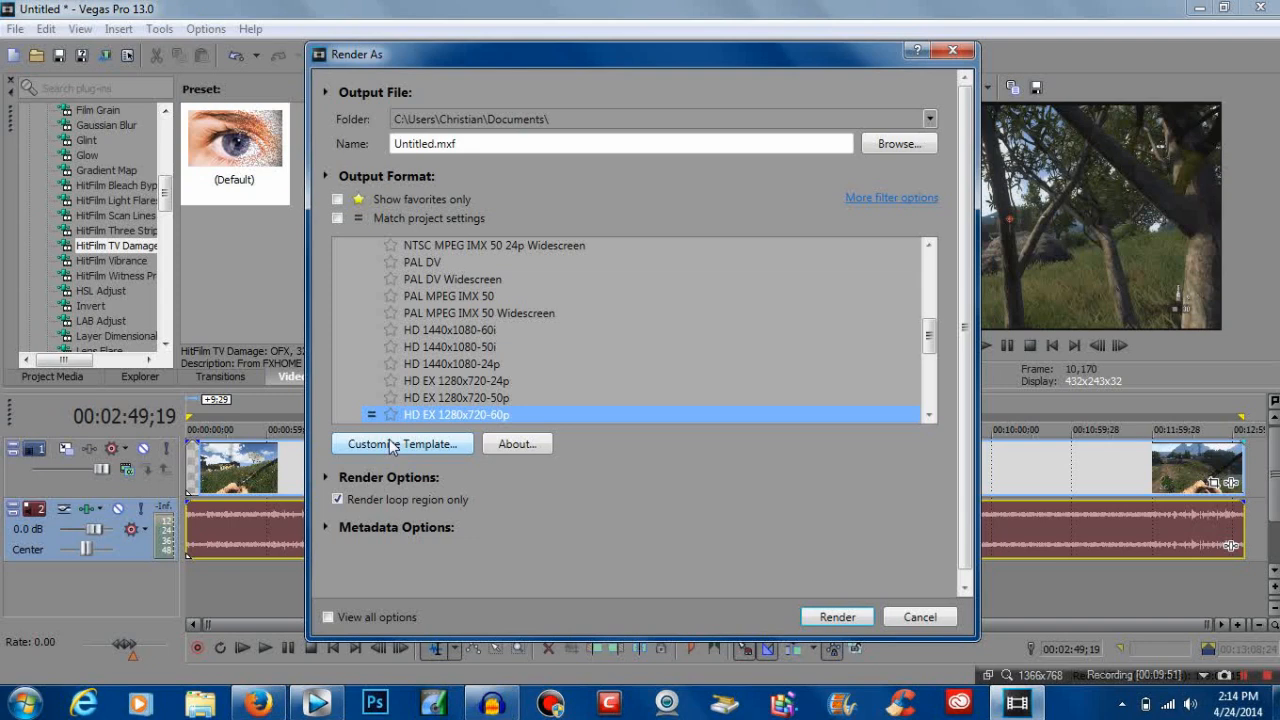
mouse_move(518, 323)
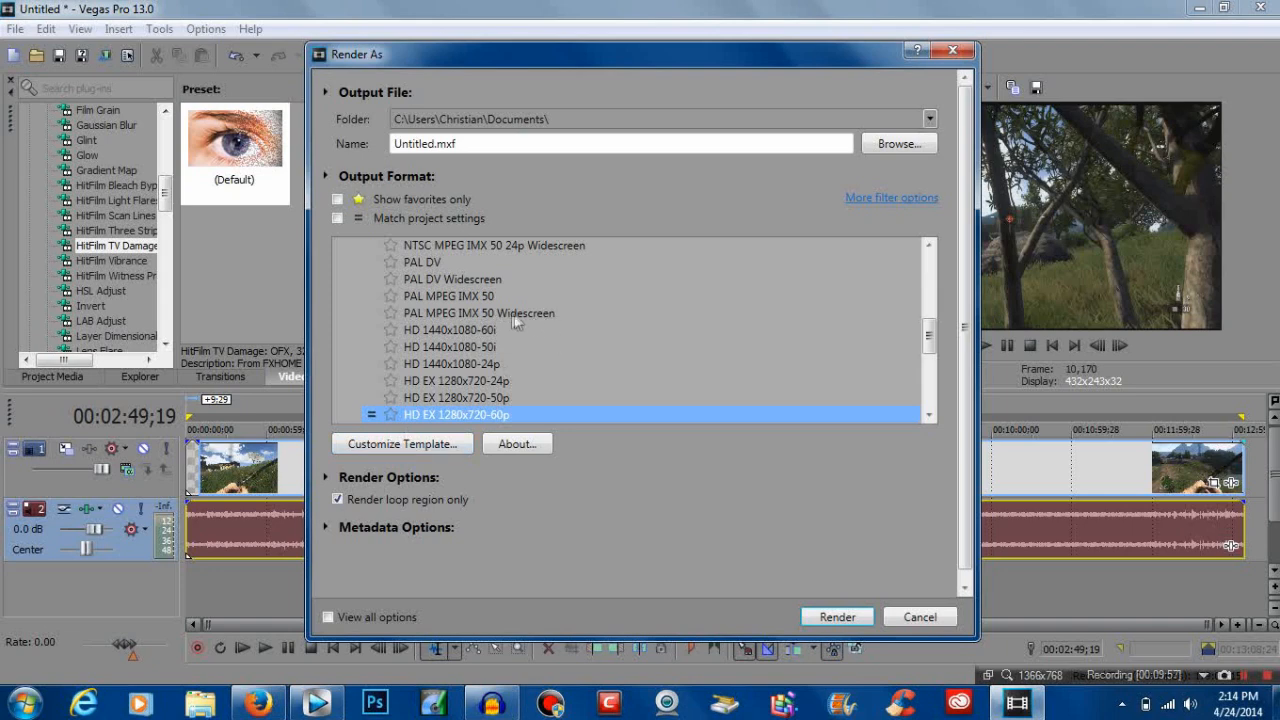
mouse_move(632, 402)
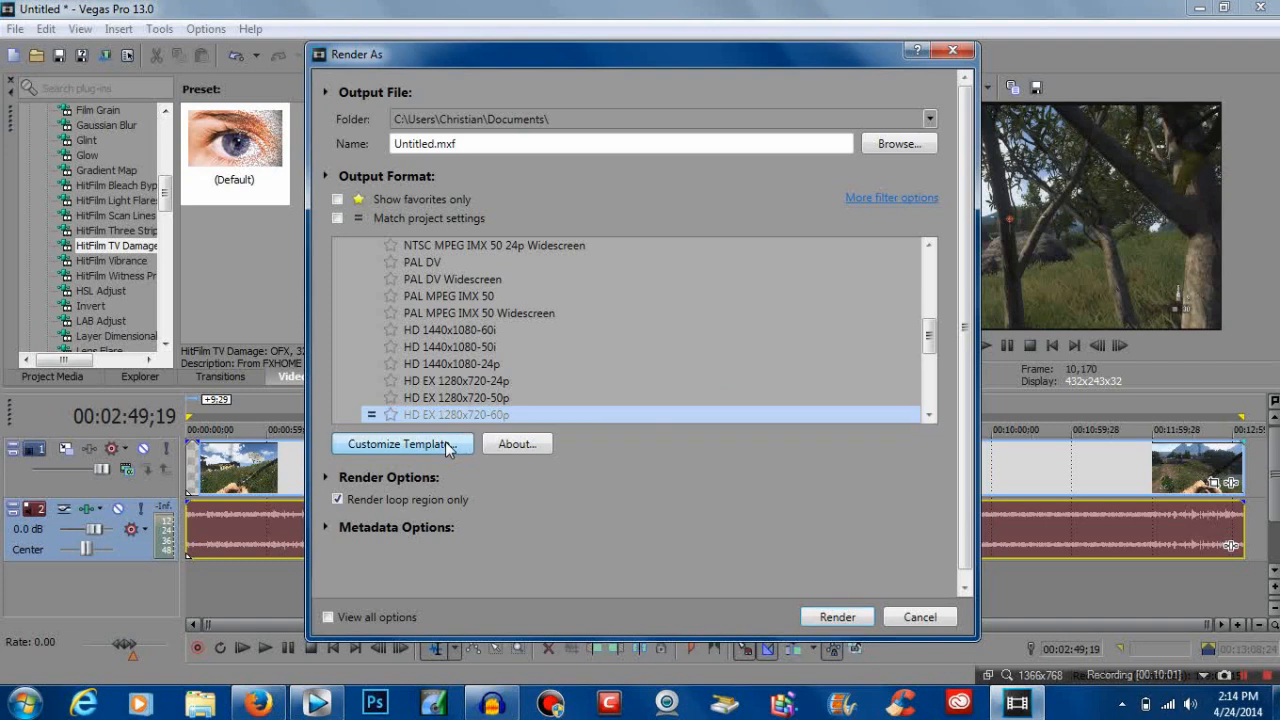
click(401, 443)
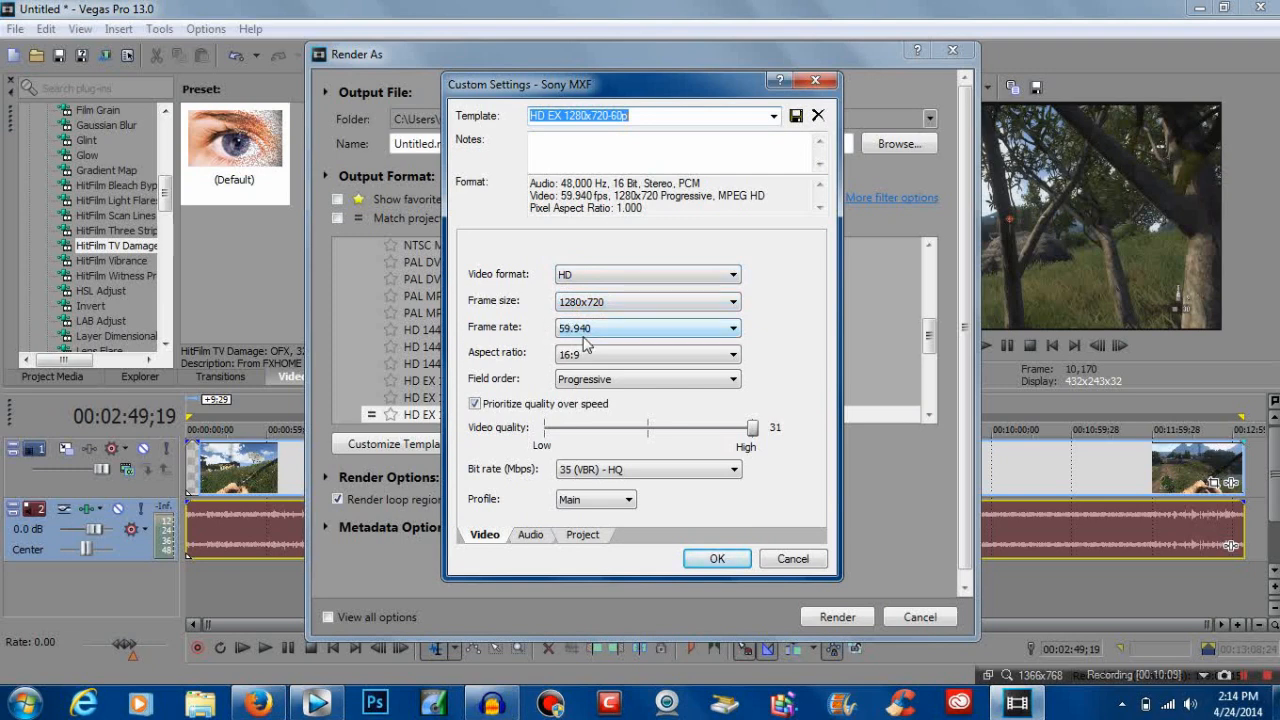
mouse_move(538, 340)
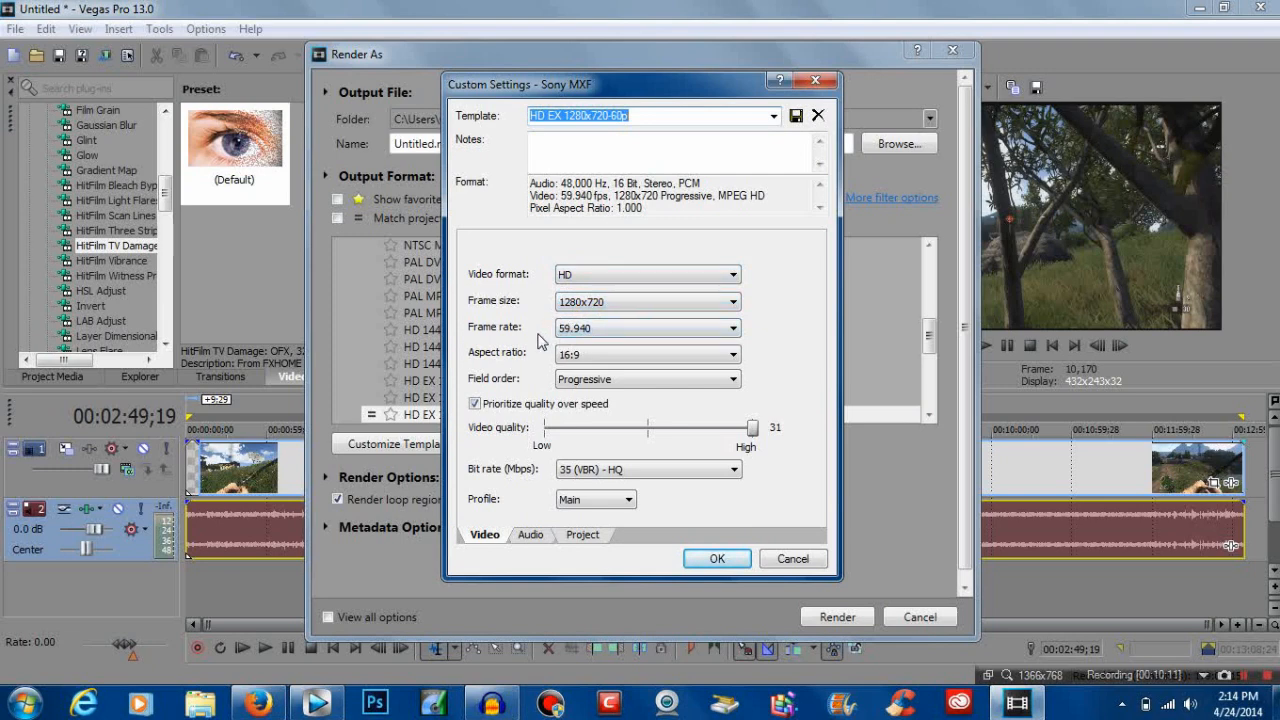
mouse_move(555, 390)
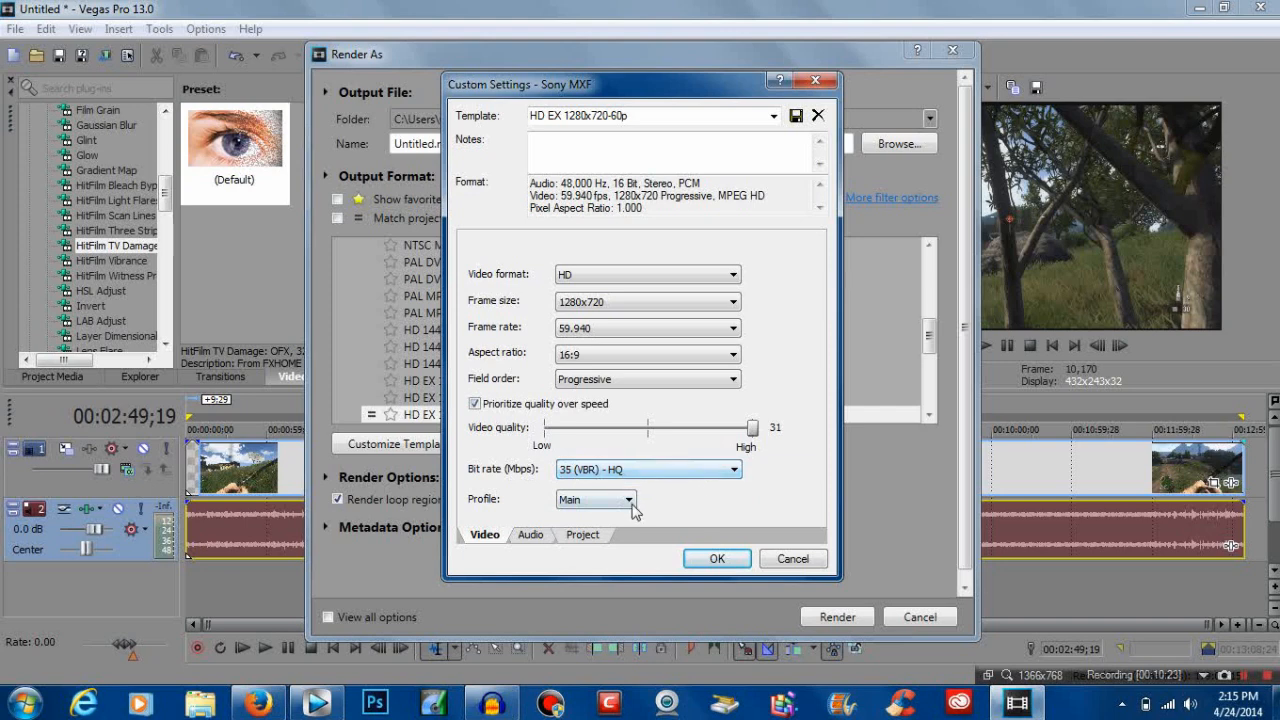
click(531, 535)
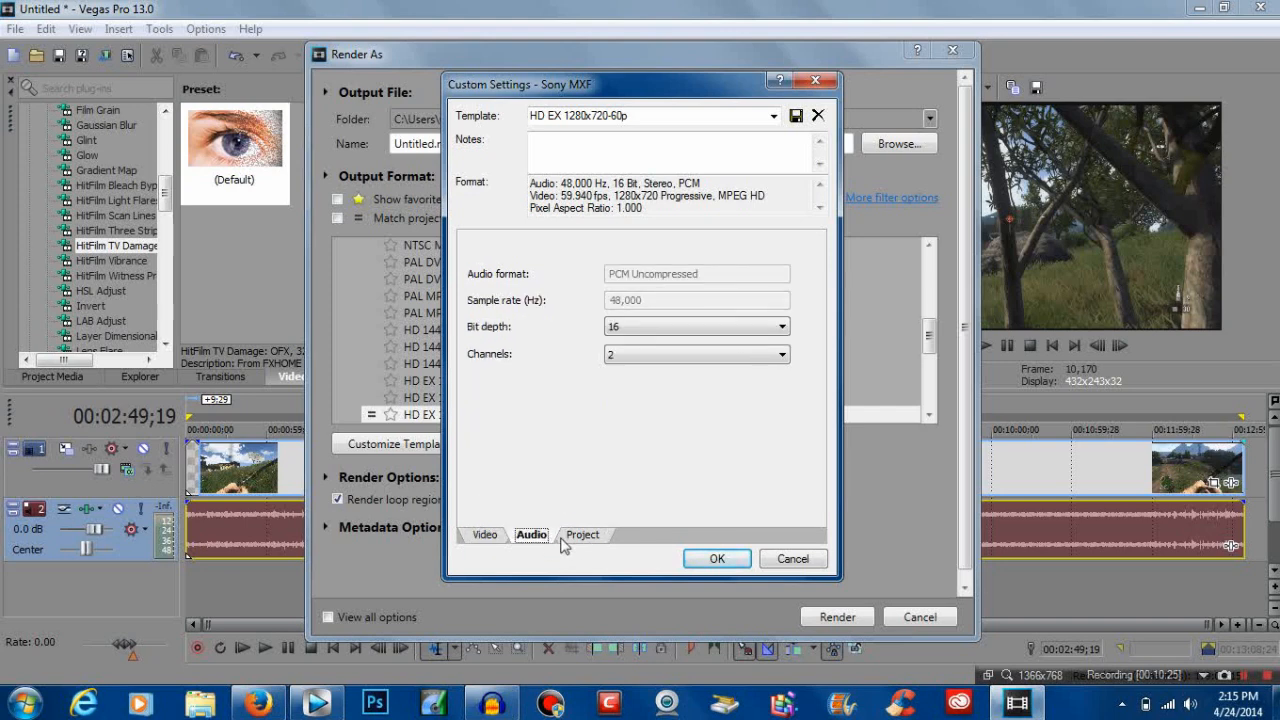
click(582, 534)
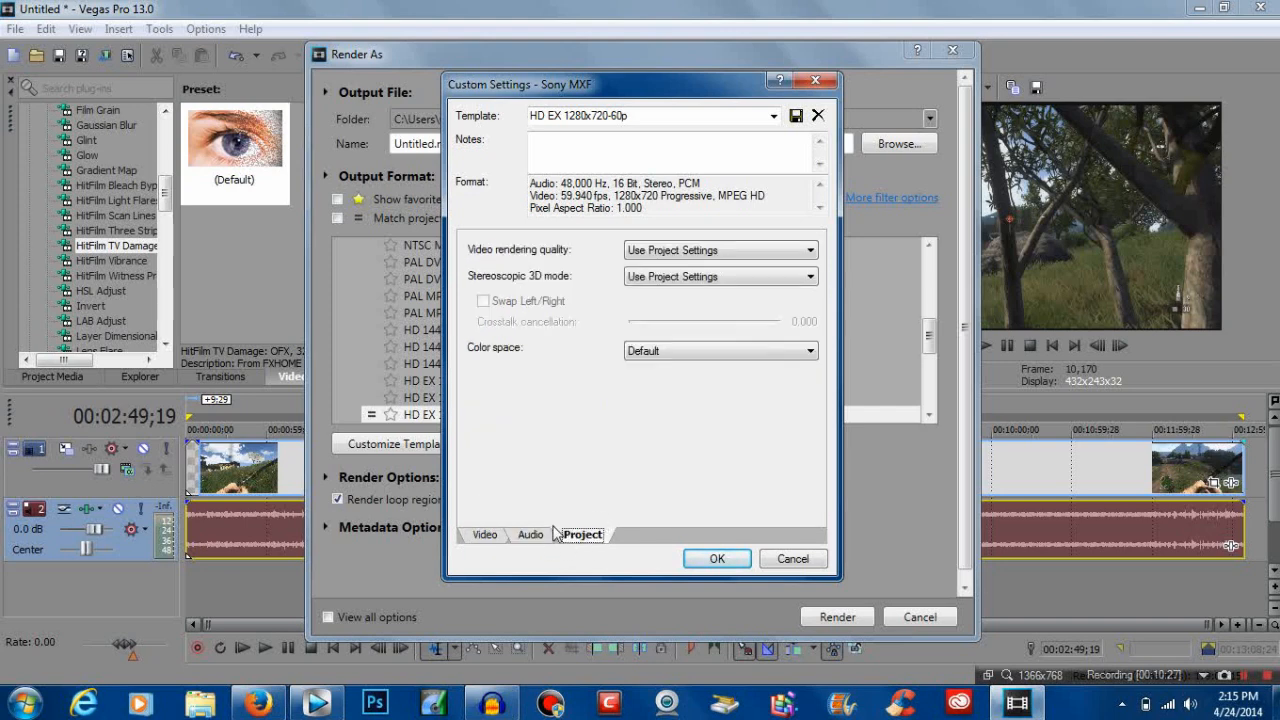
click(484, 534)
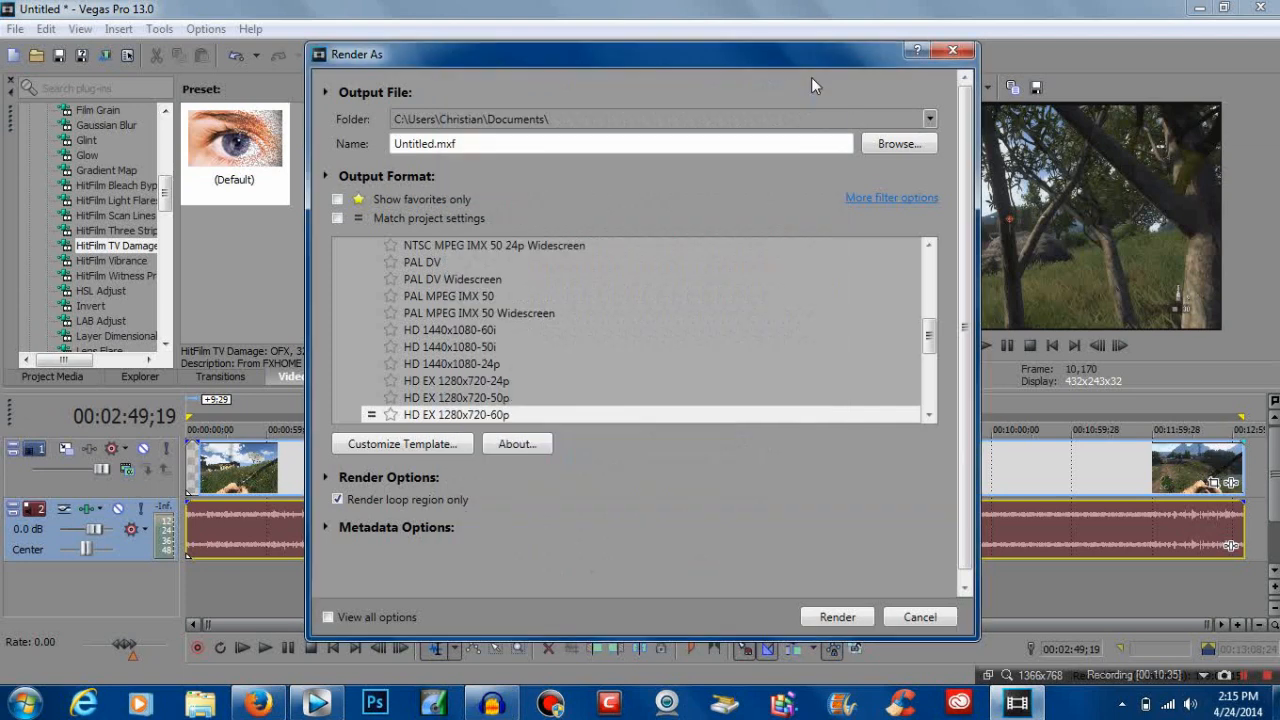
- Cancel the Render As dialog, returning to the 1280x720 59.938p project timeline
click(457, 414)
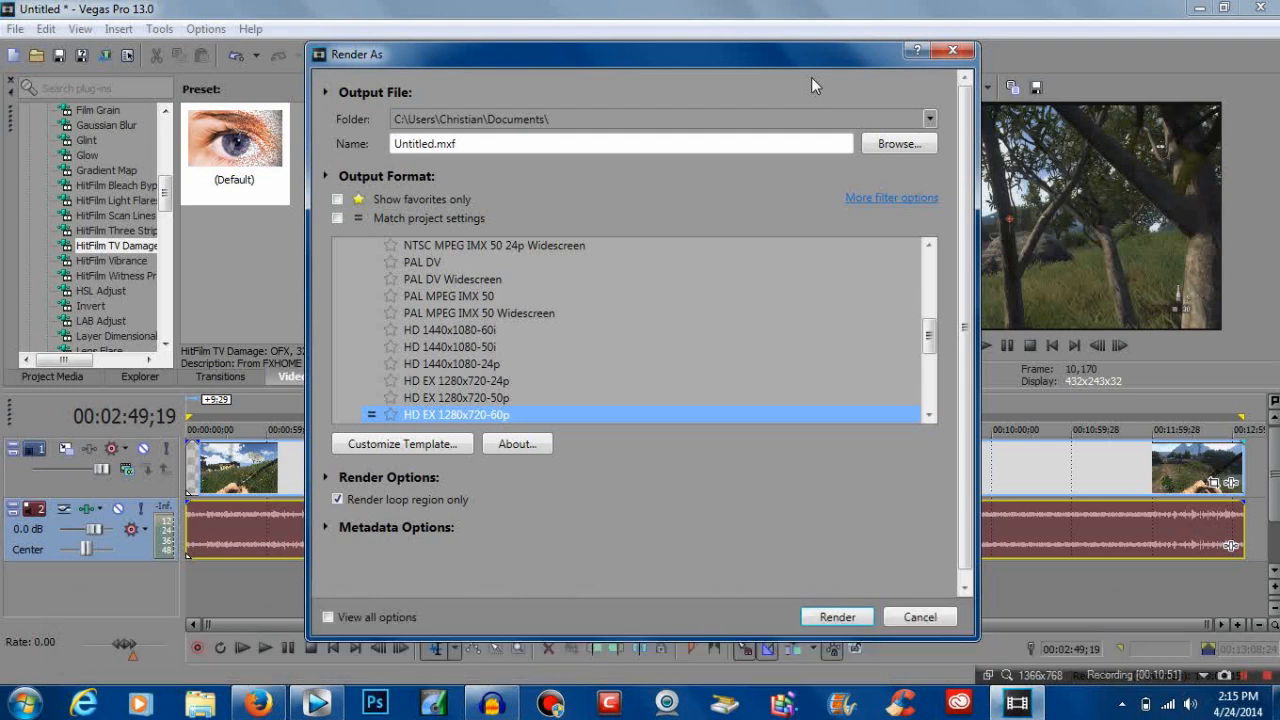
click(918, 616)
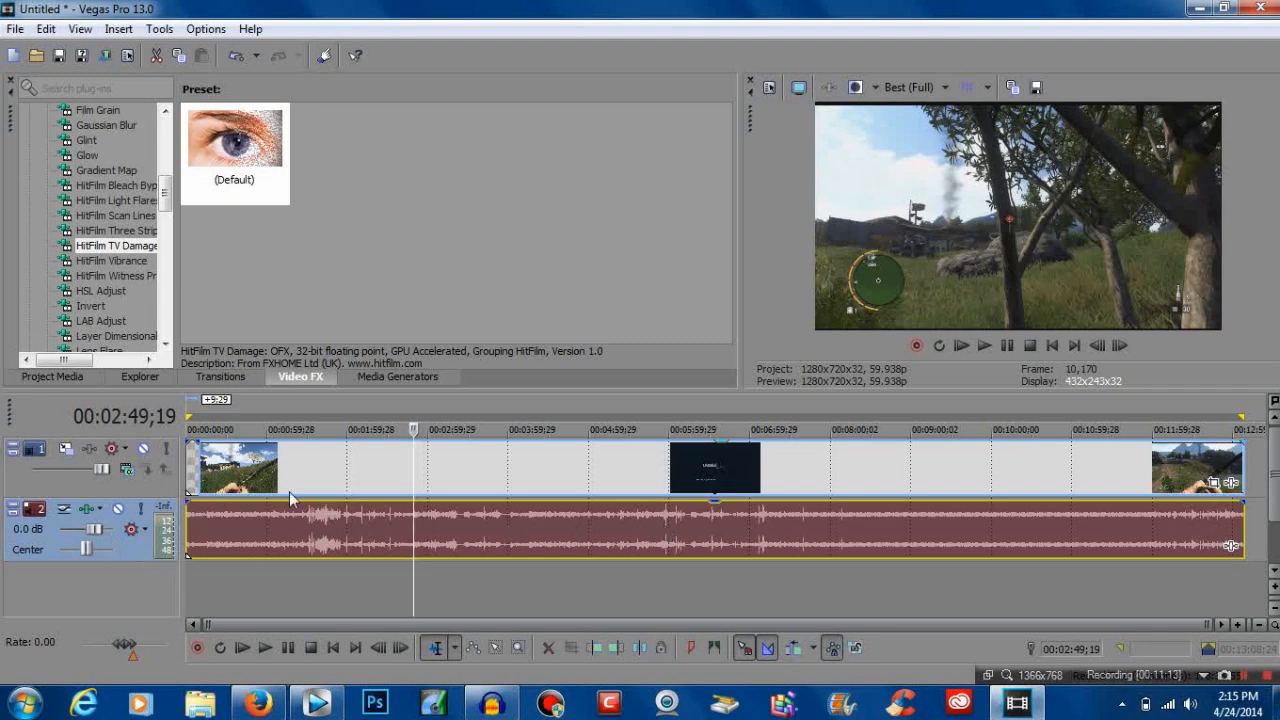
mouse_move(252, 483)
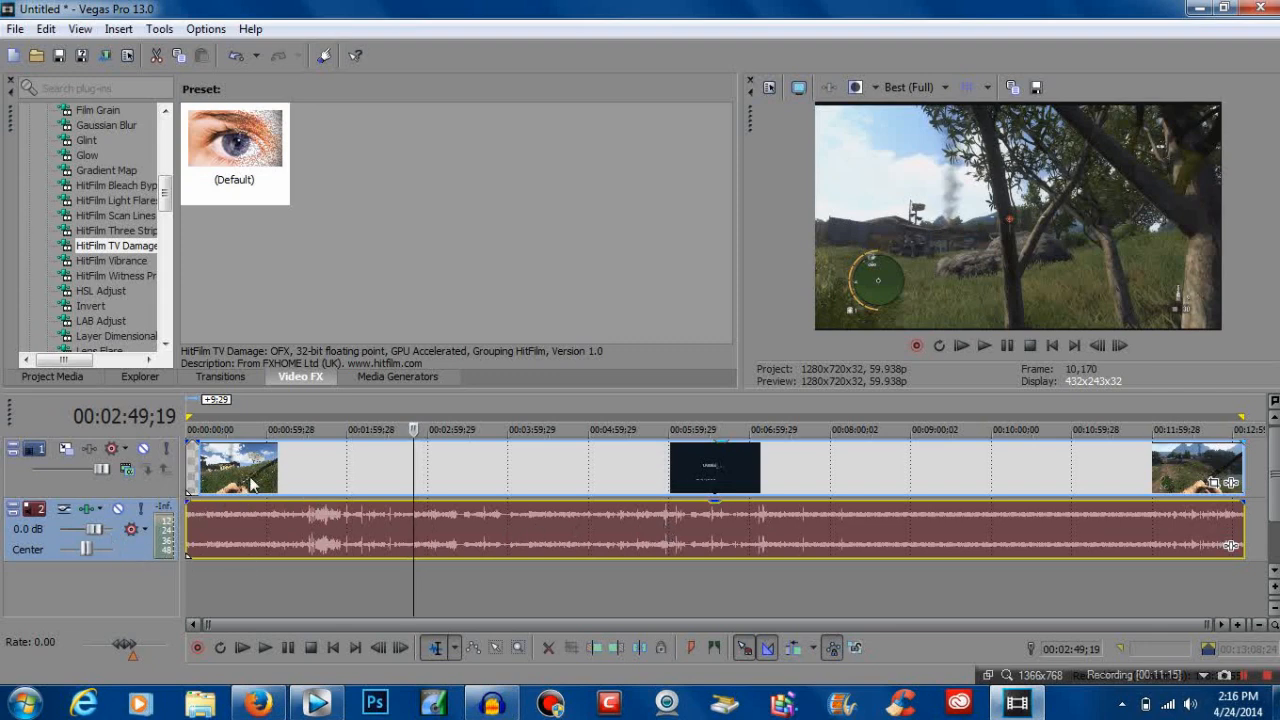